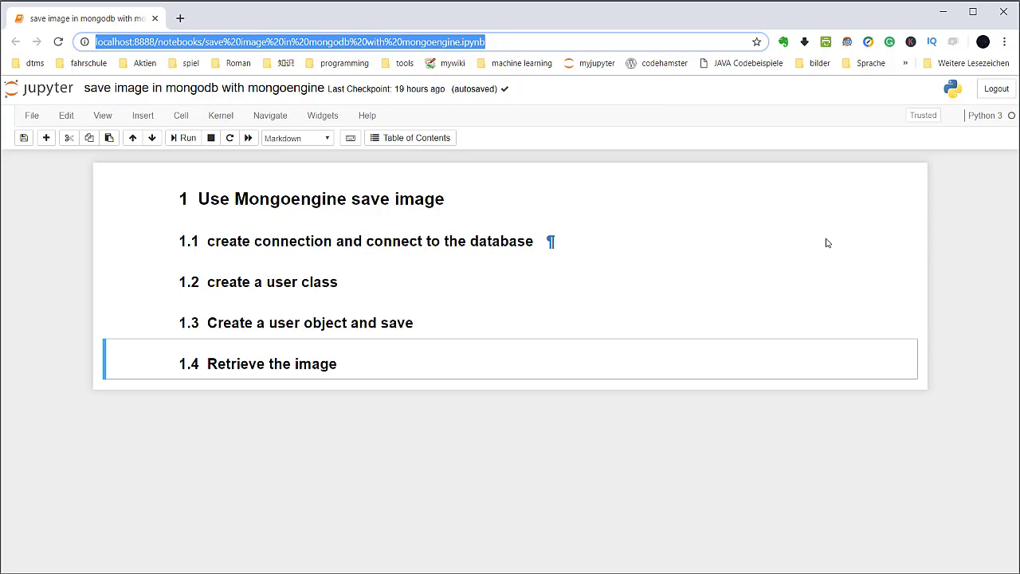
pyautogui.moveTo(478, 214)
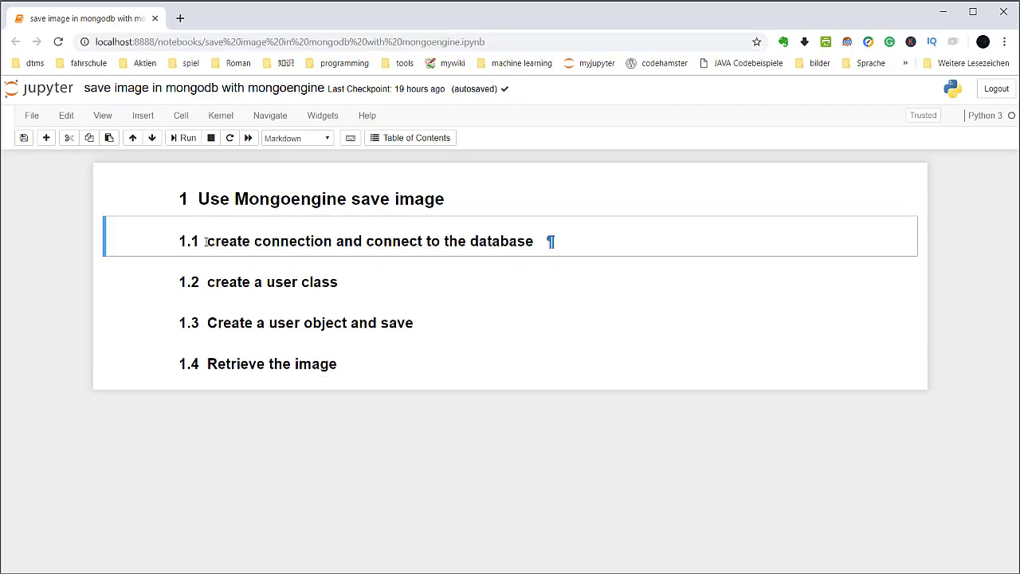
# - Insert ', upload image' after 'Create a user object' in heading 1.3
pyautogui.moveTo(205, 241); pyautogui.dragTo(343, 241)
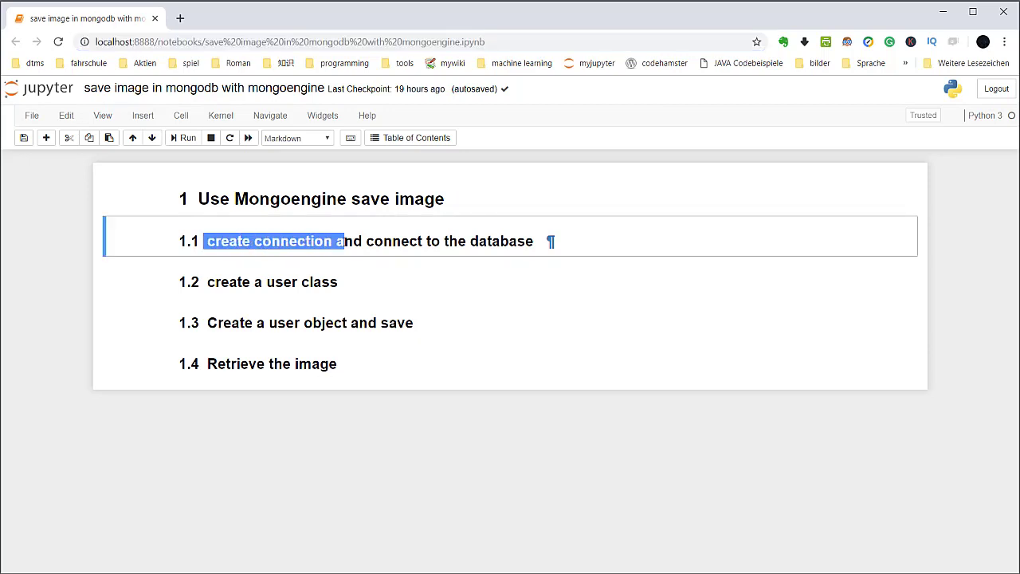
pyautogui.moveTo(341, 241); pyautogui.dragTo(424, 240)
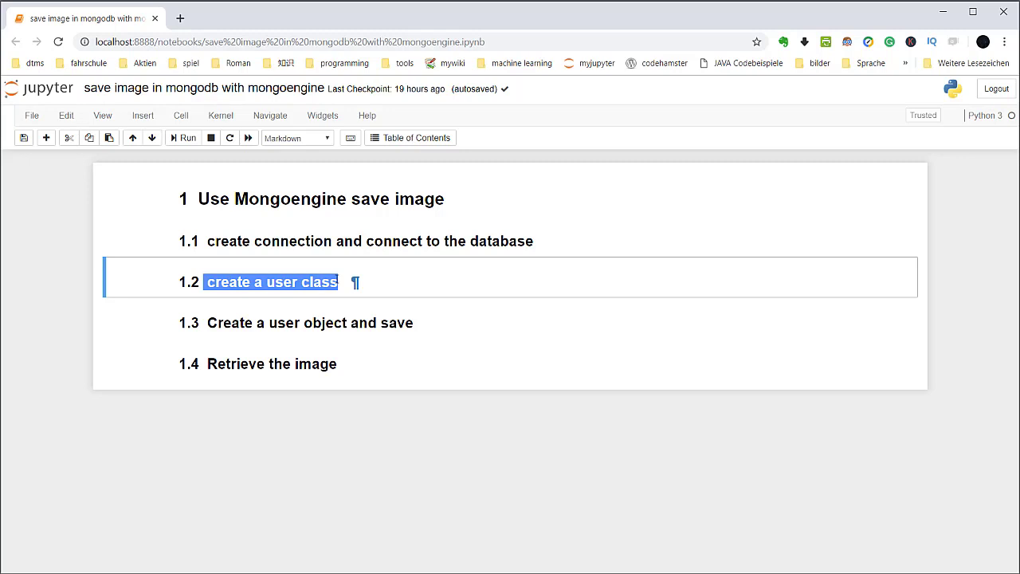
pyautogui.moveTo(245, 322)
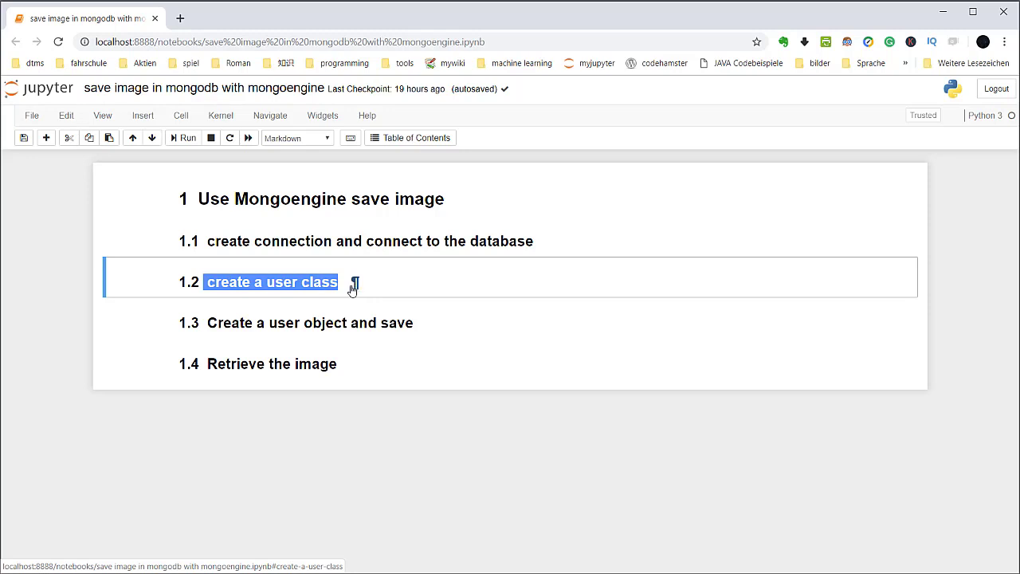
pyautogui.click(309, 322)
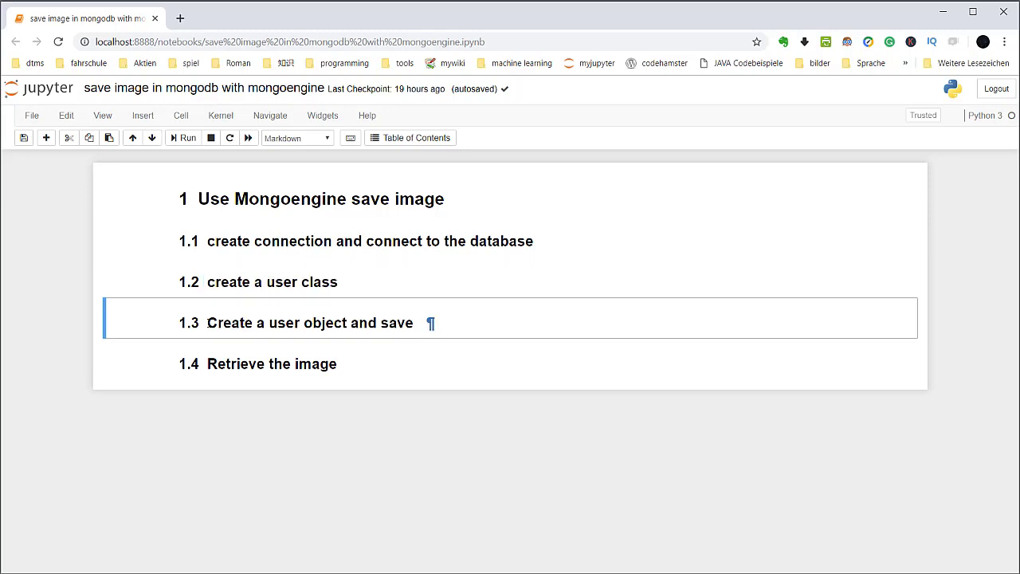
pyautogui.moveTo(207, 322); pyautogui.dragTo(311, 322)
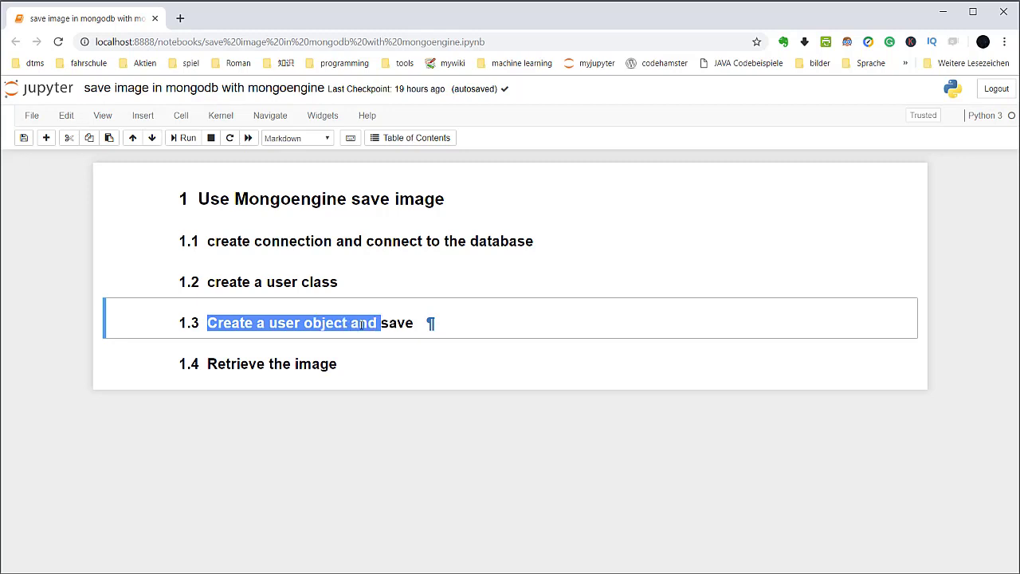
pyautogui.click(354, 335)
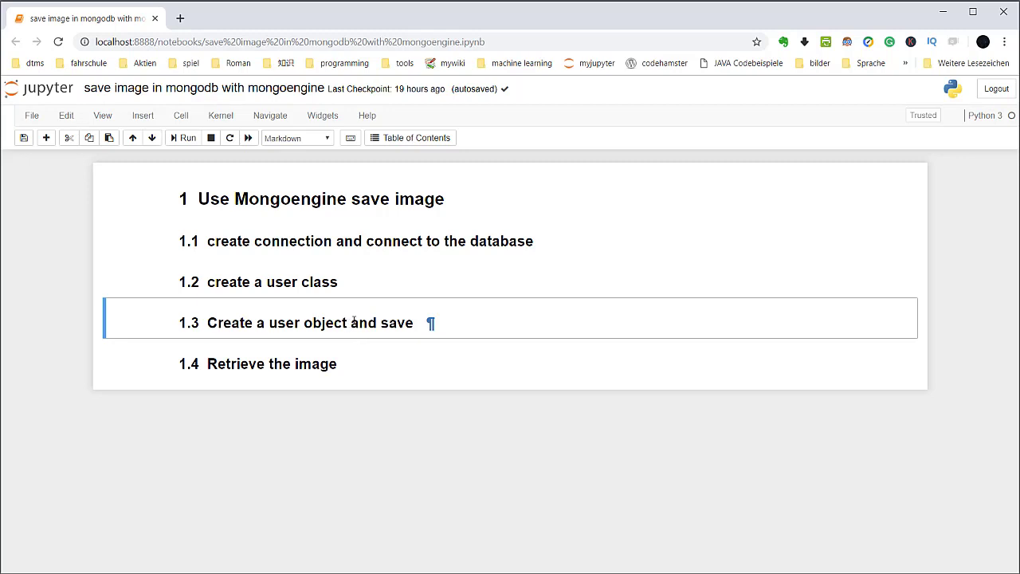
pyautogui.doubleClick(309, 322)
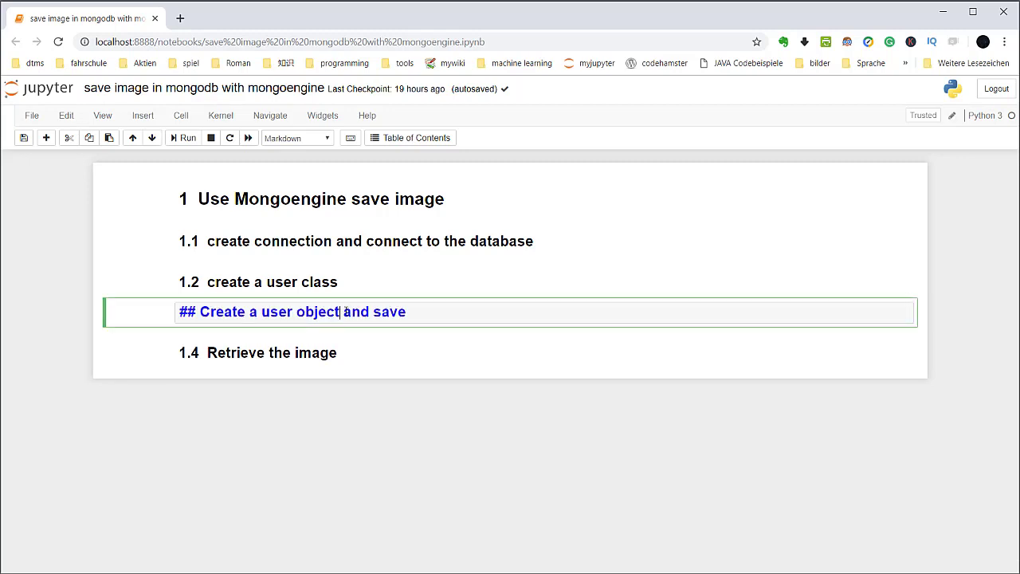
pyautogui.write(', upload image')
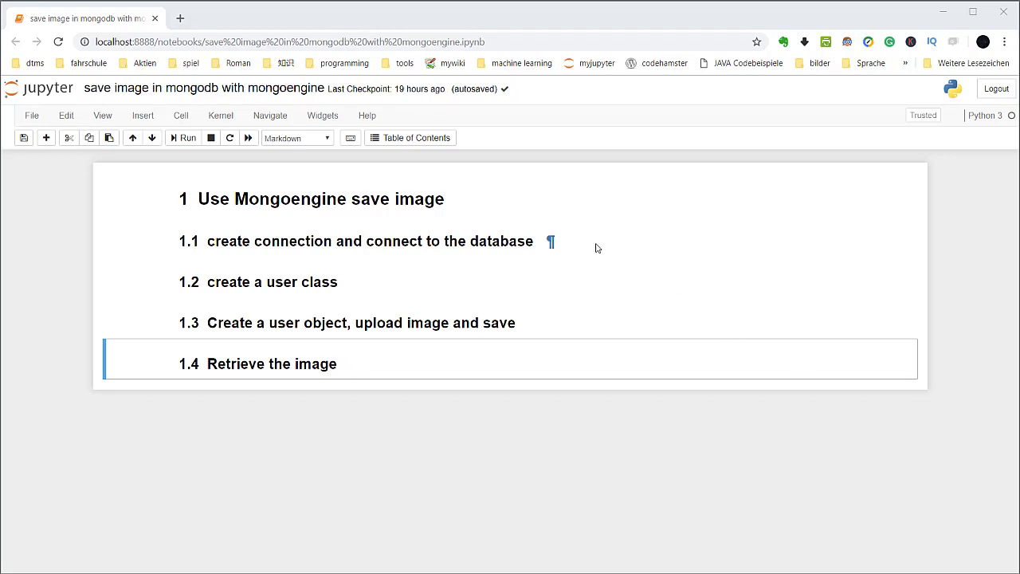
pyautogui.moveTo(168, 246)
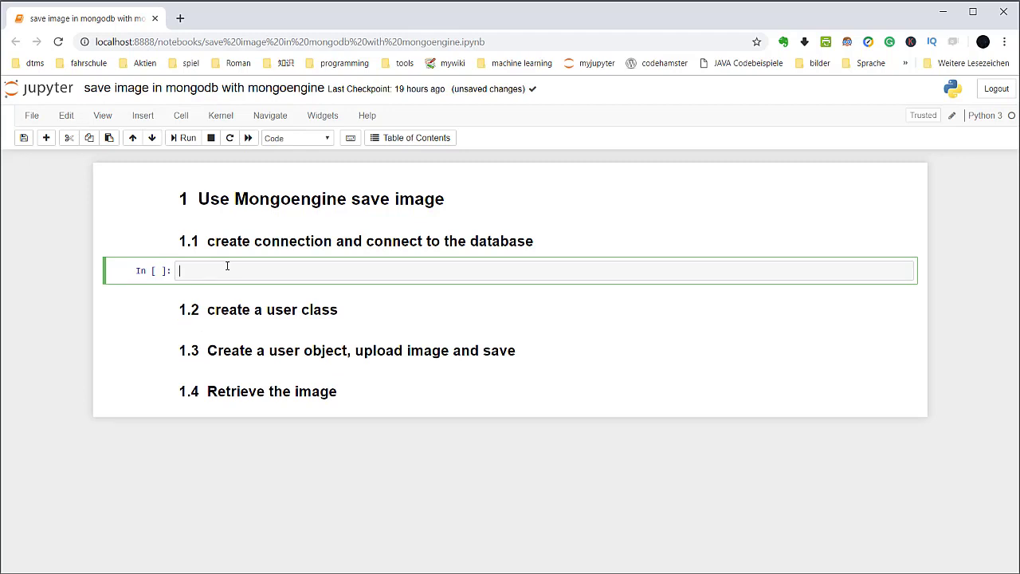
# - Write the line importing connect from mongoengine
pyautogui.write('from')
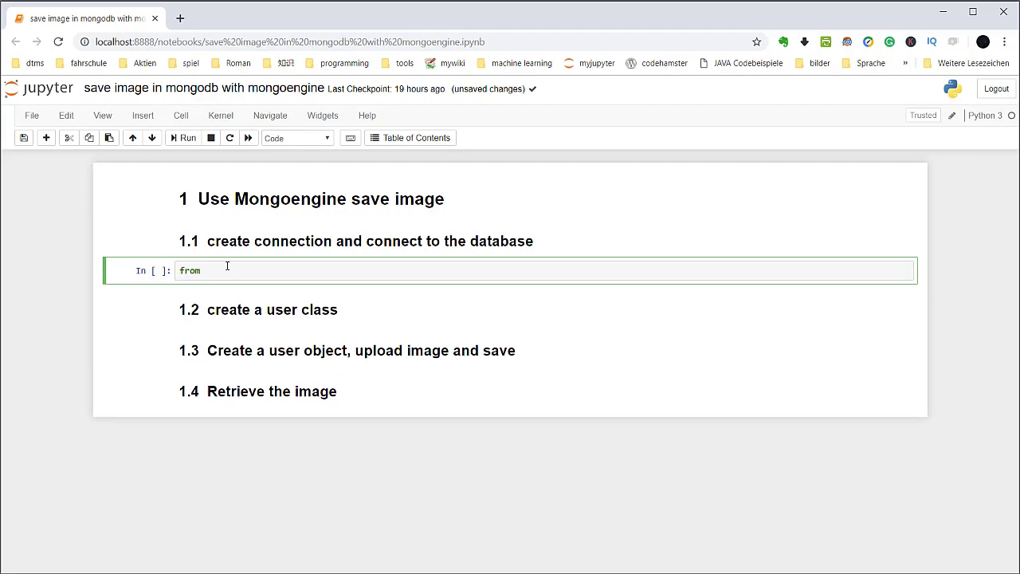
pyautogui.write('mongoen')
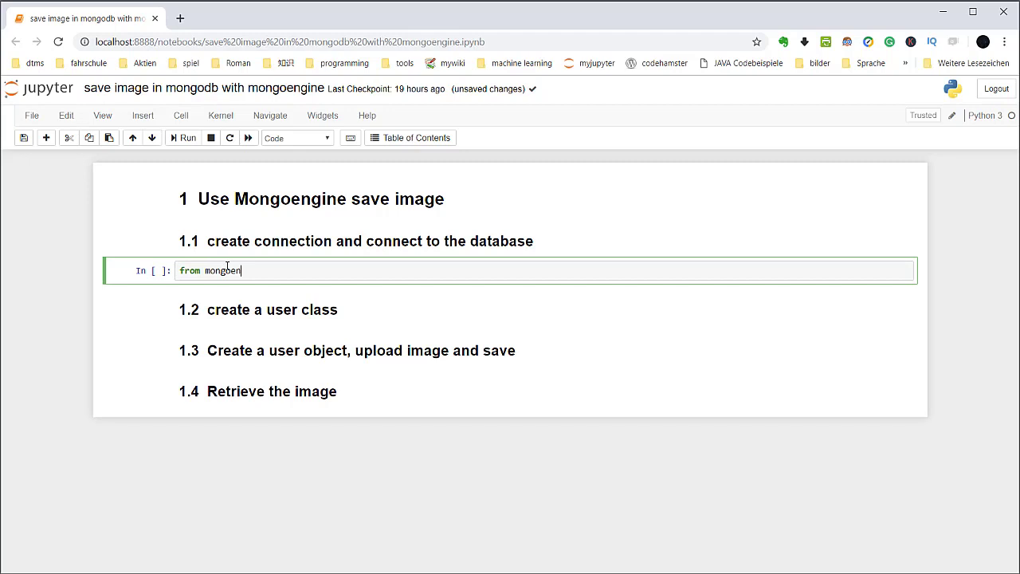
pyautogui.write('gine')
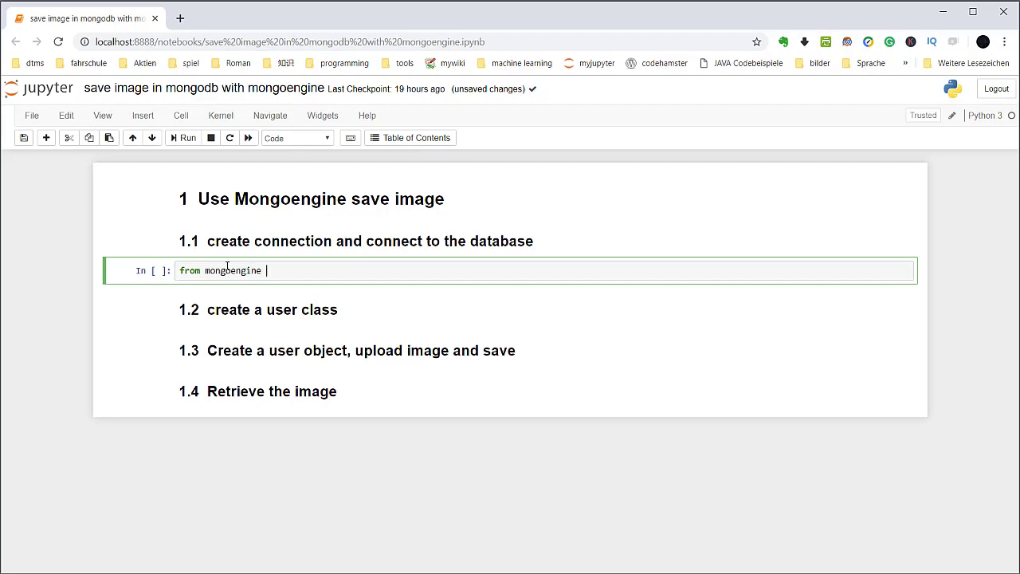
pyautogui.write('import')
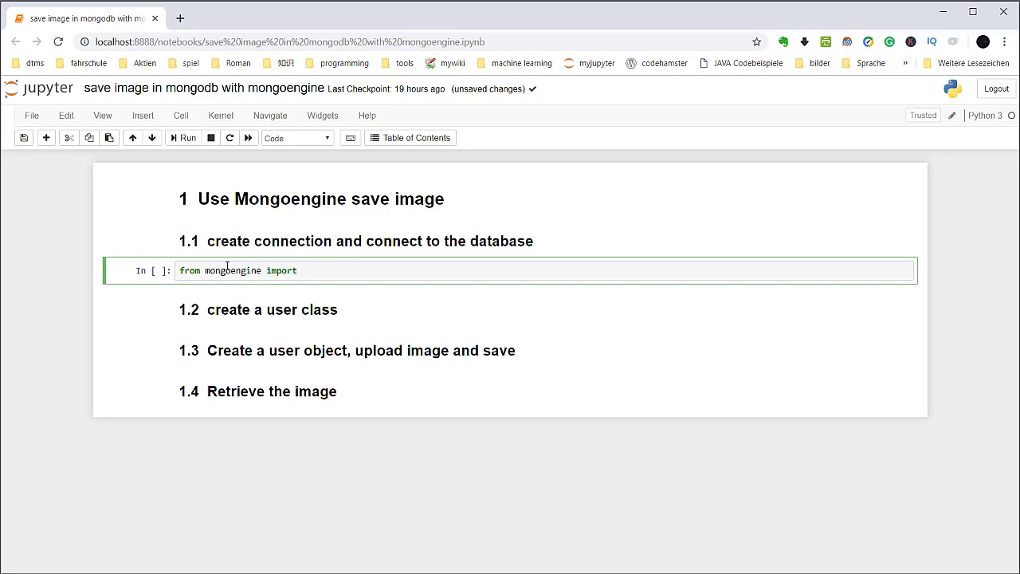
pyautogui.write('connect')
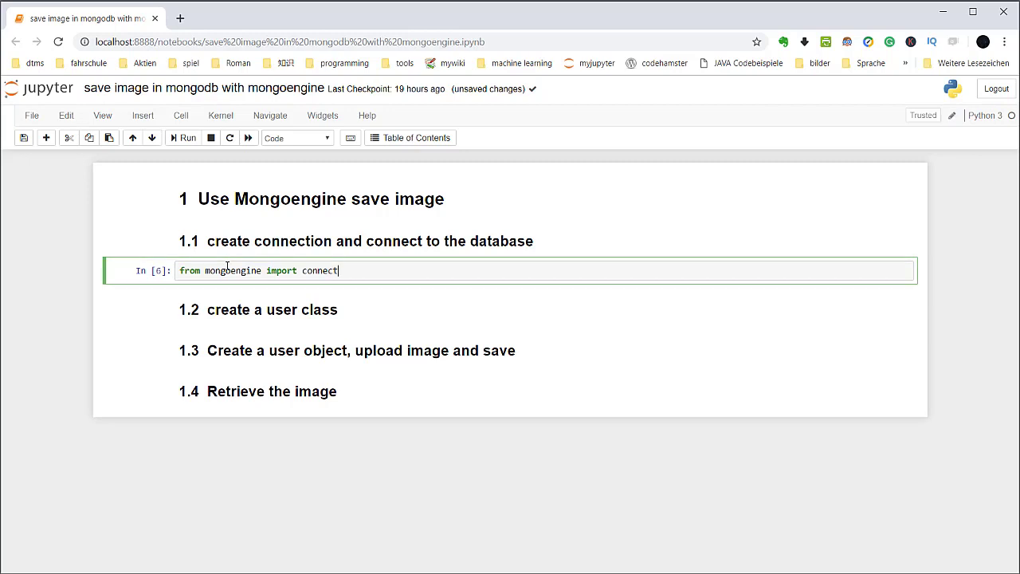
pyautogui.press('enter')
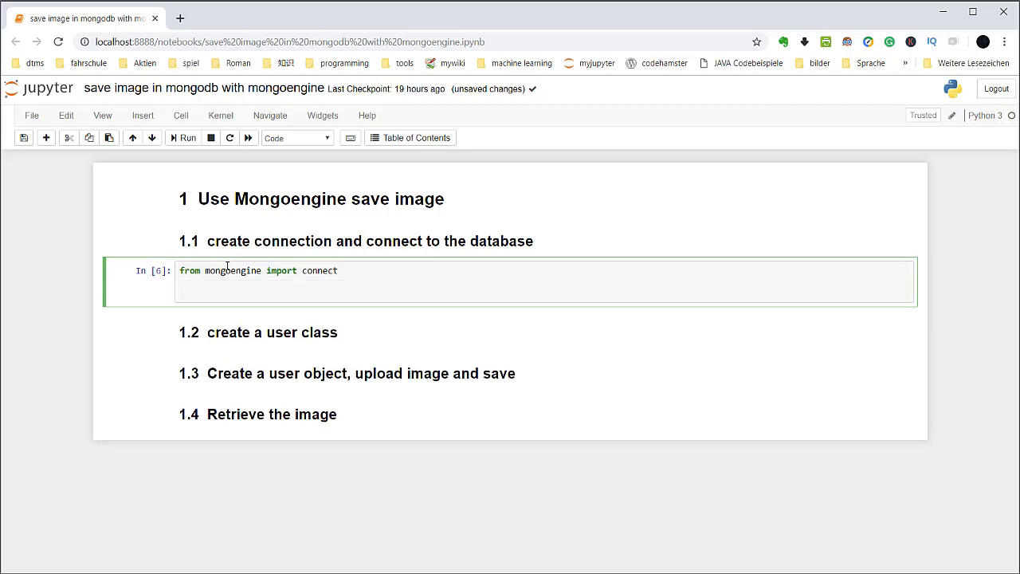
# - Write connect(db="ananas", host="192.168.99.100", port=27017) on the next line
pyautogui.write('c')
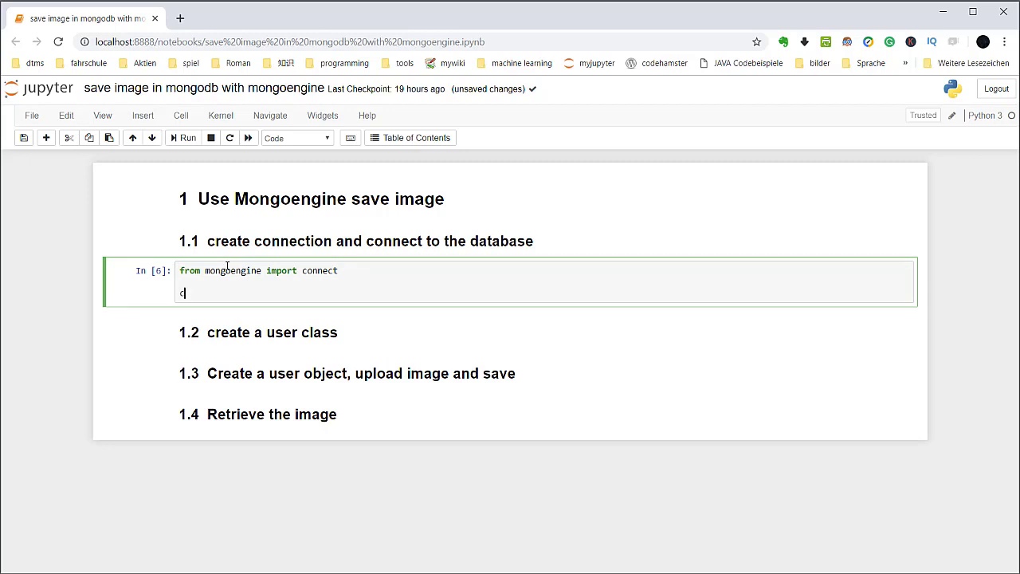
pyautogui.write('onnect')
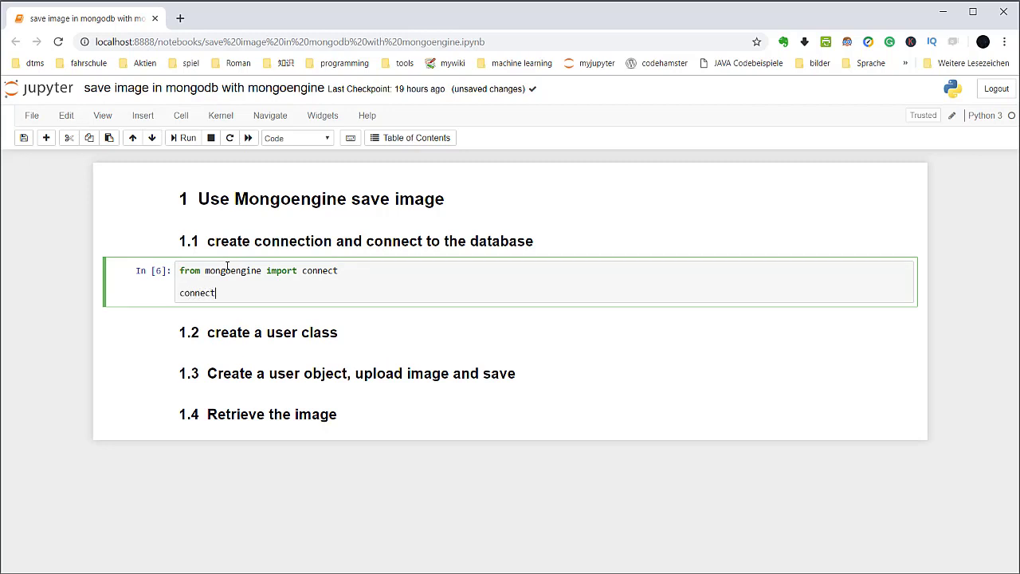
pyautogui.write('(db')
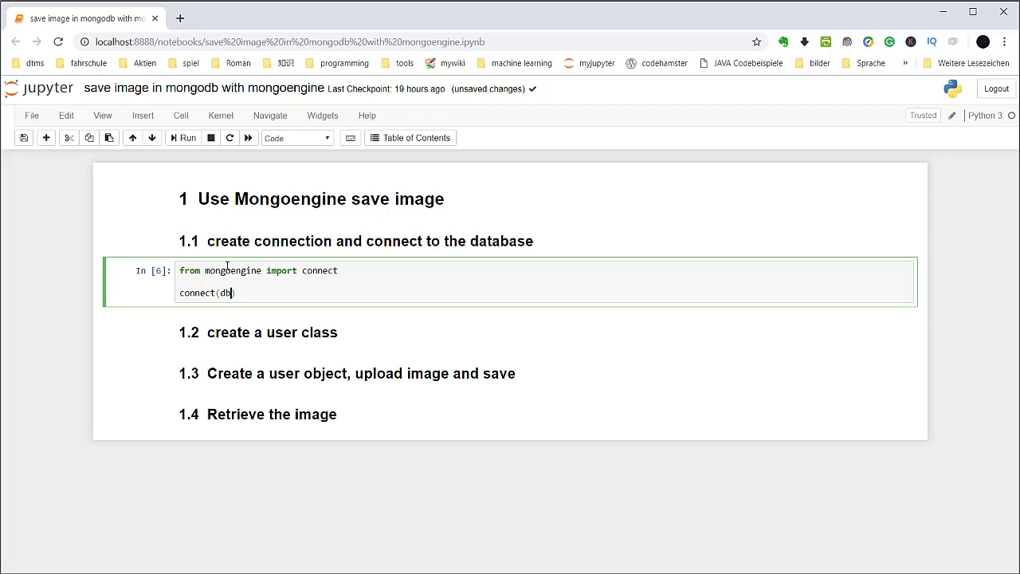
pyautogui.write('=""')
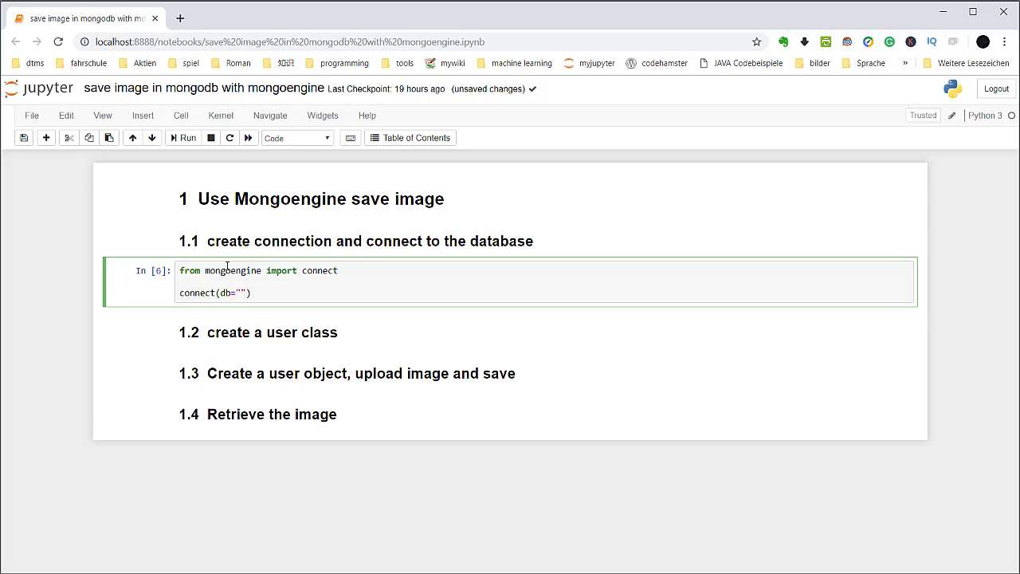
pyautogui.click(242, 294)
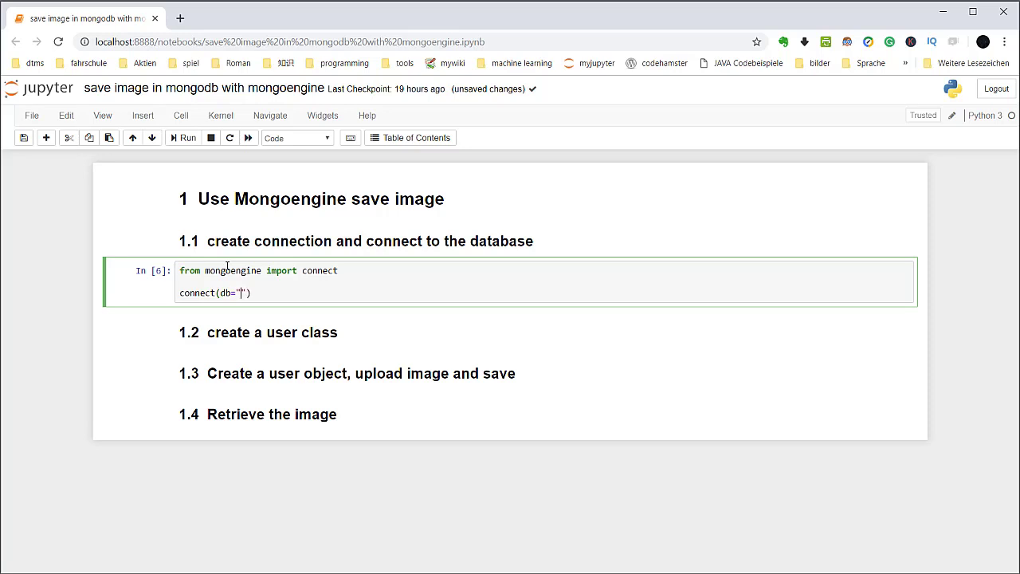
pyautogui.write('anans')
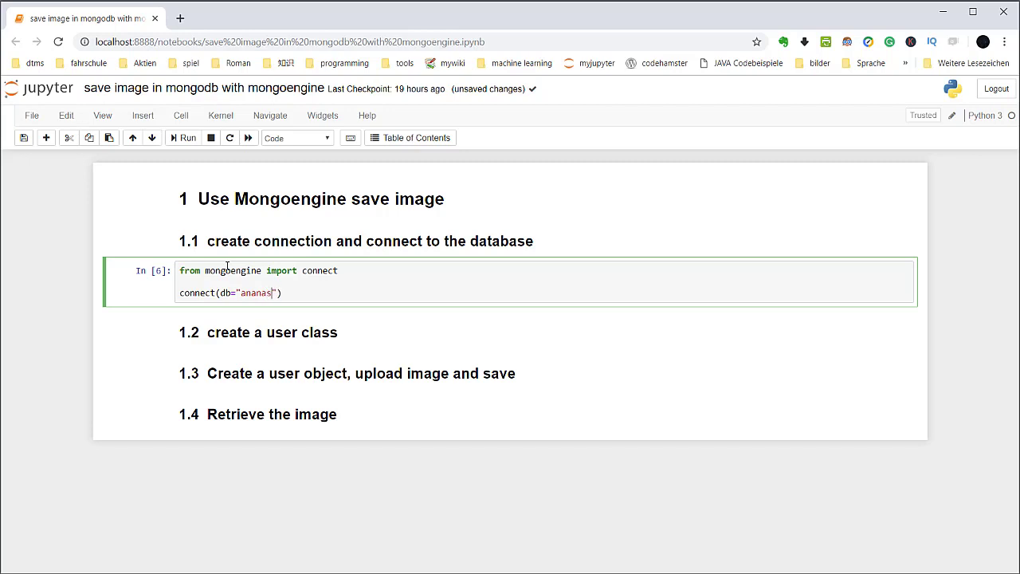
pyautogui.write(', host="1')
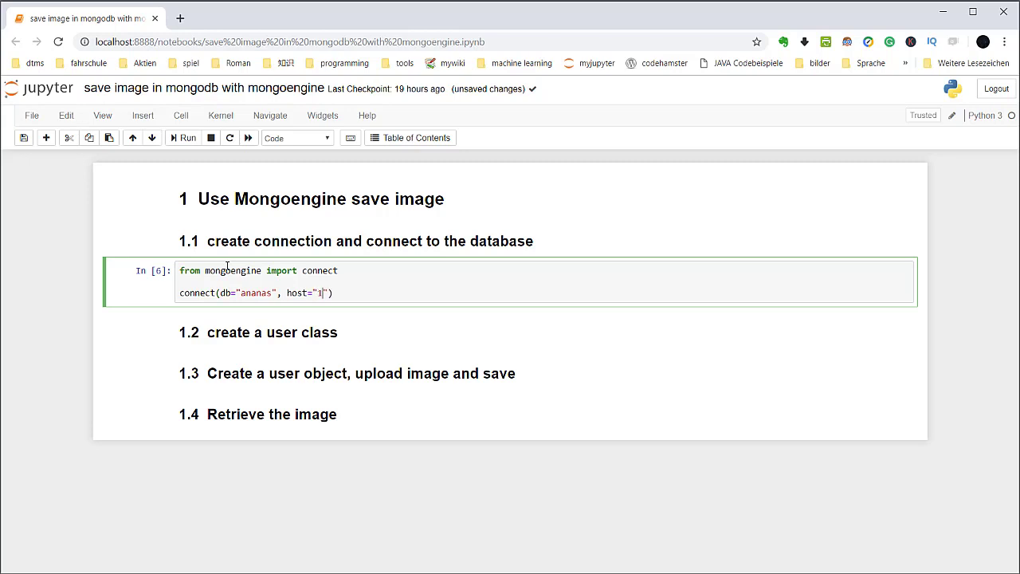
pyautogui.write('92.')
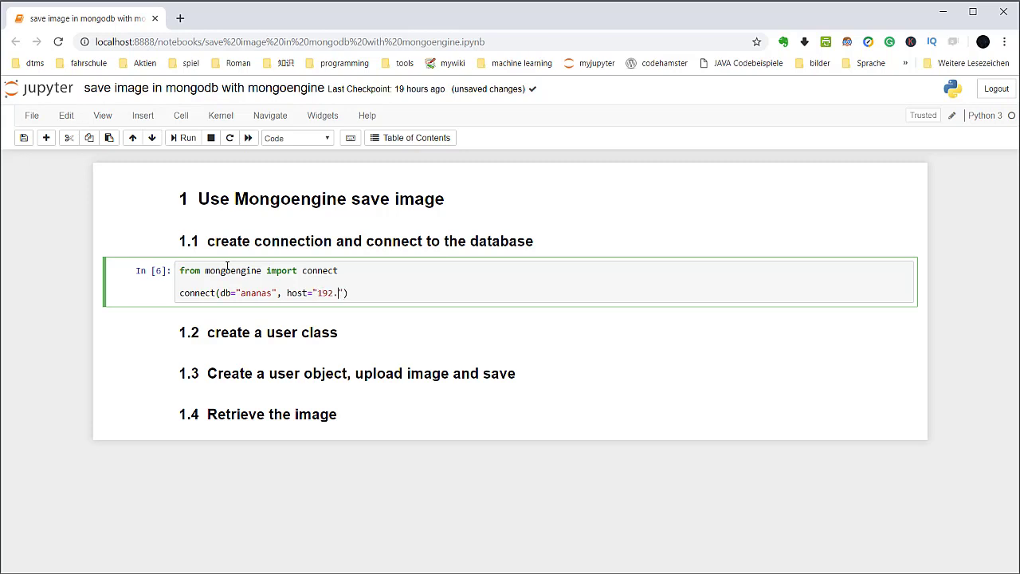
pyautogui.write('168.99.100')
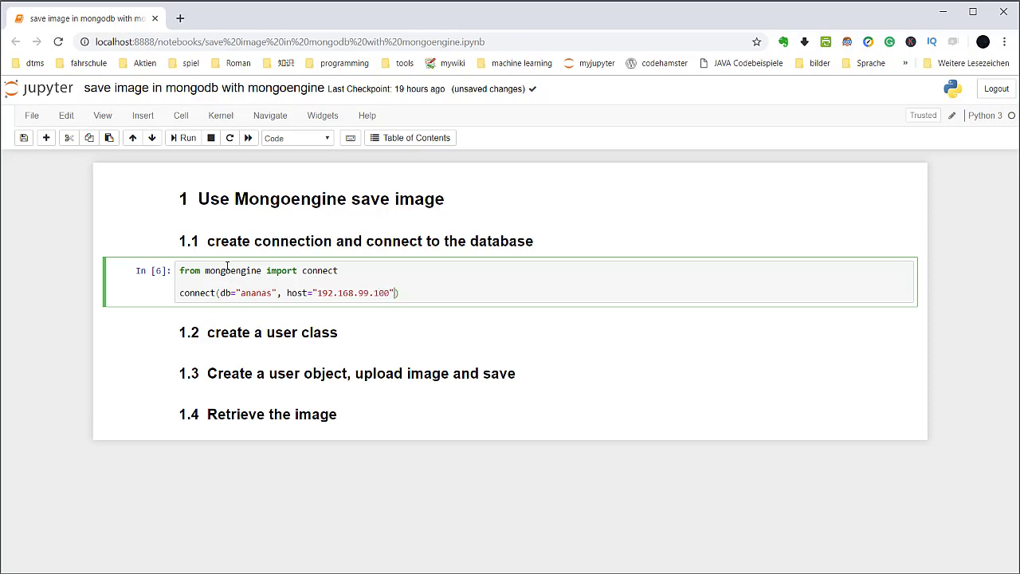
pyautogui.write(', port=')
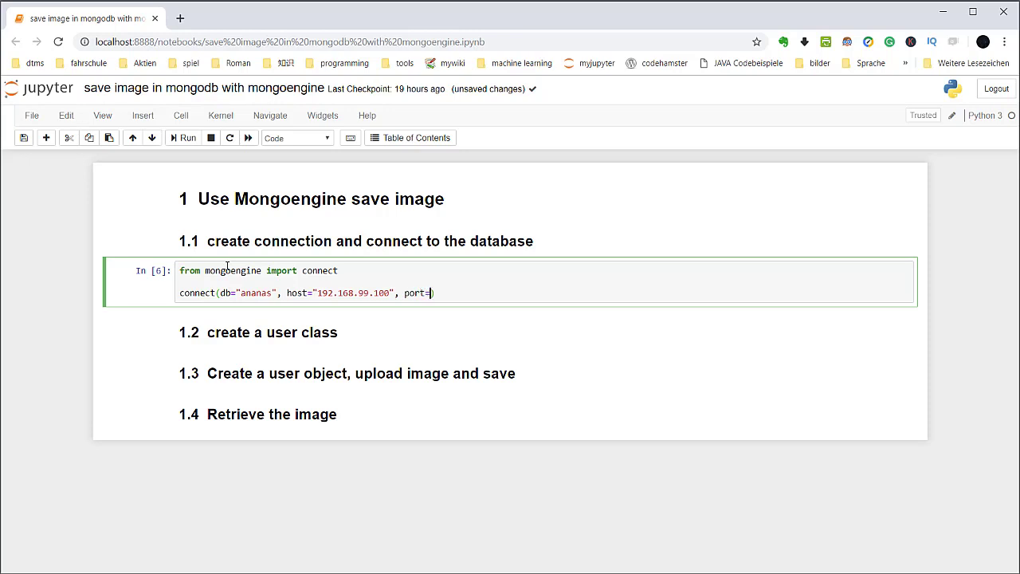
pyautogui.write('27017')
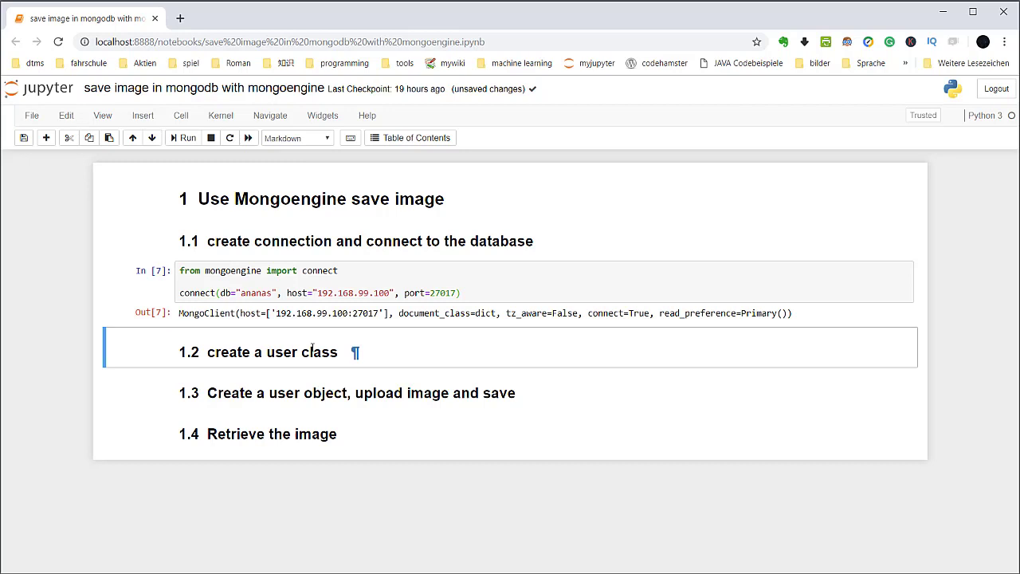
pyautogui.moveTo(383, 353)
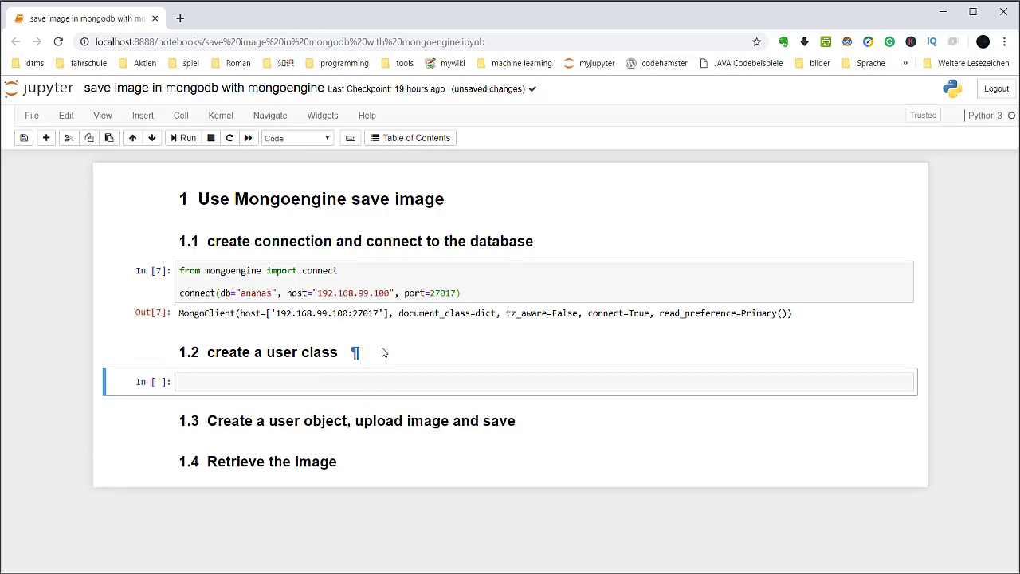
# - Define class User(Document) with meta collection set to my_users
pyautogui.click(510, 381)
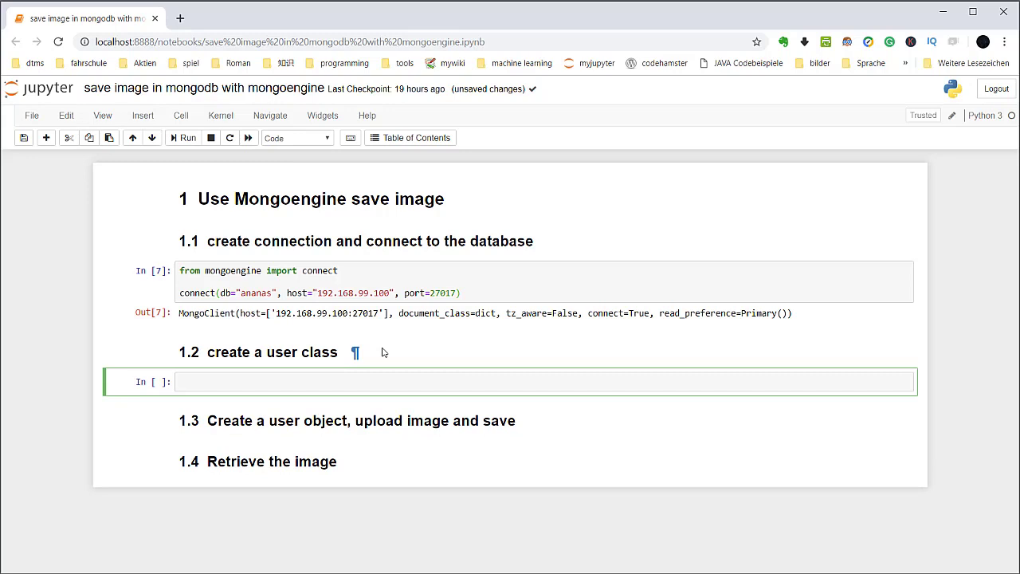
pyautogui.write('class = U')
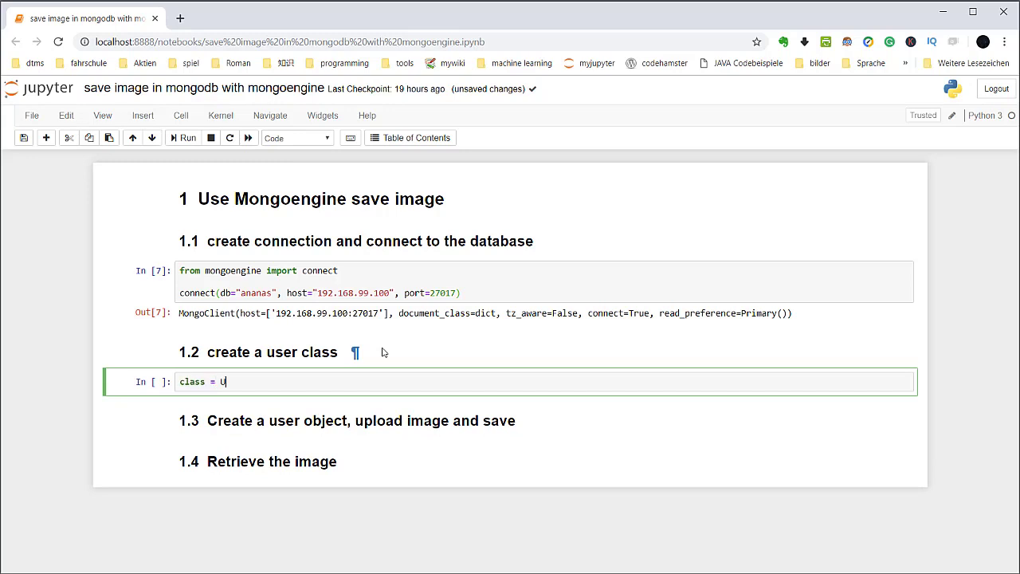
pyautogui.write('ser()')
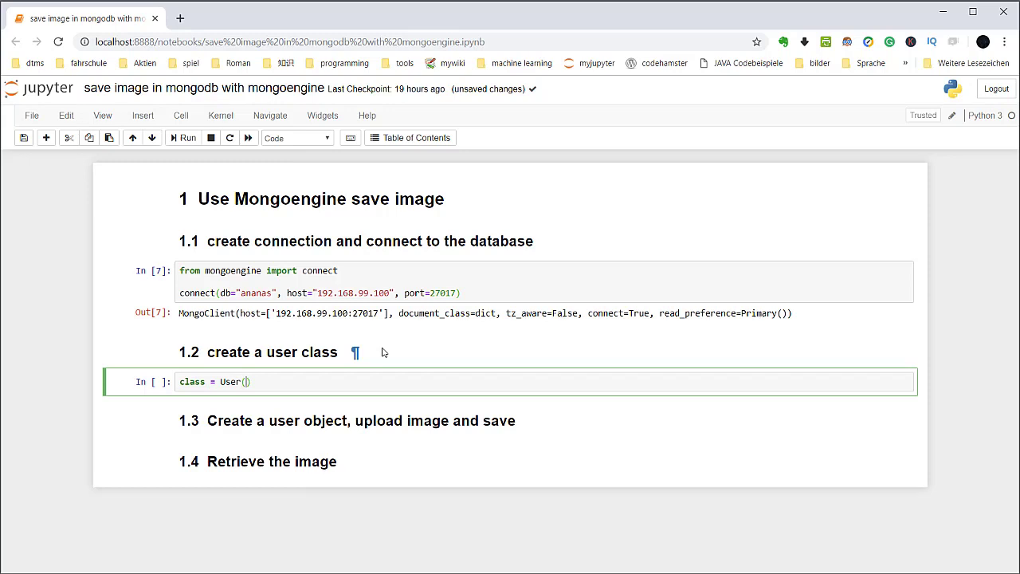
pyautogui.write('Document')
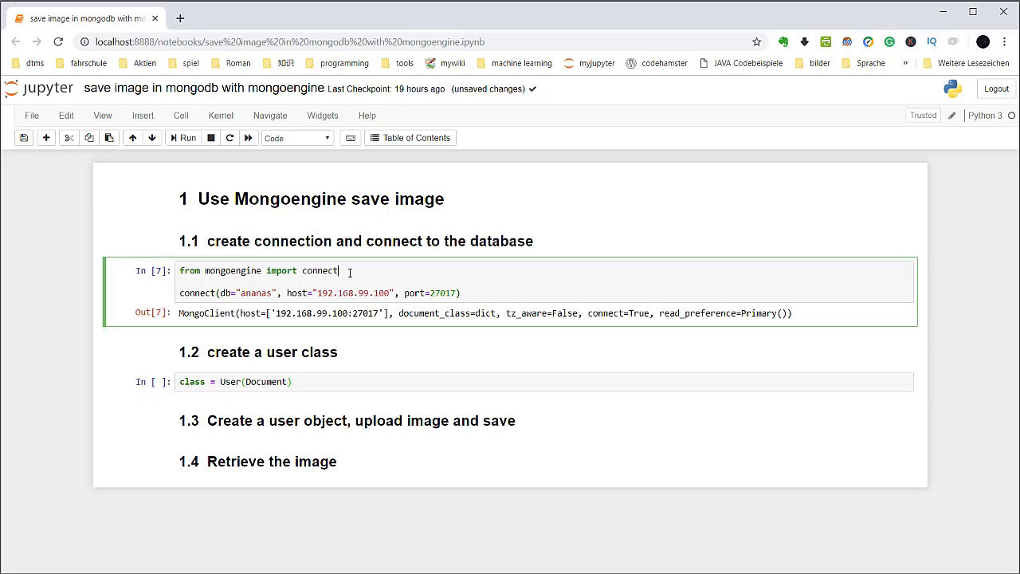
pyautogui.write(',')
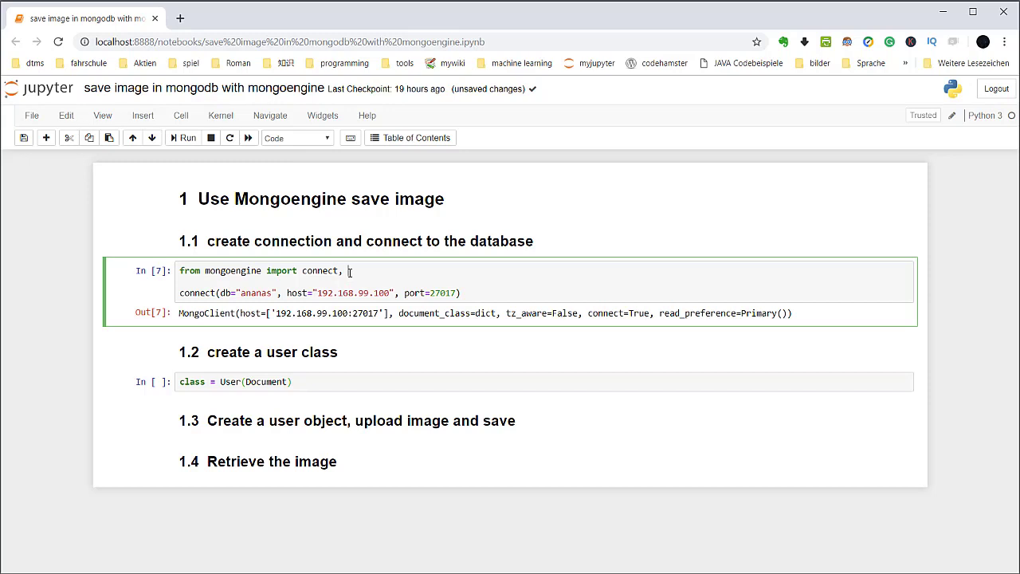
pyautogui.write('Docu')
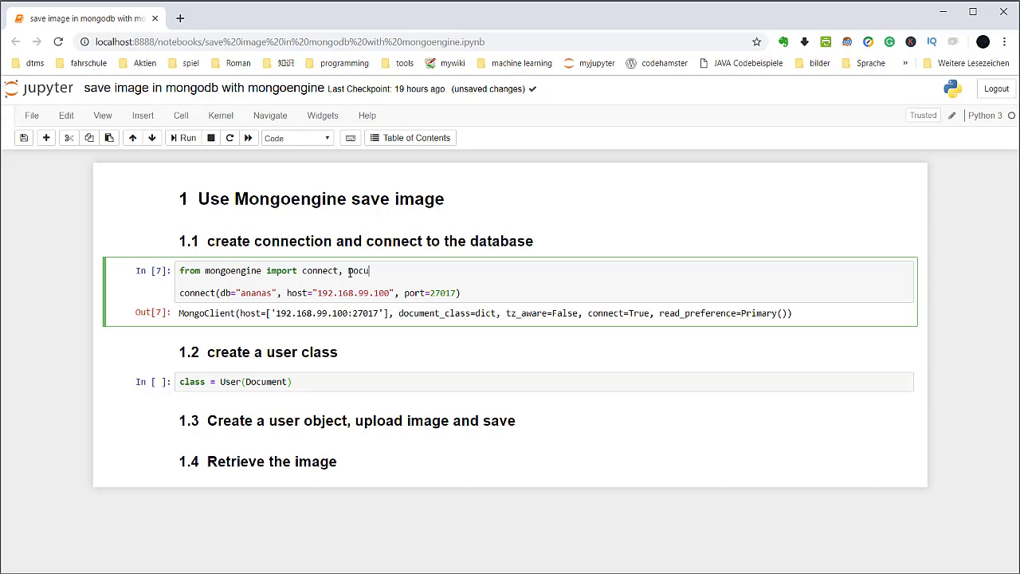
pyautogui.write('ment')
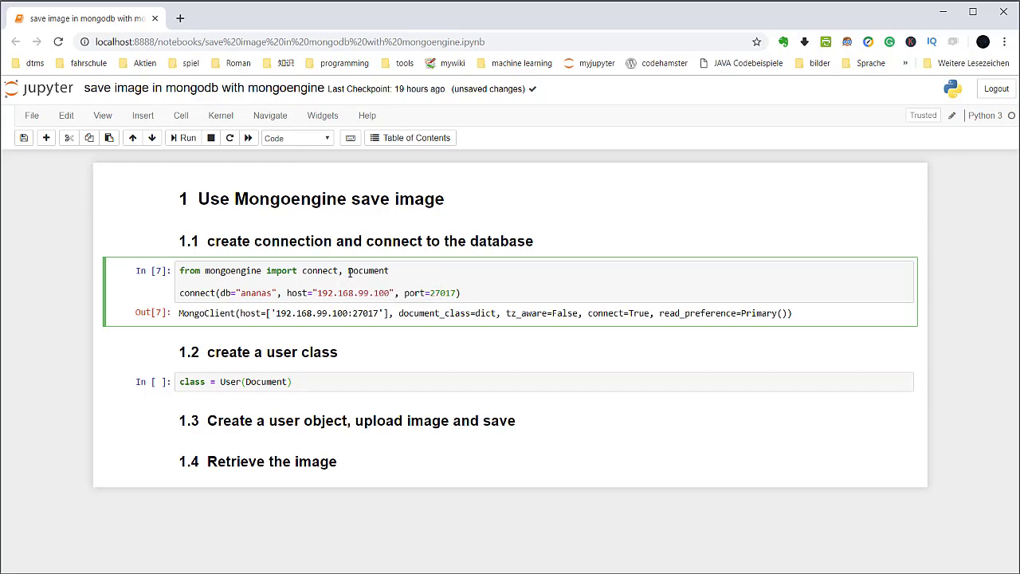
pyautogui.click(324, 381)
pyautogui.write(':')
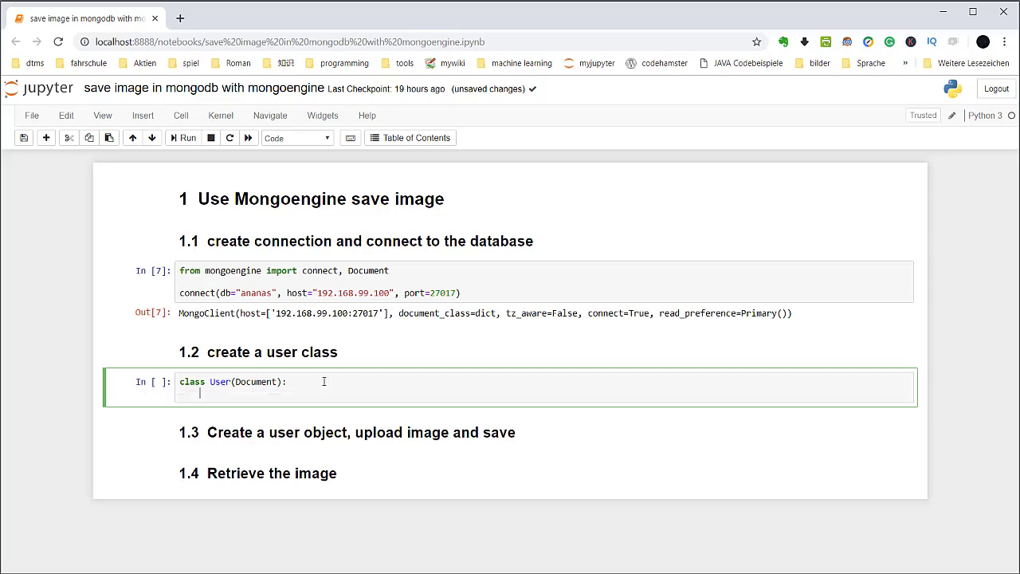
pyautogui.write('meta')
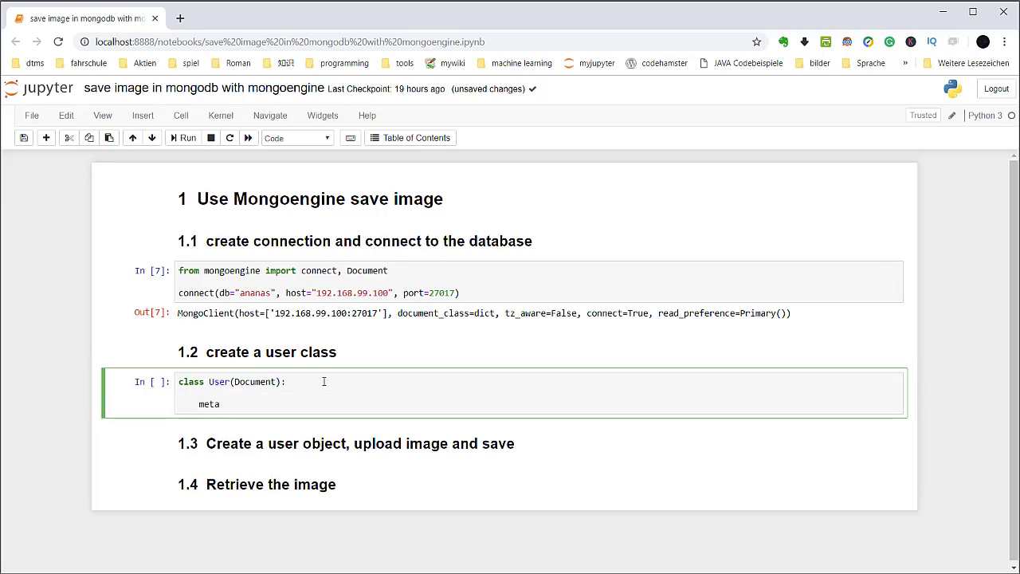
pyautogui.write('=')
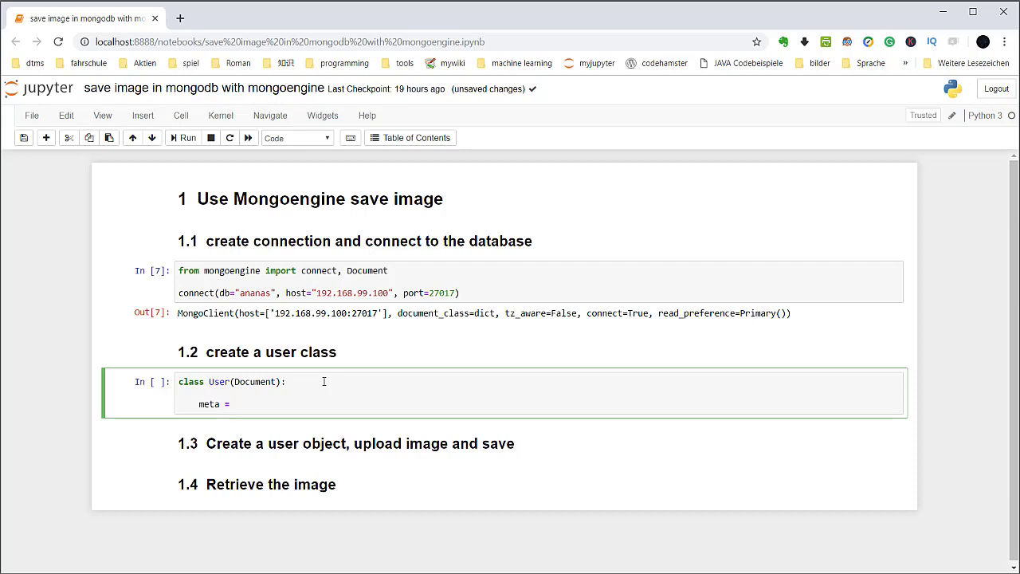
pyautogui.write('{}')
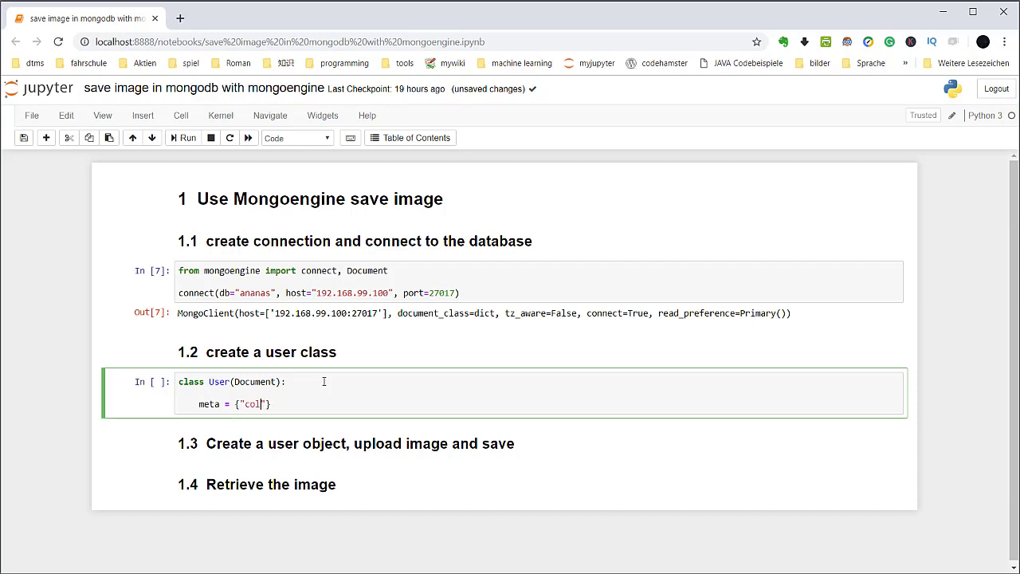
pyautogui.write('lection": "m')
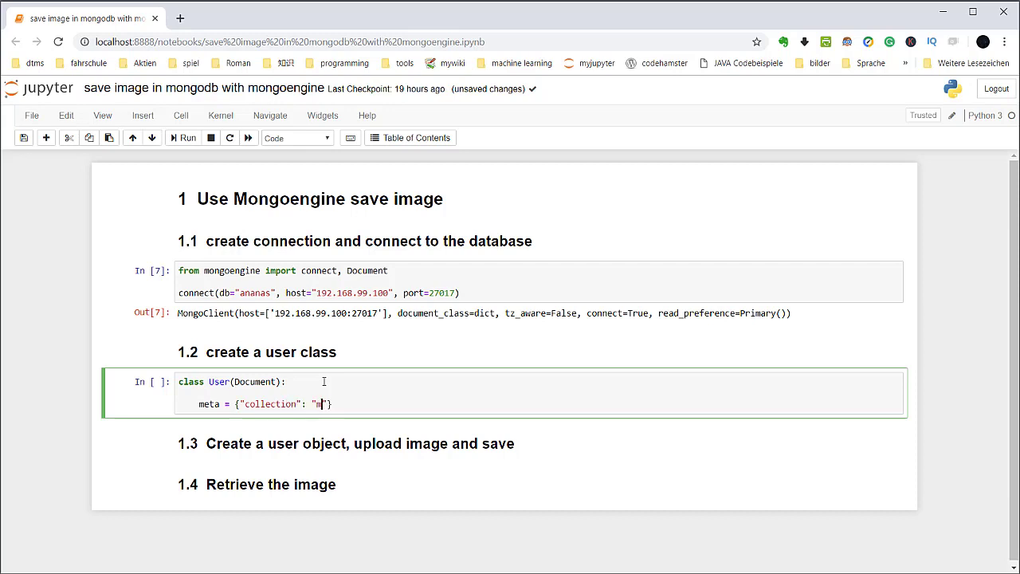
pyautogui.write('y_user')
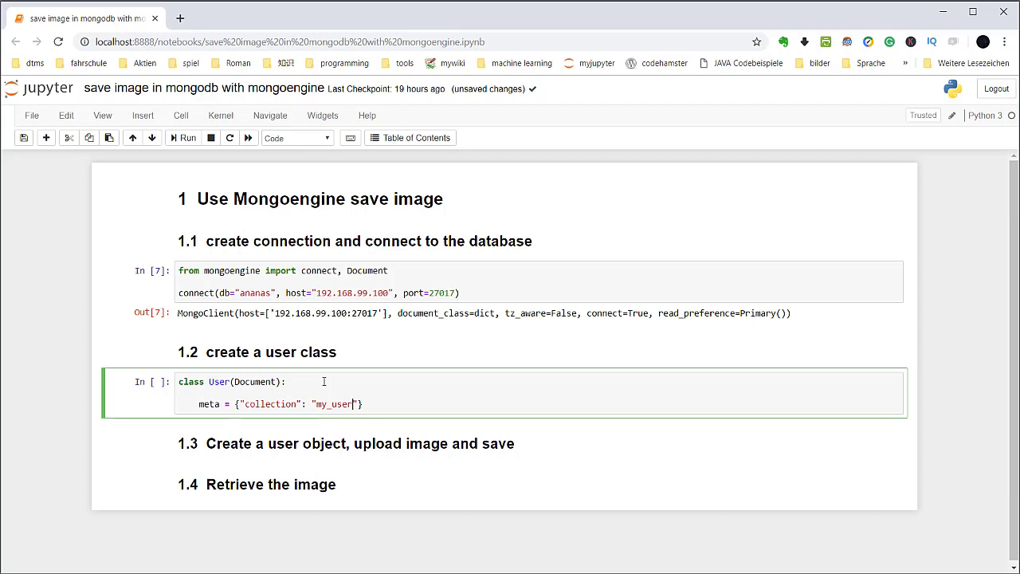
pyautogui.write('s')
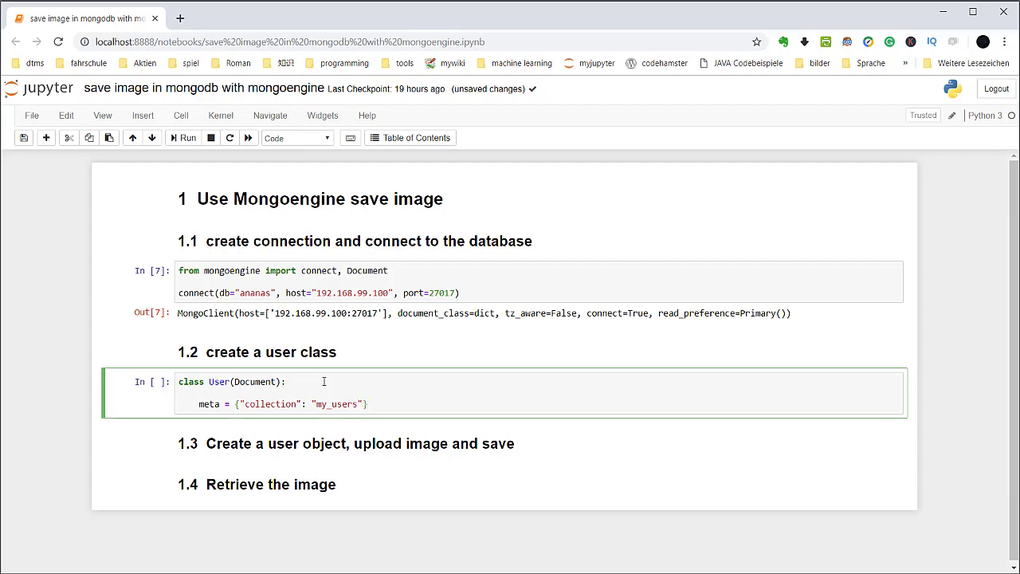
pyautogui.press('enter')
pyautogui.write('userna')
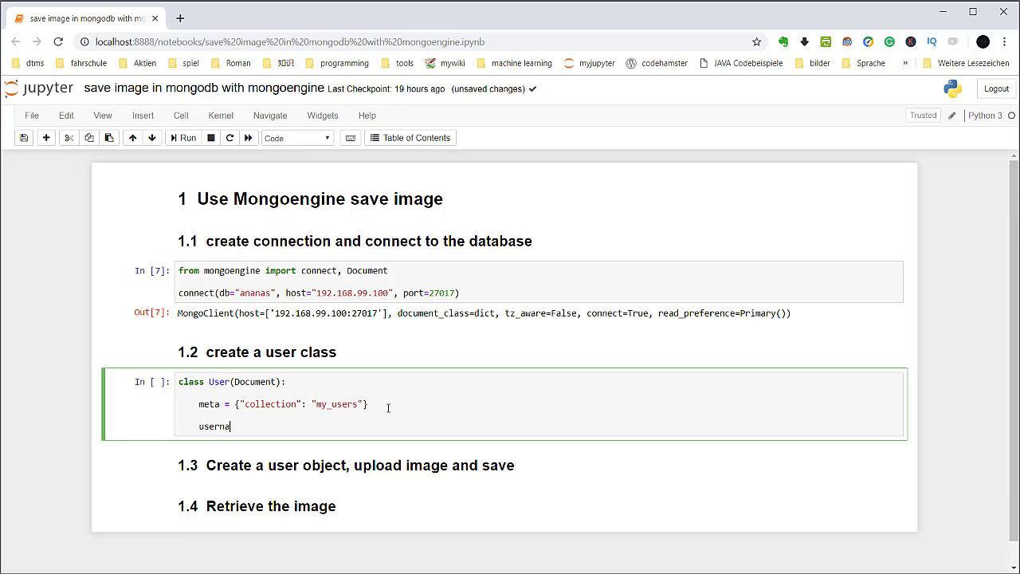
# - Add a username StringField with required=True and import fields
pyautogui.write('me =')
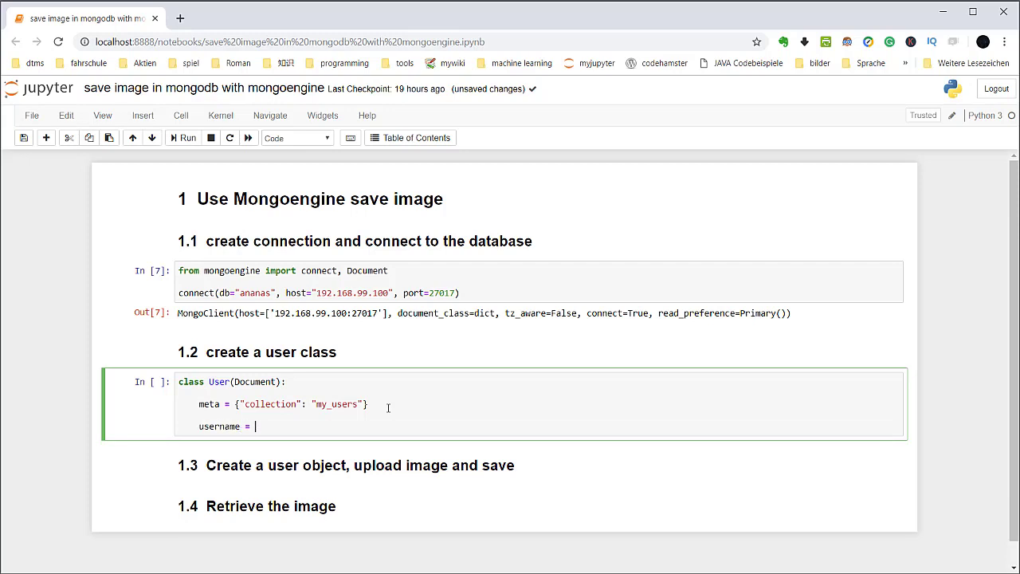
pyautogui.write('fields')
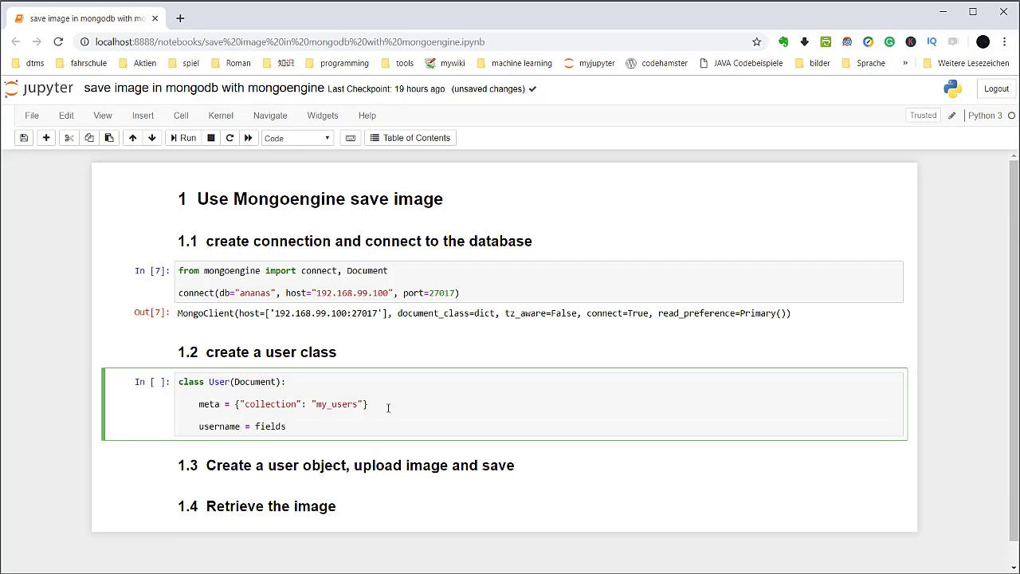
pyautogui.write('.Strin')
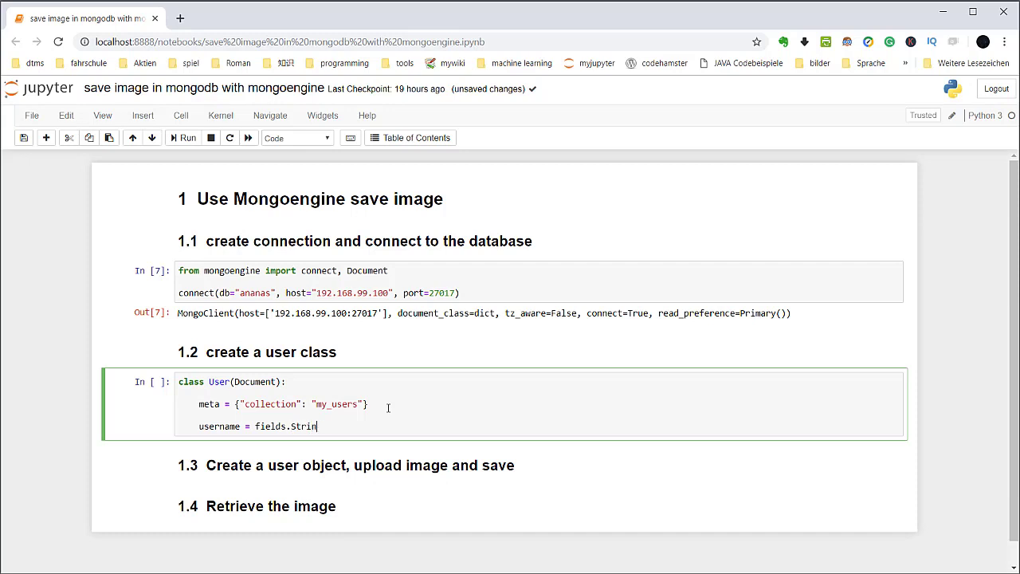
pyautogui.write('gField')
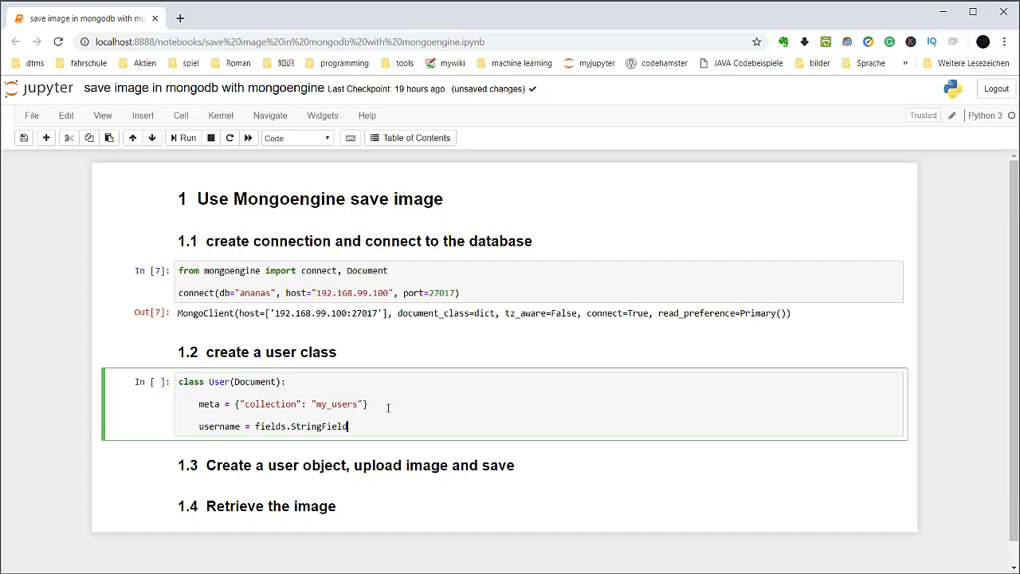
pyautogui.write('(requ')
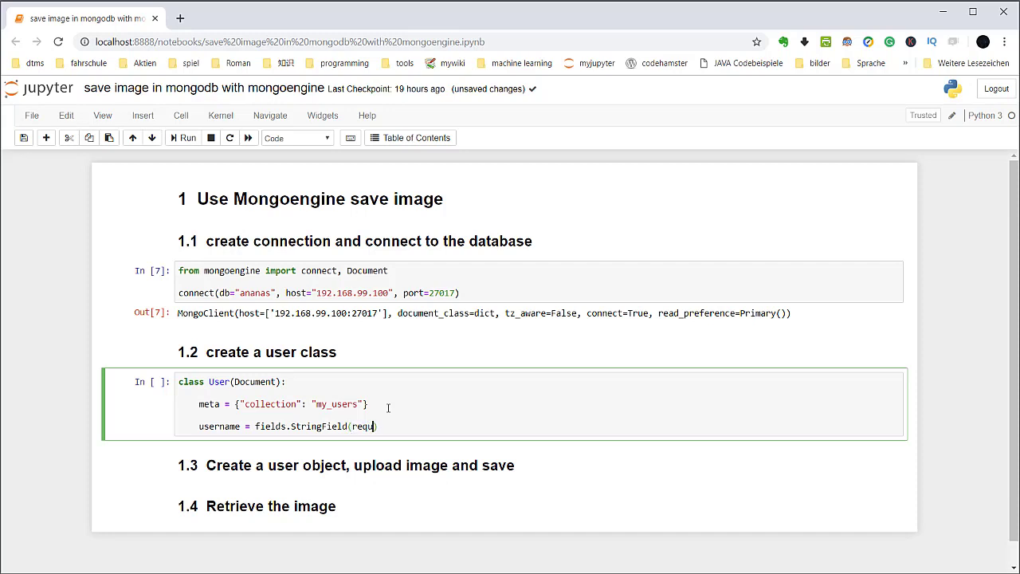
pyautogui.write('ired')
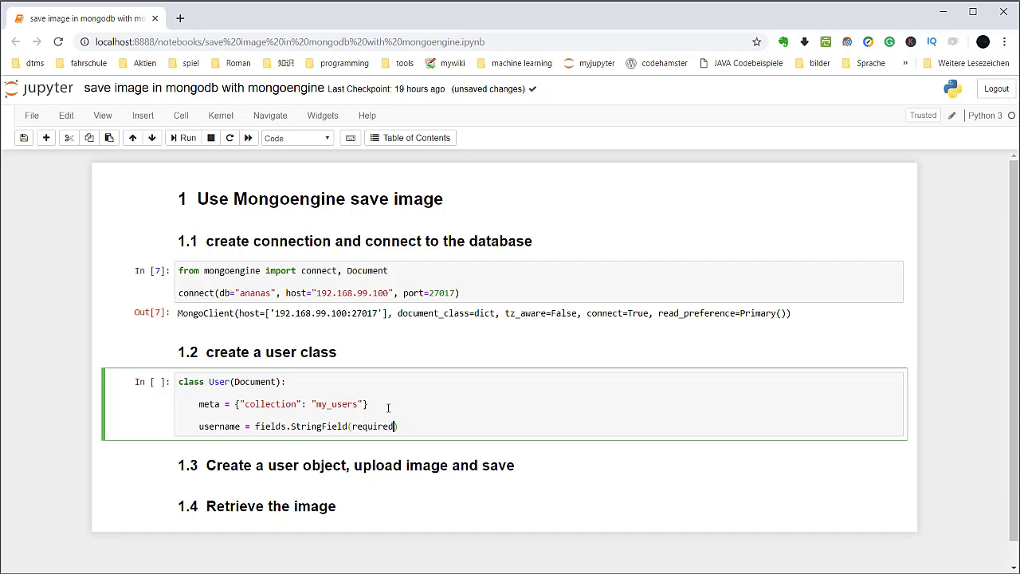
pyautogui.write('=True')
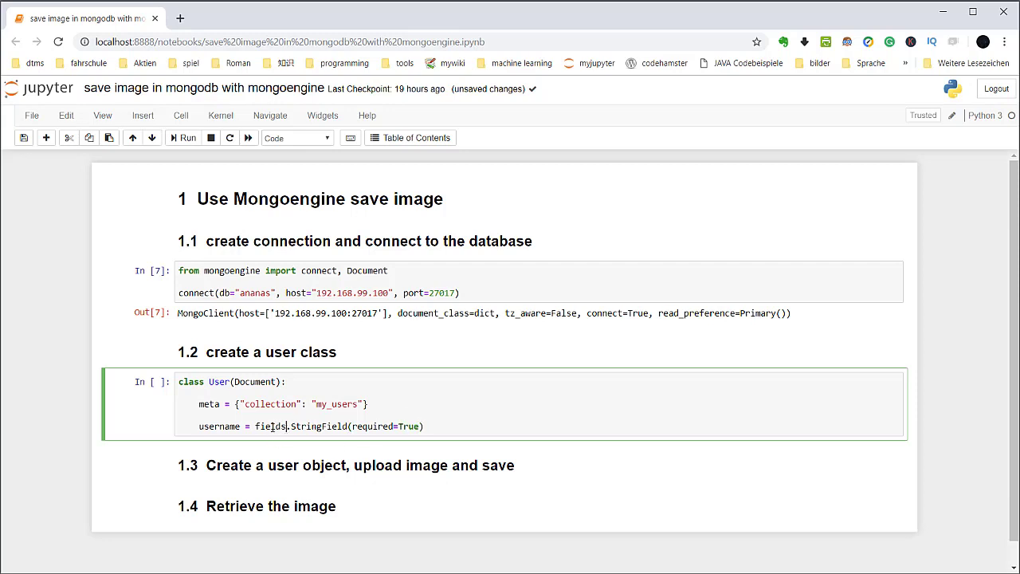
pyautogui.click(398, 271)
pyautogui.write(', fields')
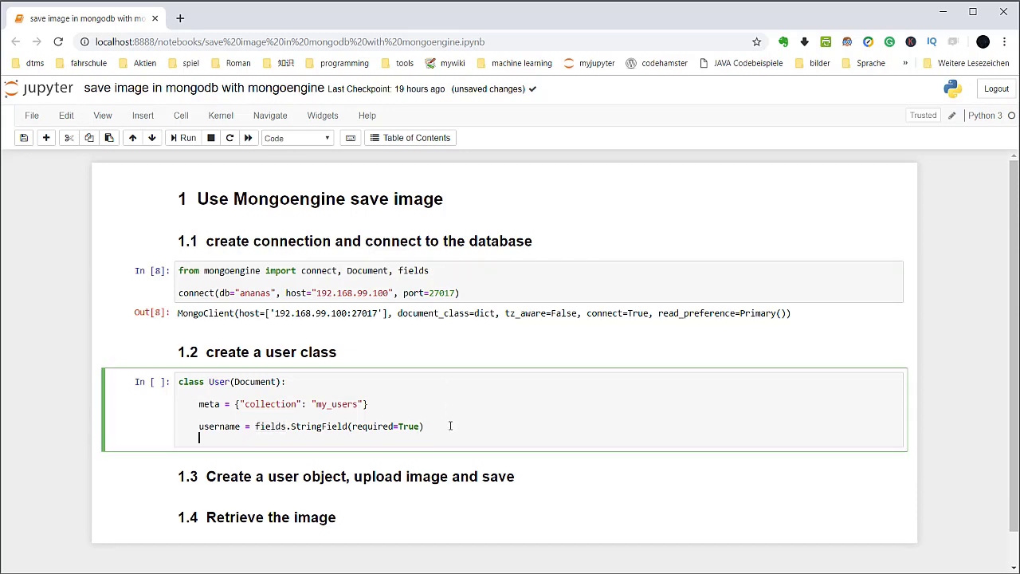
# - Add profile_image as an ImageField with thumbnail_size=(150,150, False)
pyautogui.write('profile_ima')
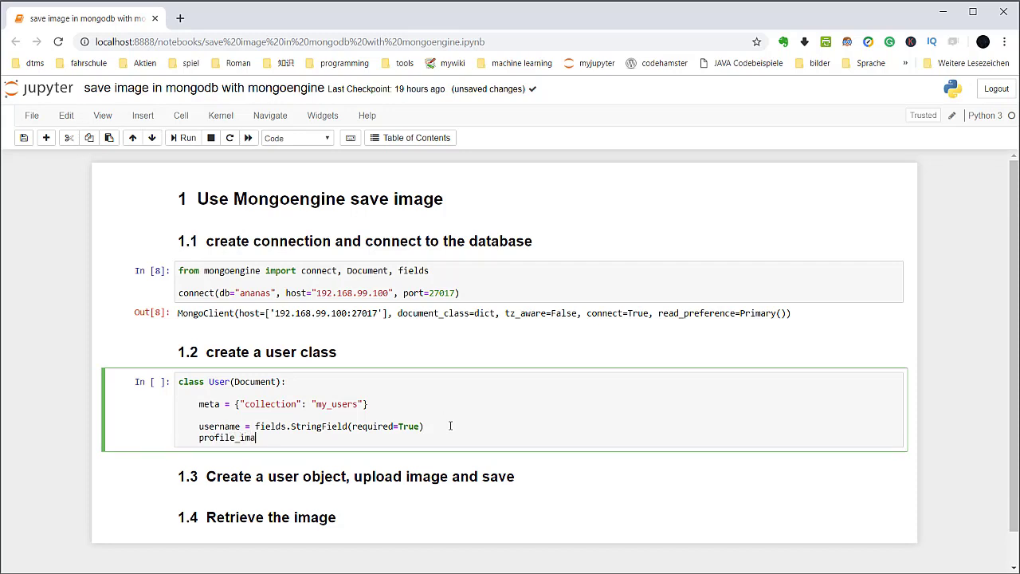
pyautogui.write('ge = fi')
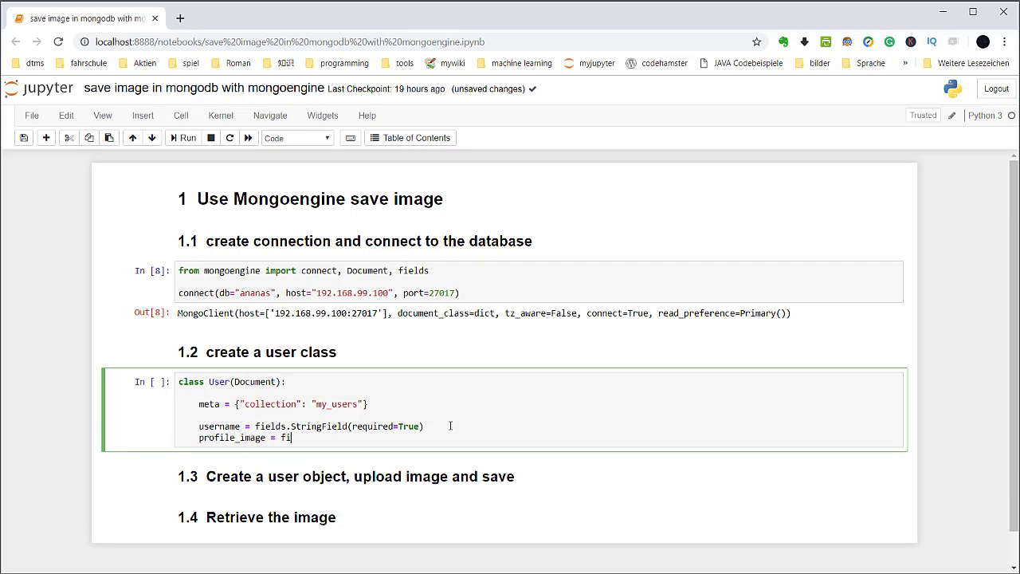
pyautogui.write('elds')
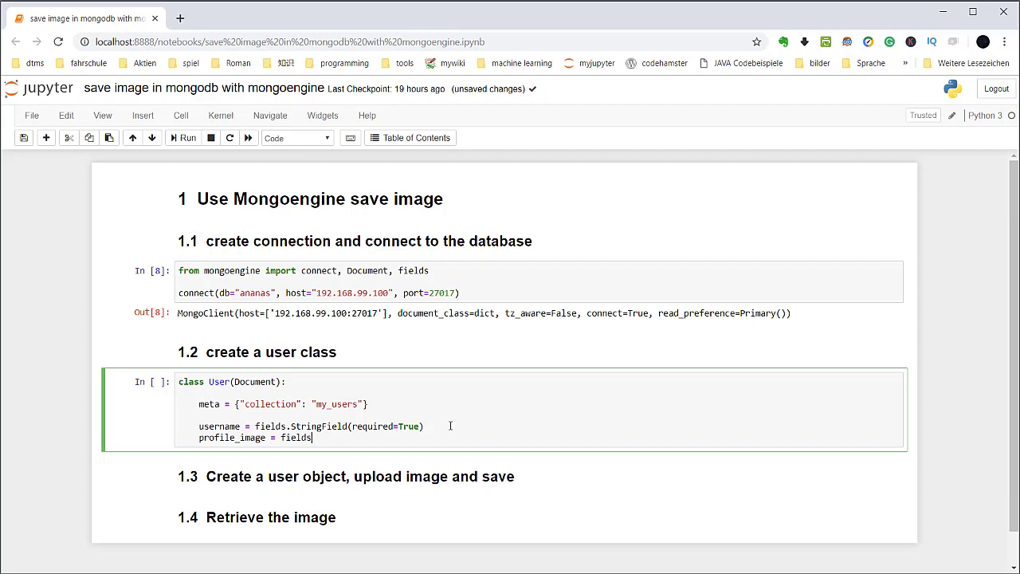
pyautogui.write('.Im')
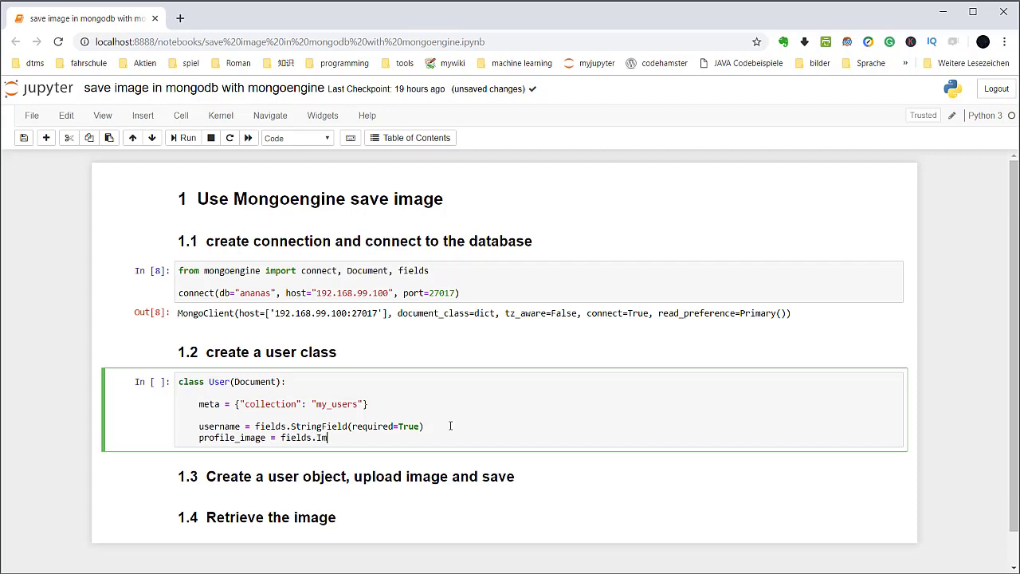
pyautogui.write('ageField')
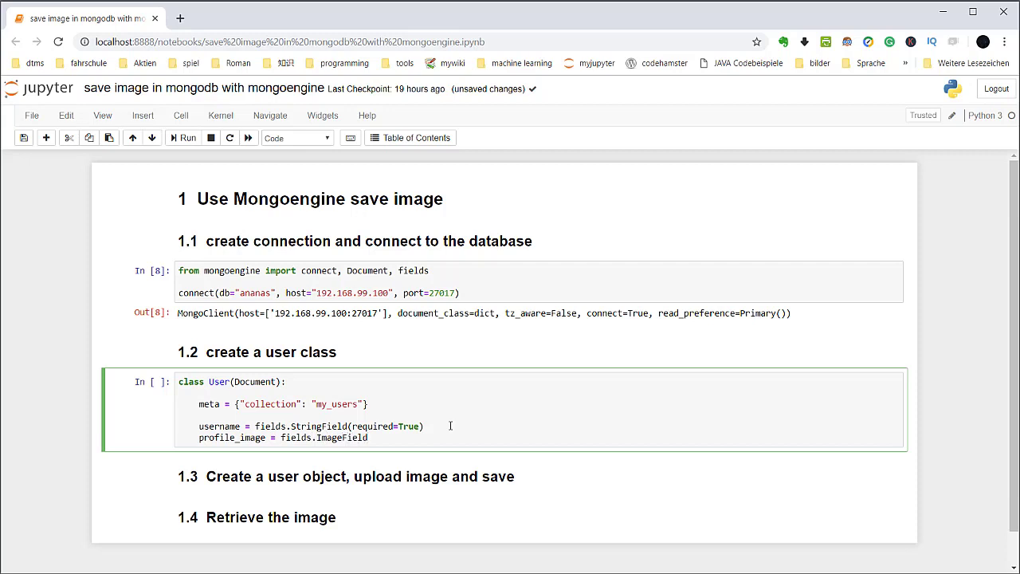
pyautogui.write('()')
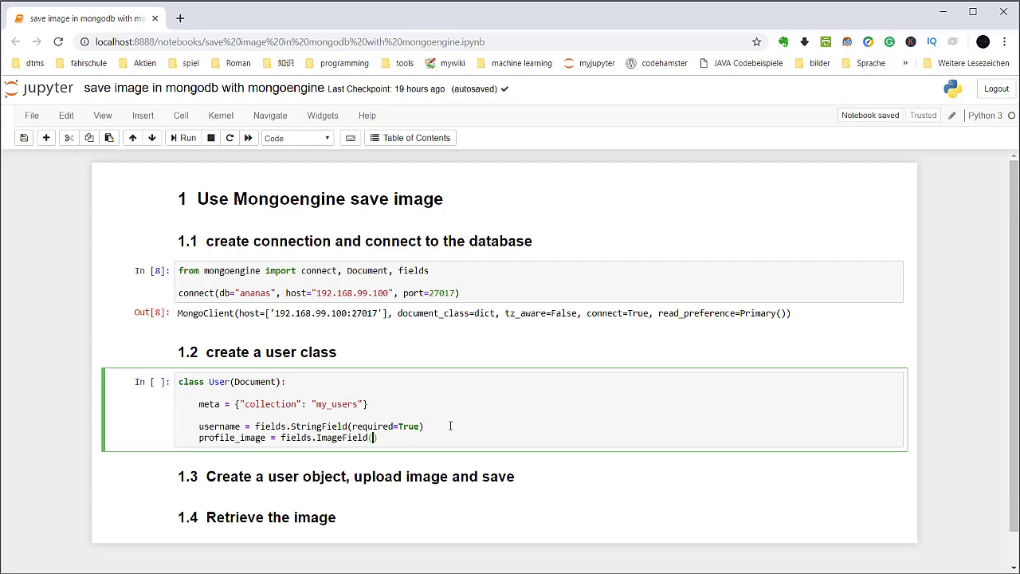
pyautogui.write('thumbn')
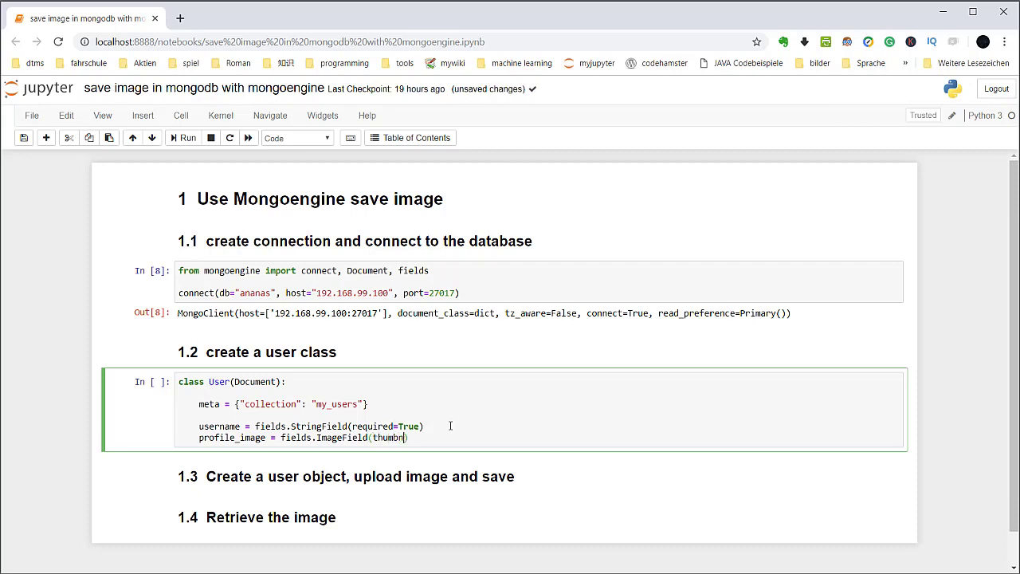
pyautogui.write('ail_size=(')
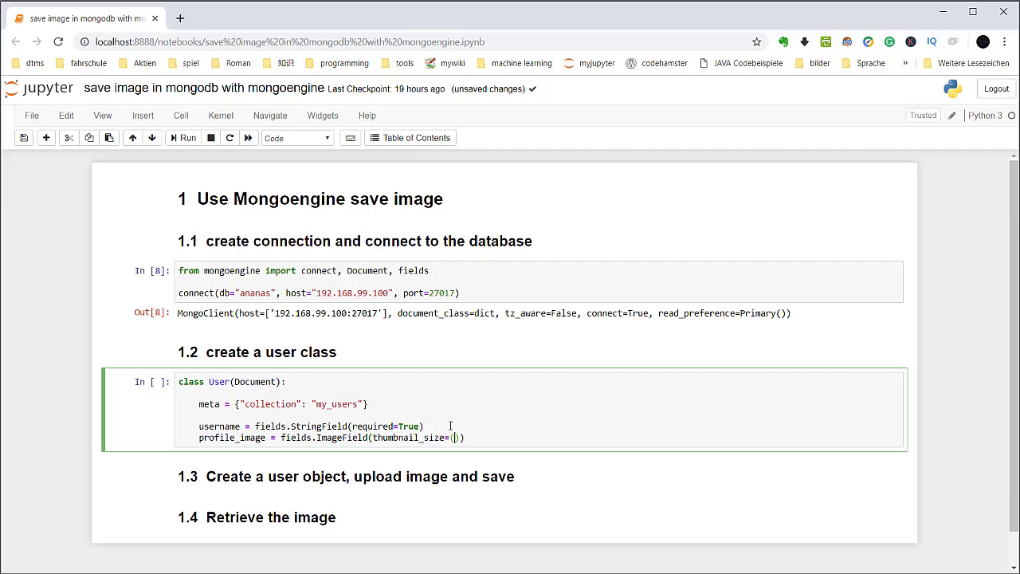
pyautogui.write('150,150,')
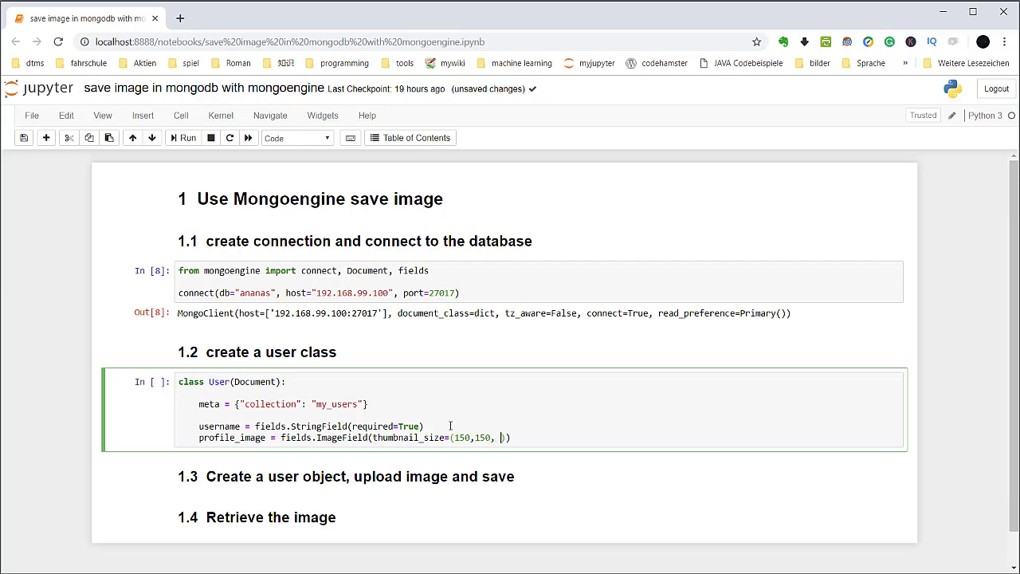
pyautogui.write('False')
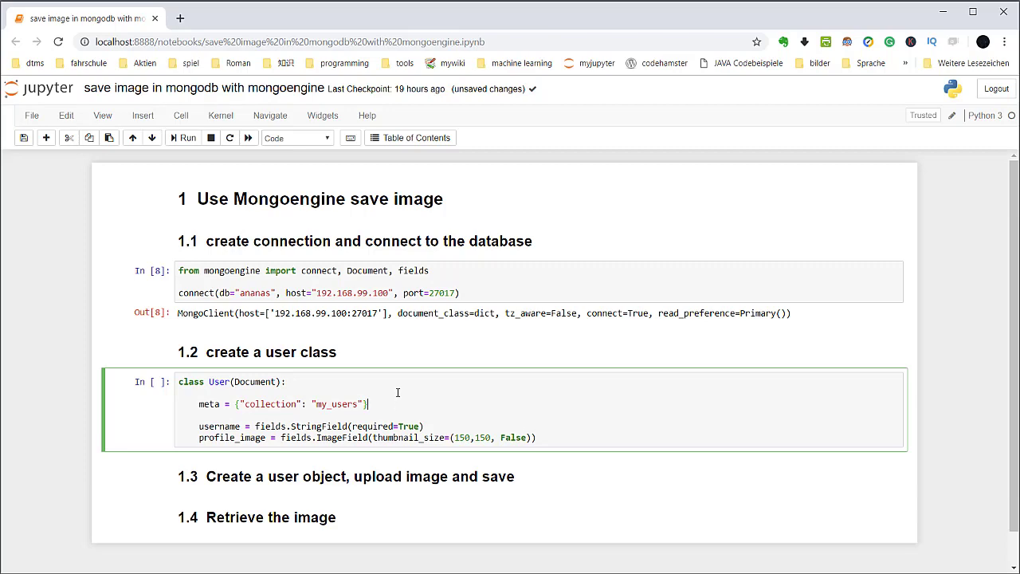
pyautogui.scroll(-3)
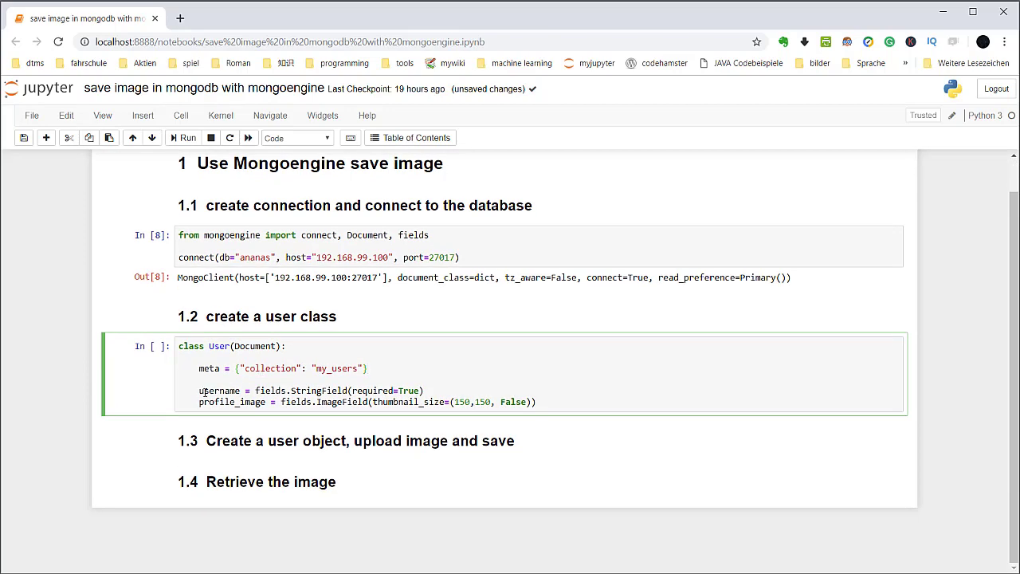
pyautogui.doubleClick(220, 391)
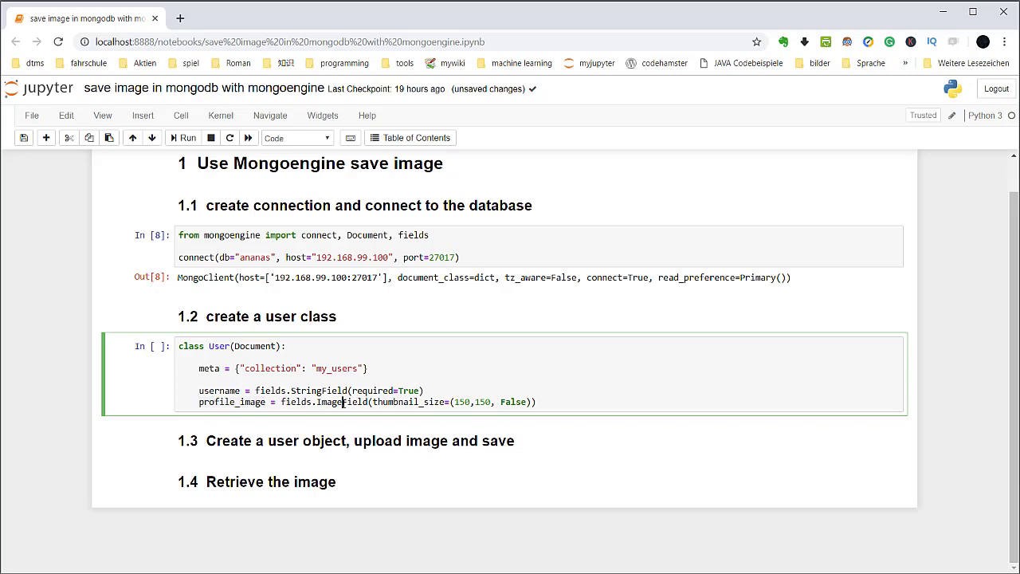
pyautogui.doubleClick(343, 402)
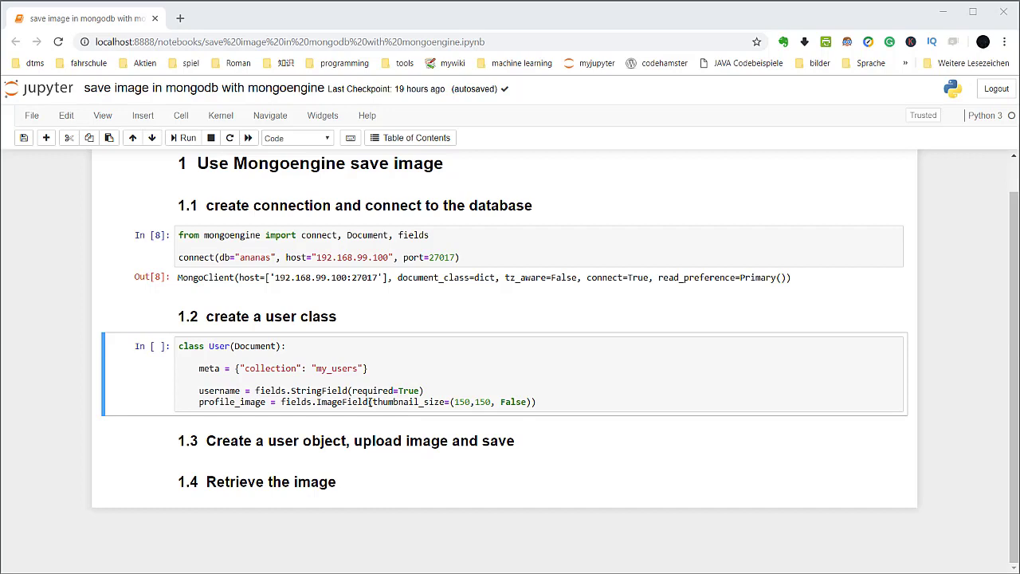
pyautogui.doubleClick(393, 402)
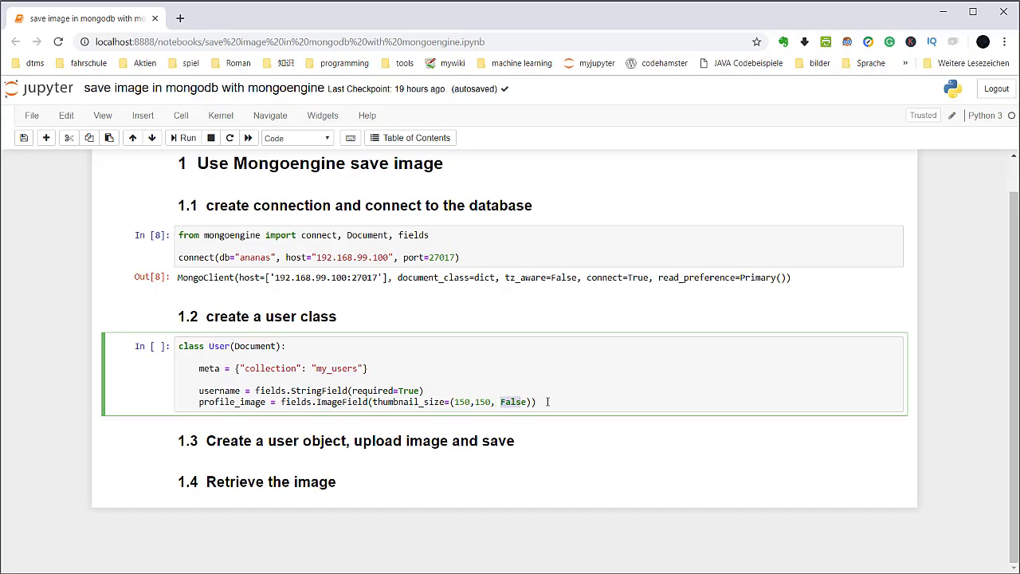
pyautogui.click(571, 402)
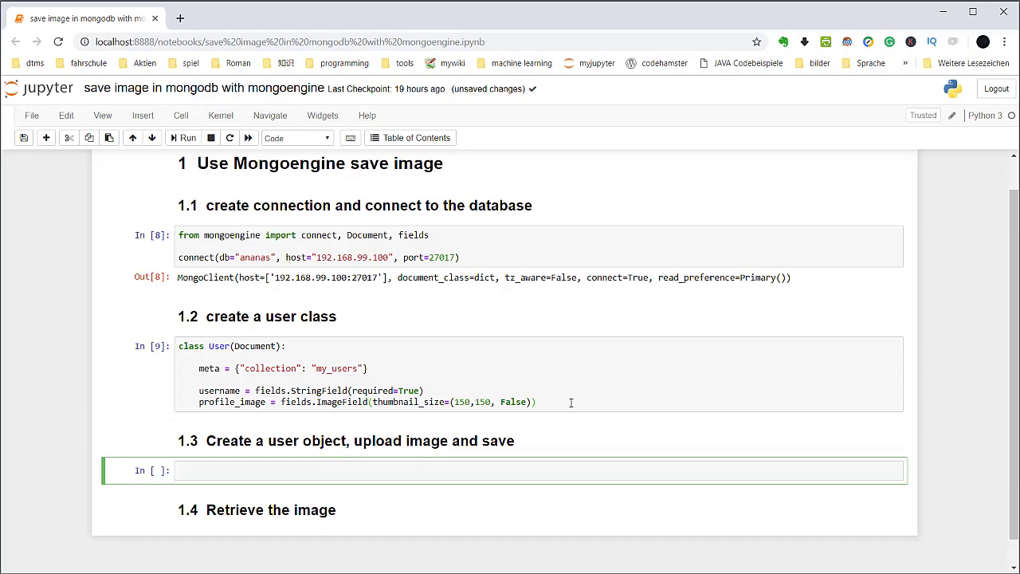
# - Create the user object conny = User(username="conny")
pyautogui.write('conny')
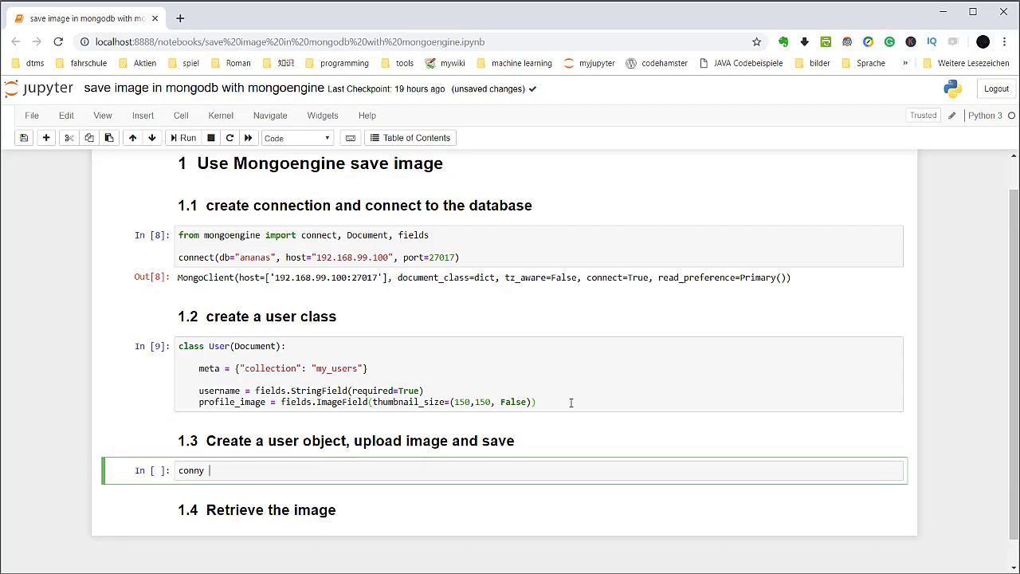
pyautogui.write("= User(username='")
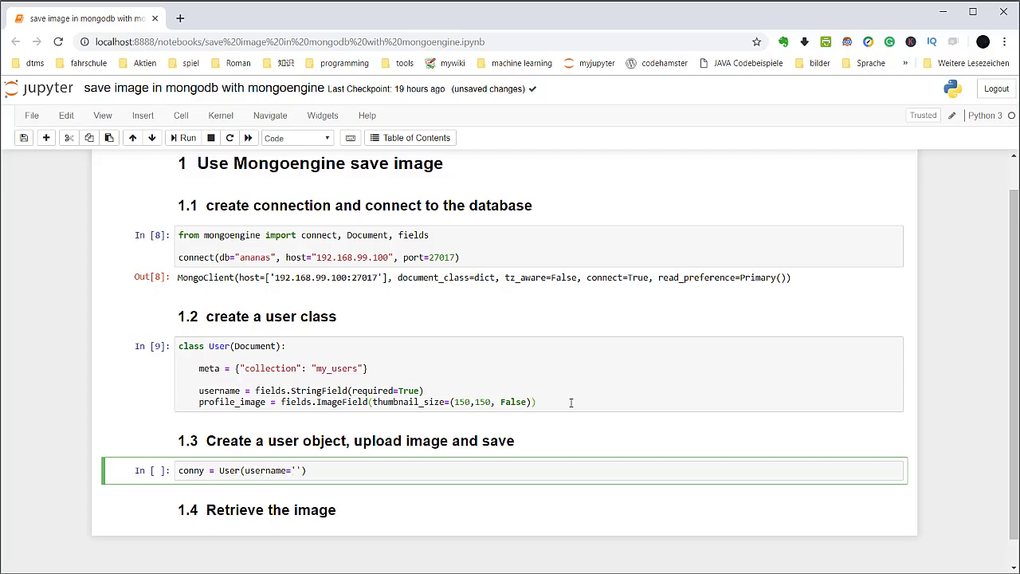
pyautogui.write('conny')
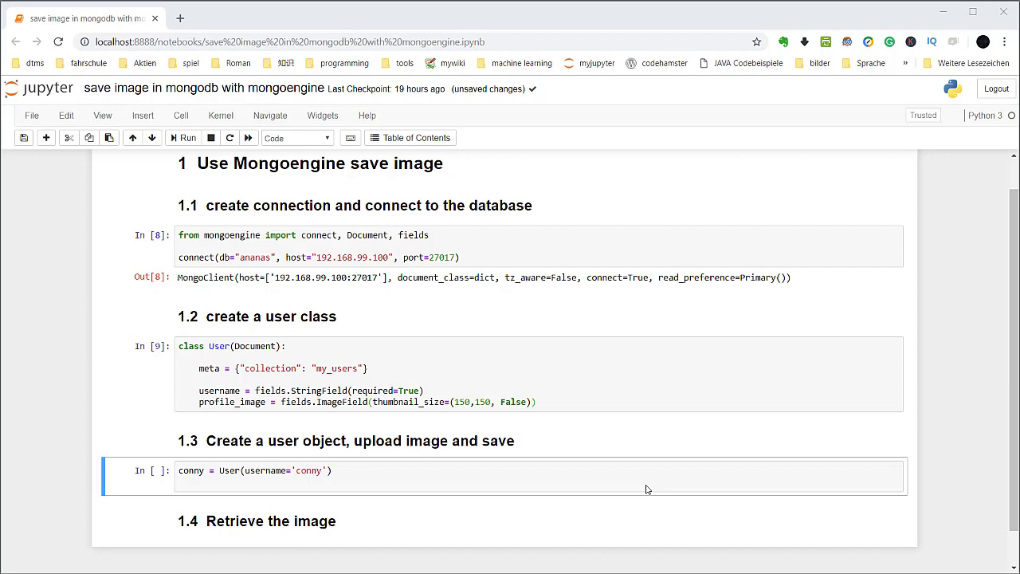
pyautogui.click(655, 485)
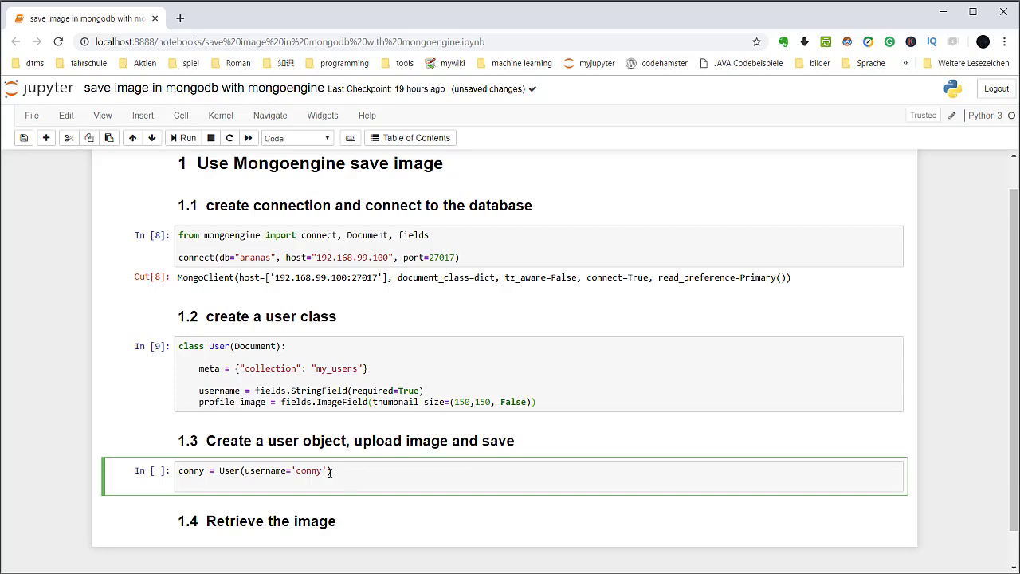
pyautogui.moveTo(341, 389)
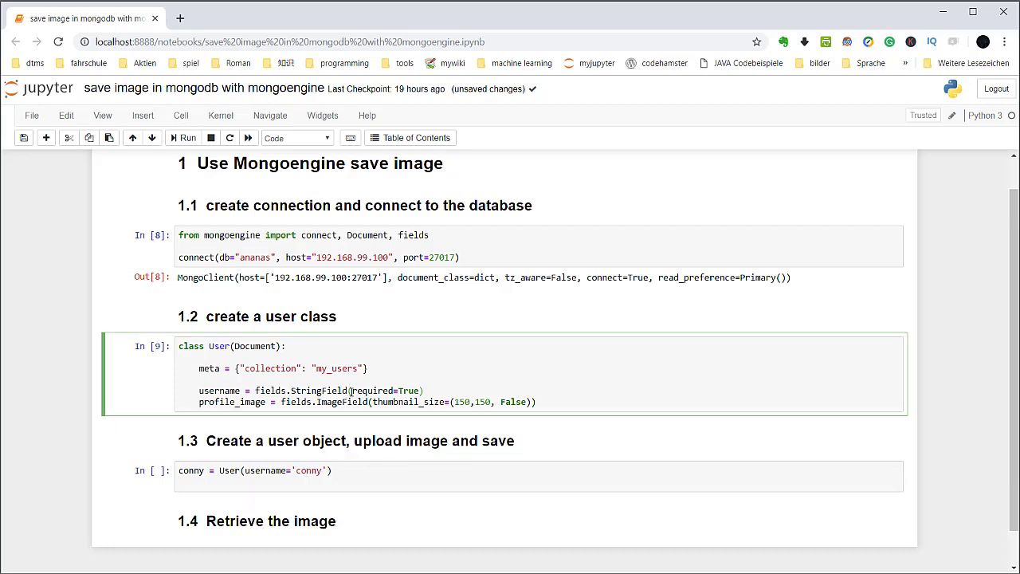
pyautogui.doubleClick(385, 391)
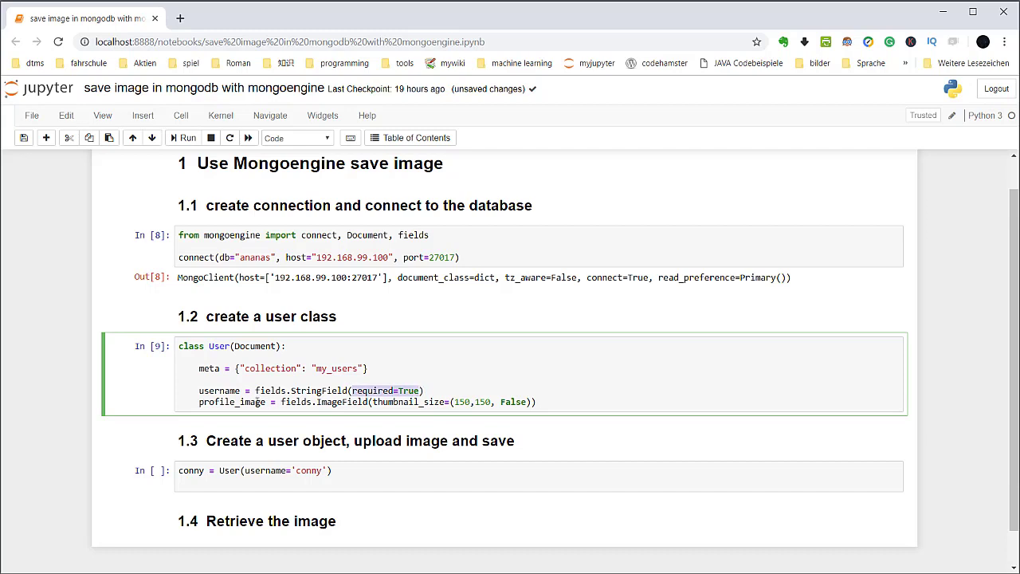
pyautogui.click(258, 485)
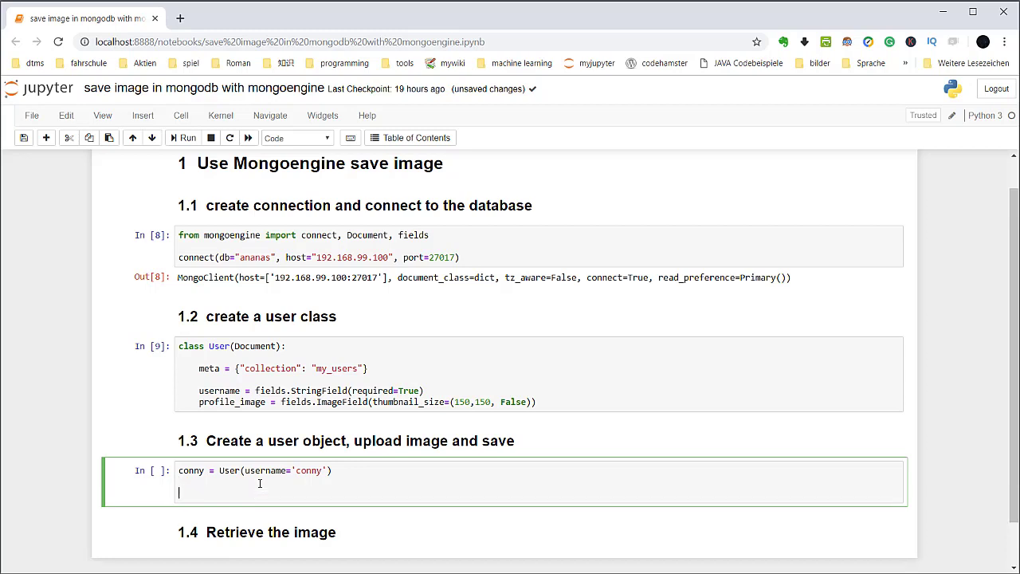
# - Open static/img/cat.jpg in 'rb' mode as my_image
pyautogui.write('my_image')
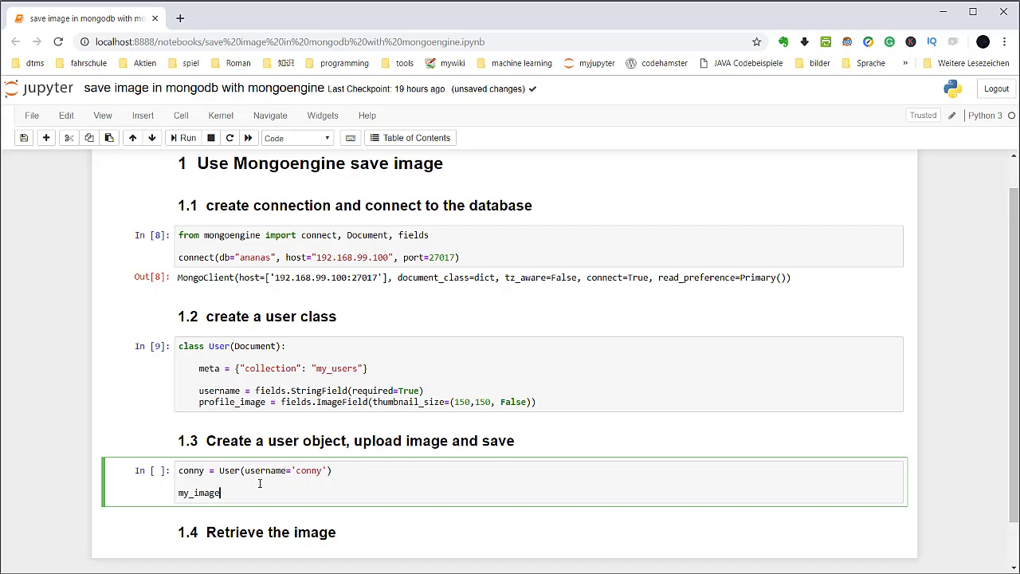
pyautogui.write('= open')
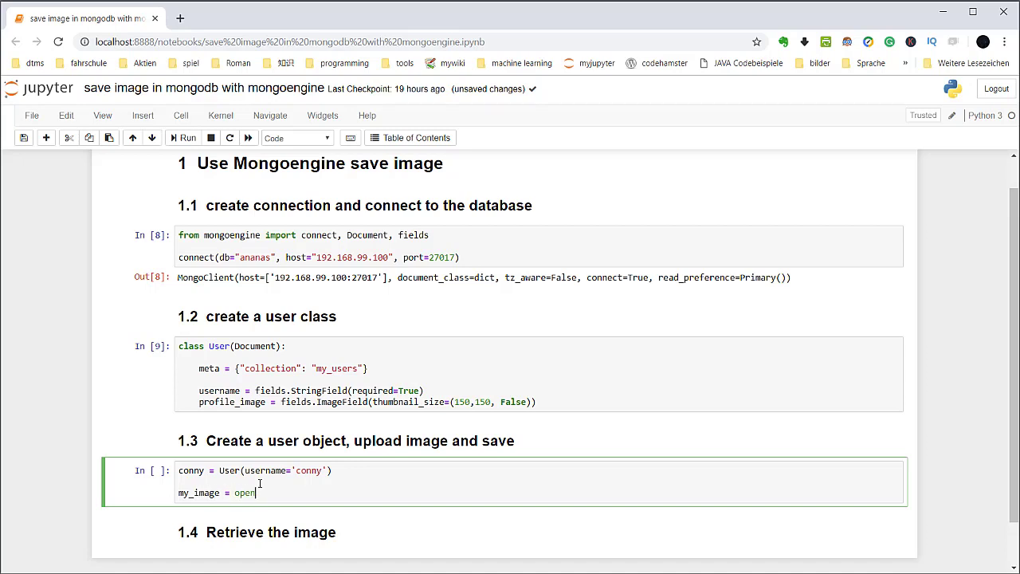
pyautogui.write("('static')")
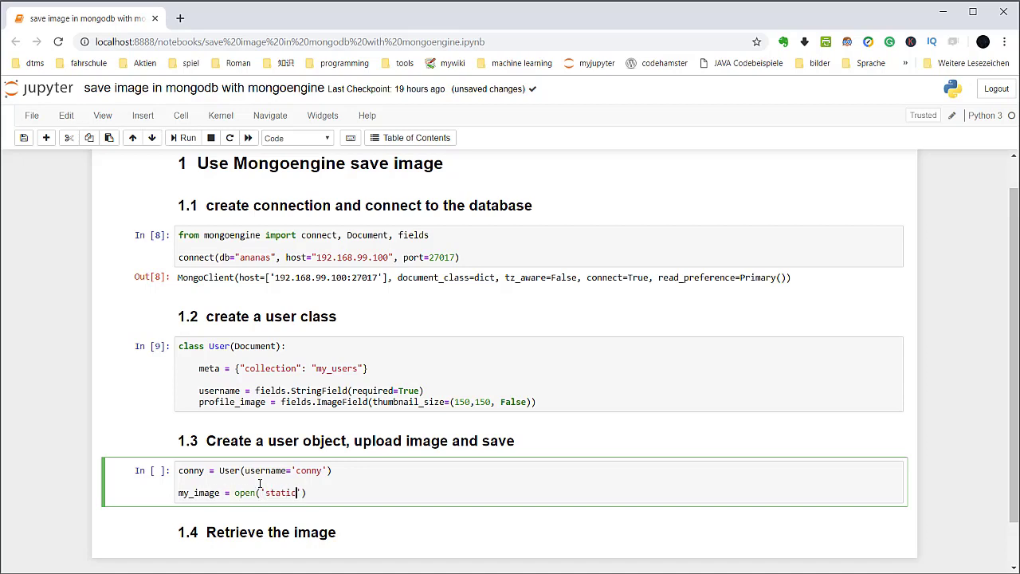
pyautogui.write('/img/')
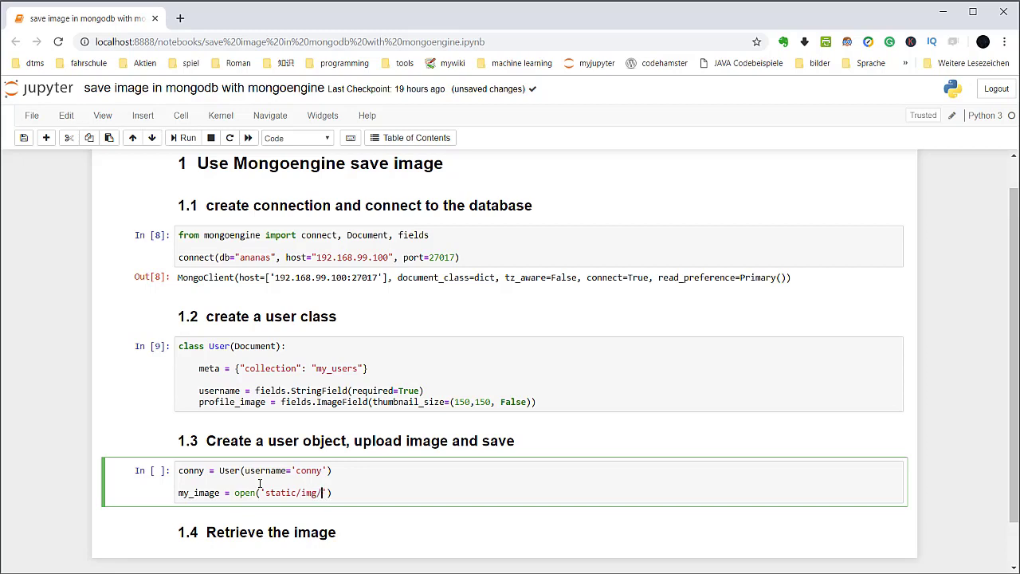
pyautogui.write("cat.jpg',")
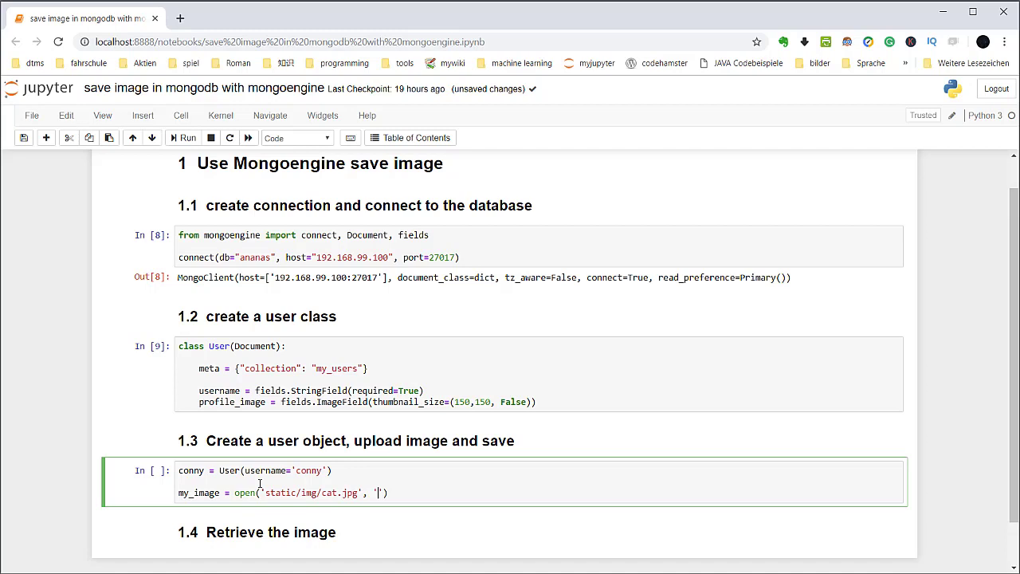
pyautogui.write('rb')
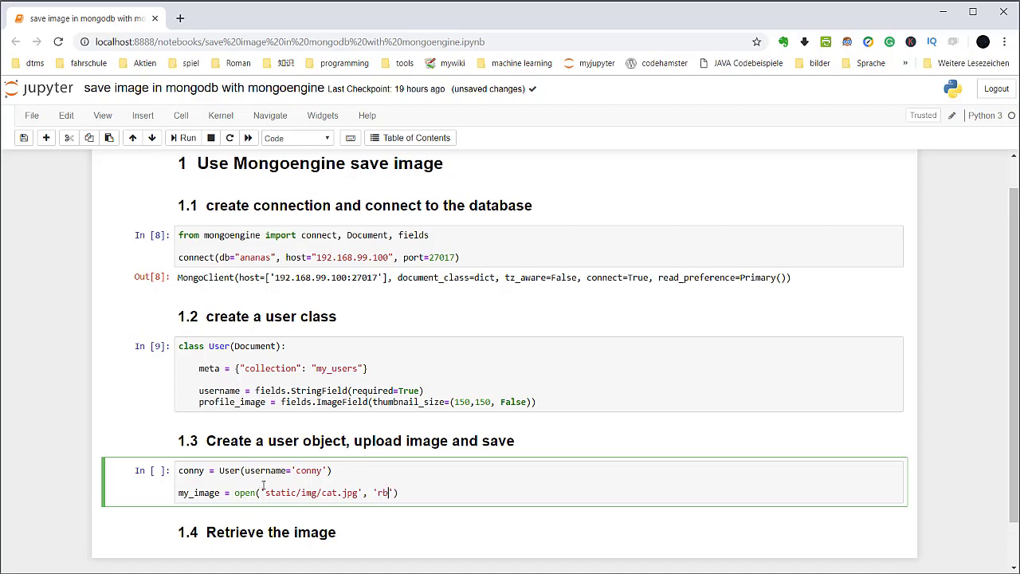
pyautogui.doubleClick(279, 493)
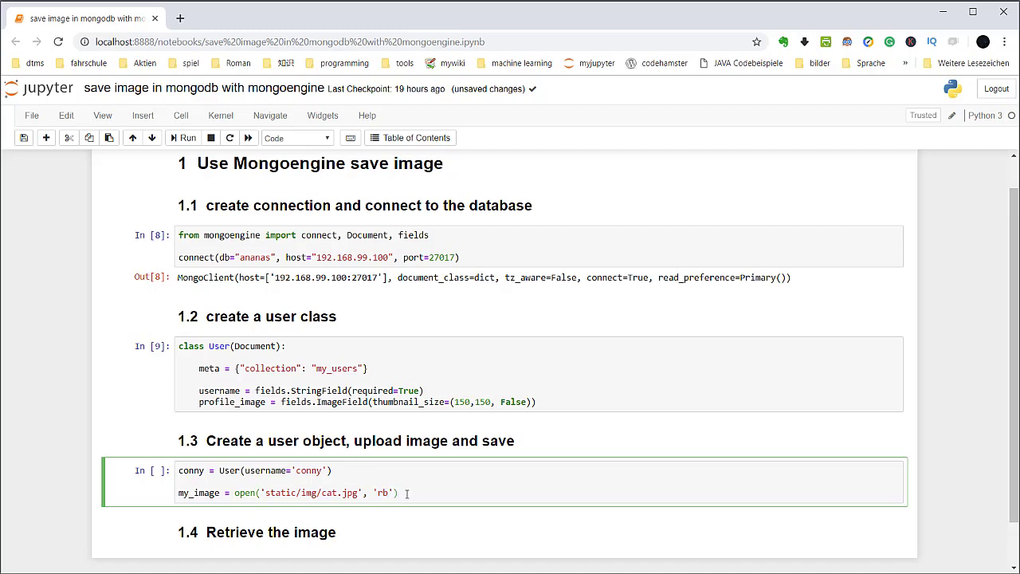
# - Write conny.profile_image.replace(my_image, filename="conny.jpg")
pyautogui.write('conny.prof')
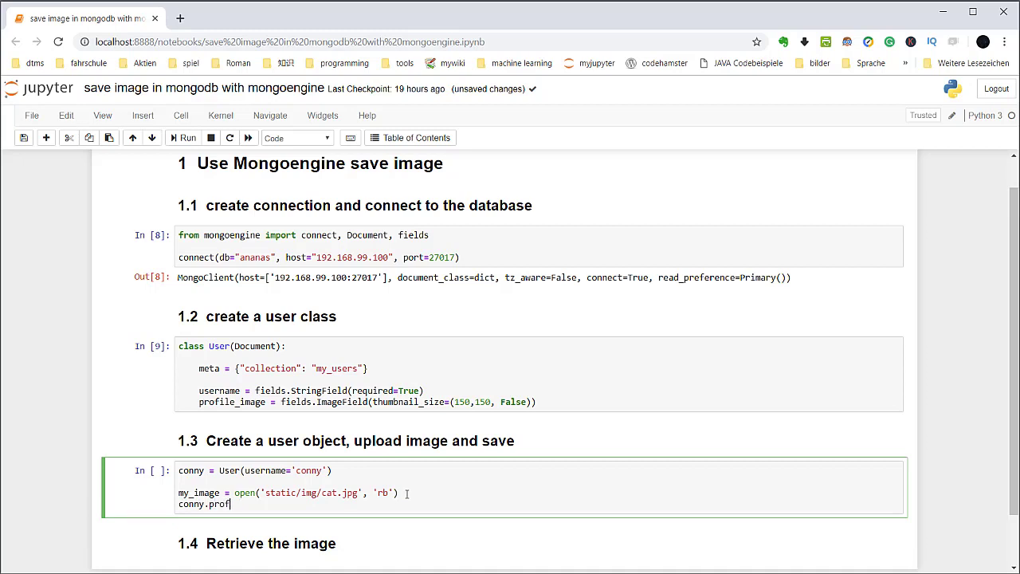
pyautogui.write('ile_image')
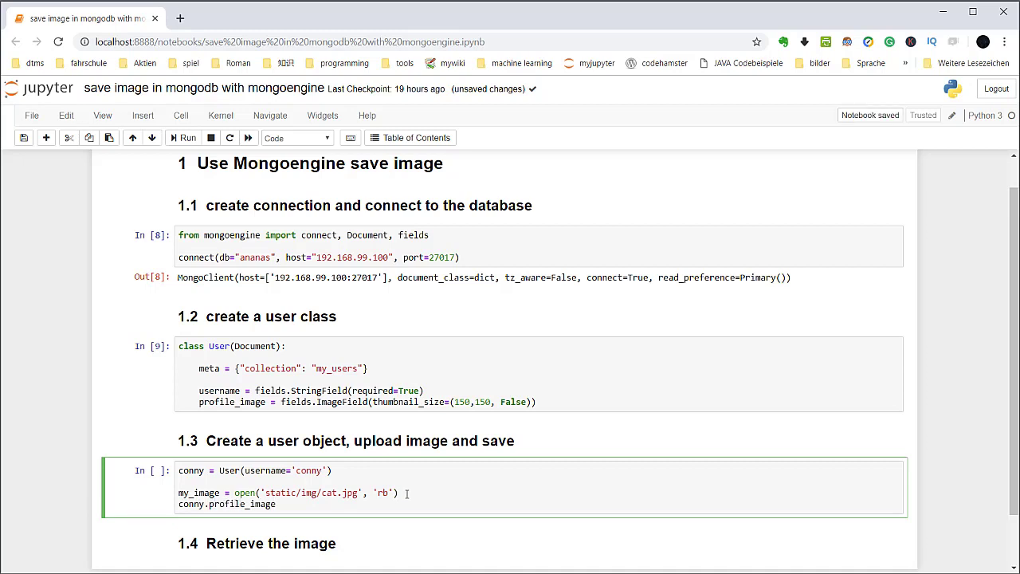
pyautogui.write('.replace()')
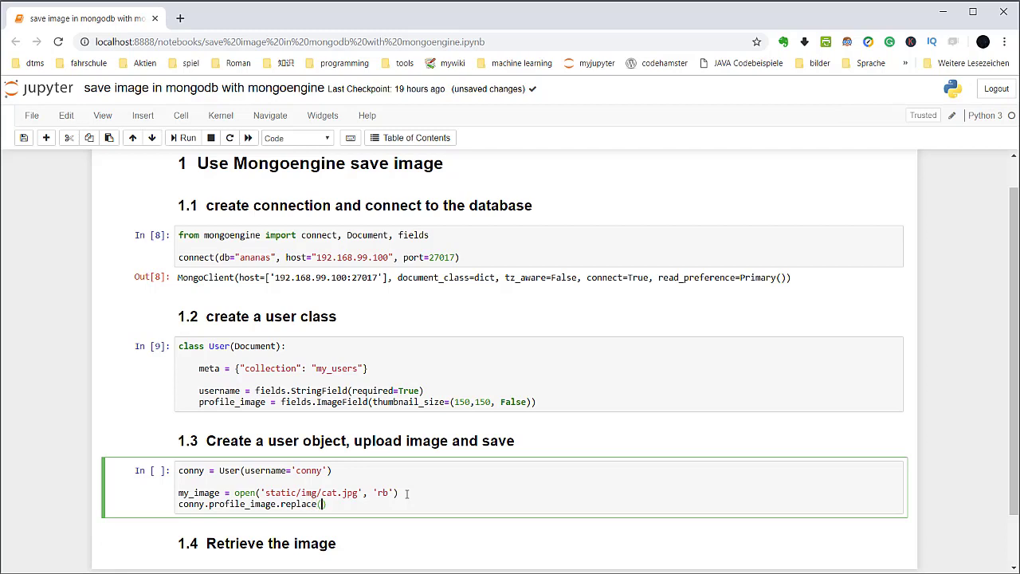
pyautogui.write('my_image, fil')
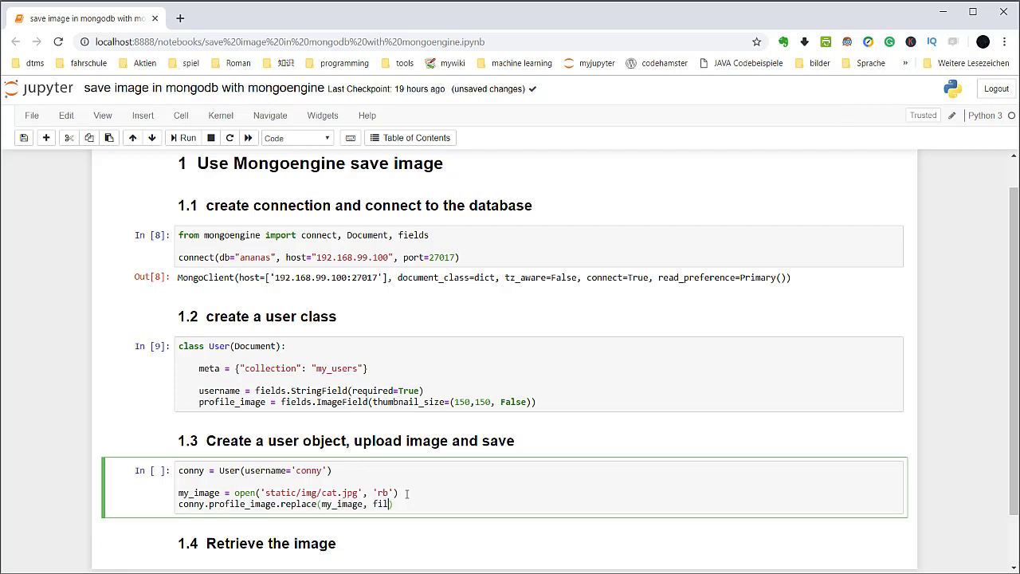
pyautogui.write('ename=')
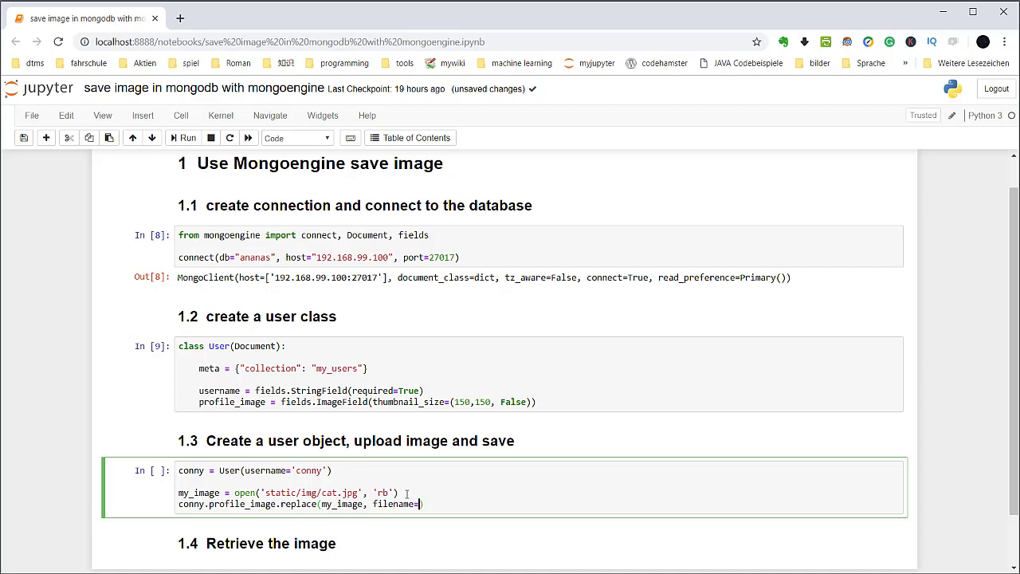
pyautogui.write('"conny"')
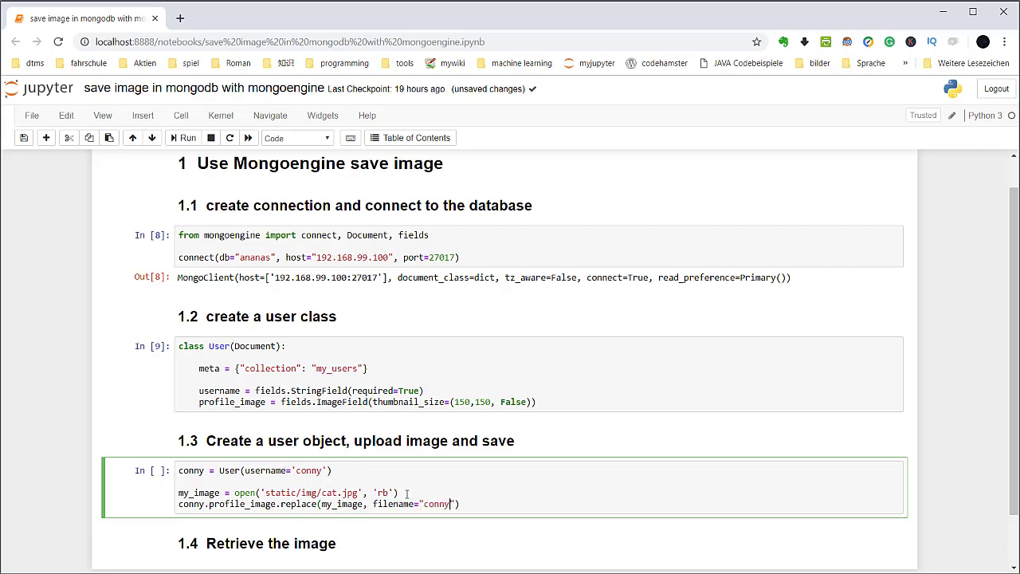
pyautogui.write('.jpg')
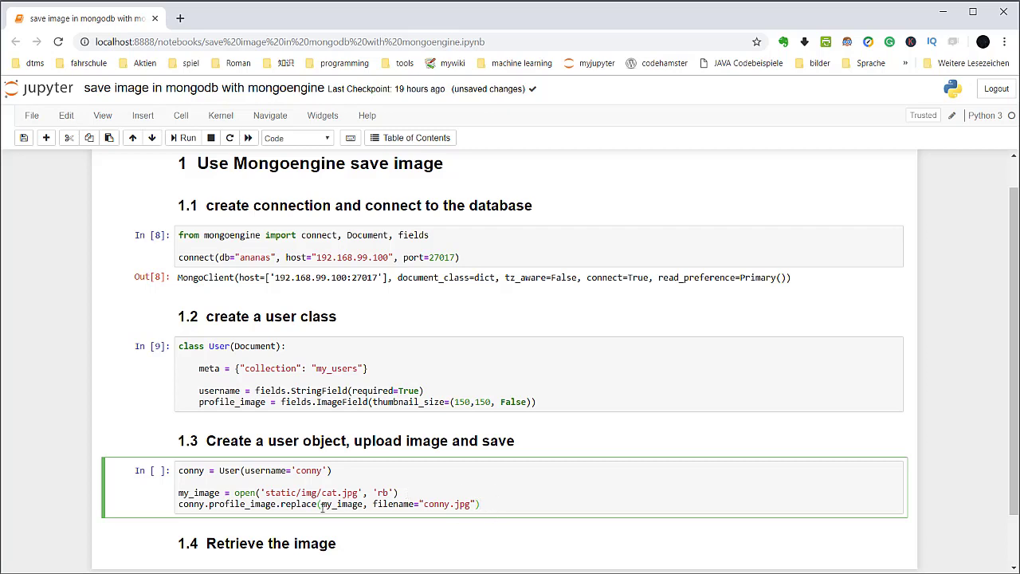
pyautogui.doubleClick(296, 504)
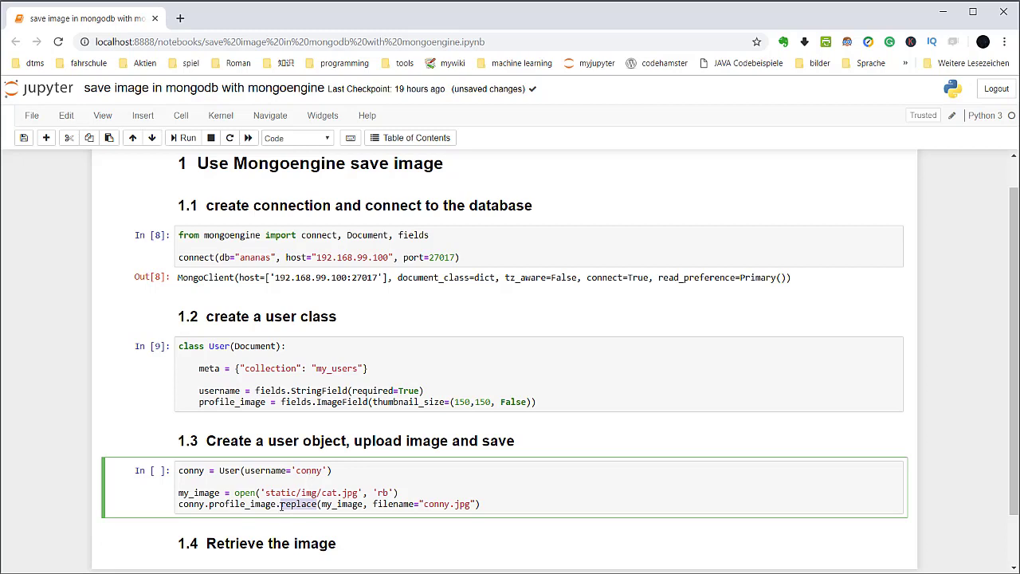
pyautogui.click(508, 504)
pyautogui.write('ut')
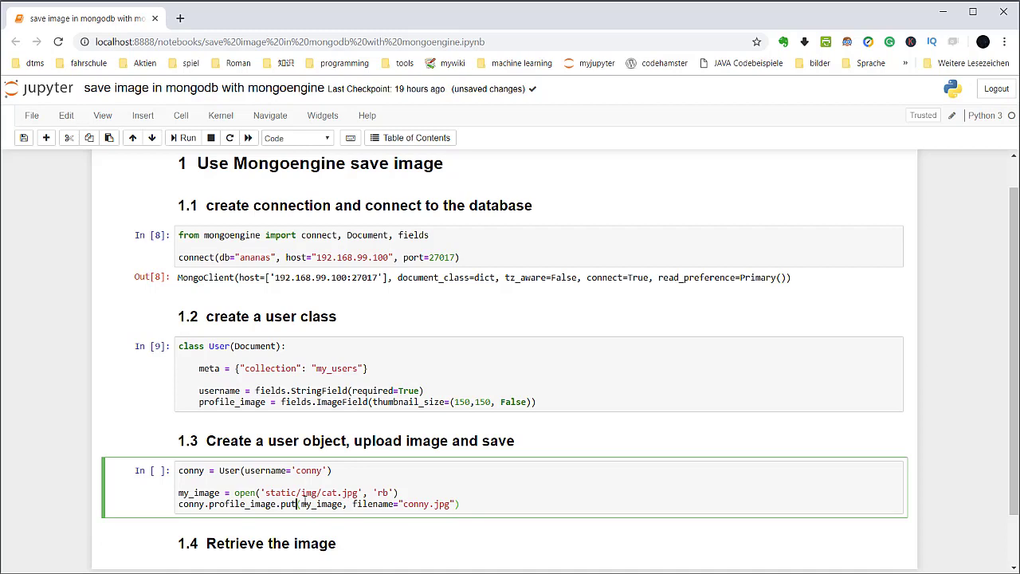
pyautogui.write('replac')
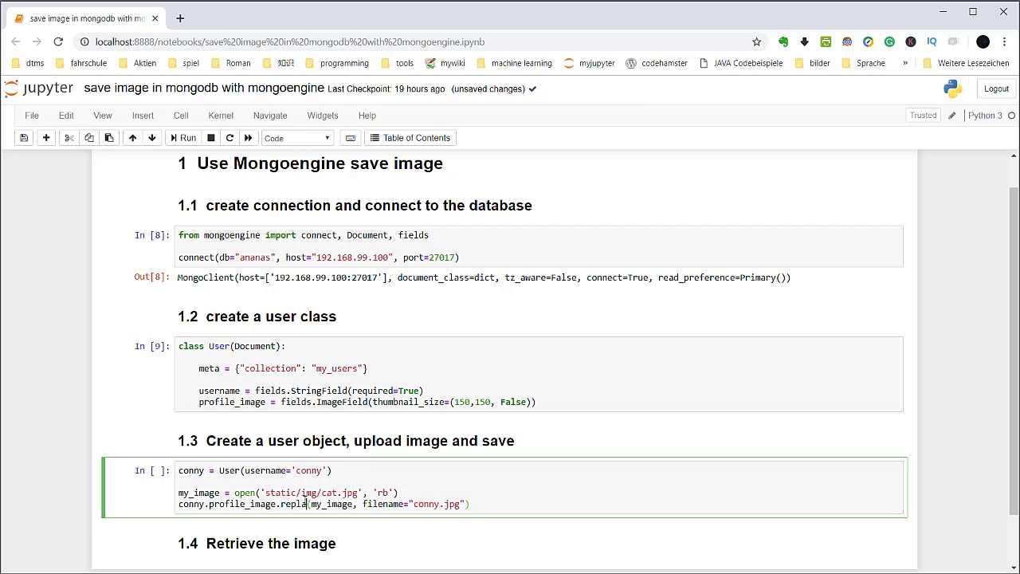
pyautogui.write('ce')
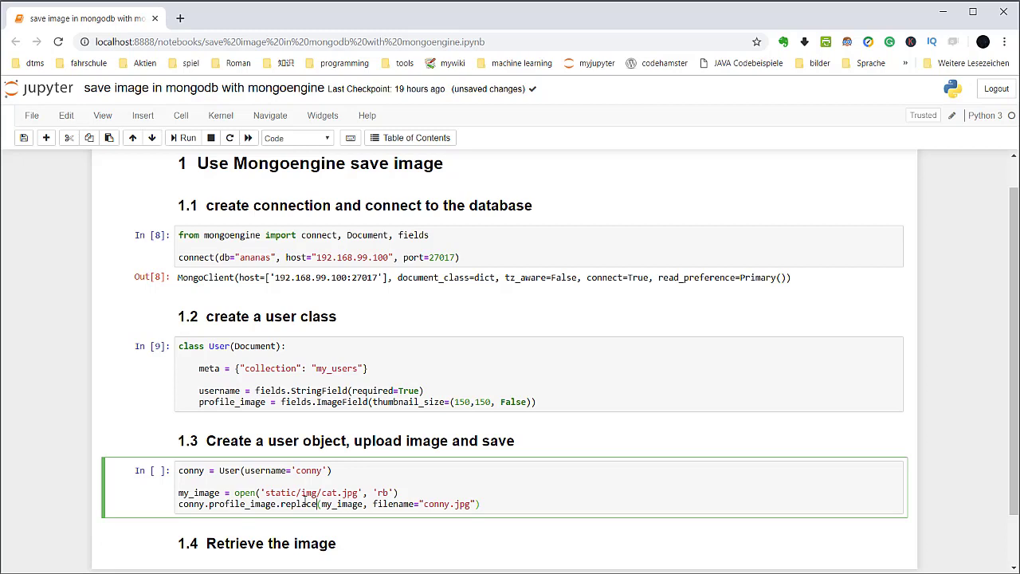
# - Add conny.save() and run the cell to store the user and image
pyautogui.press('enter')
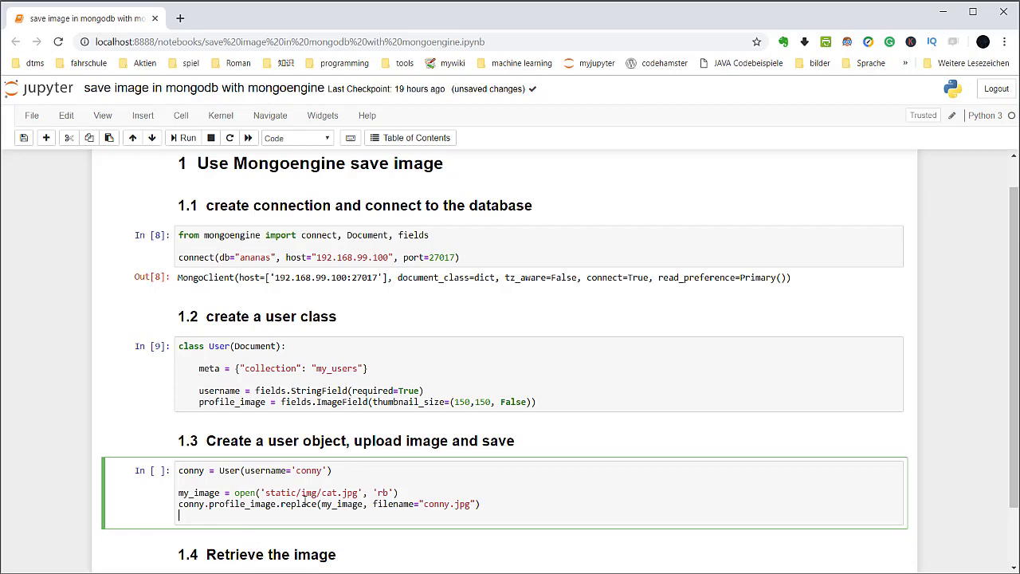
pyautogui.write('c')
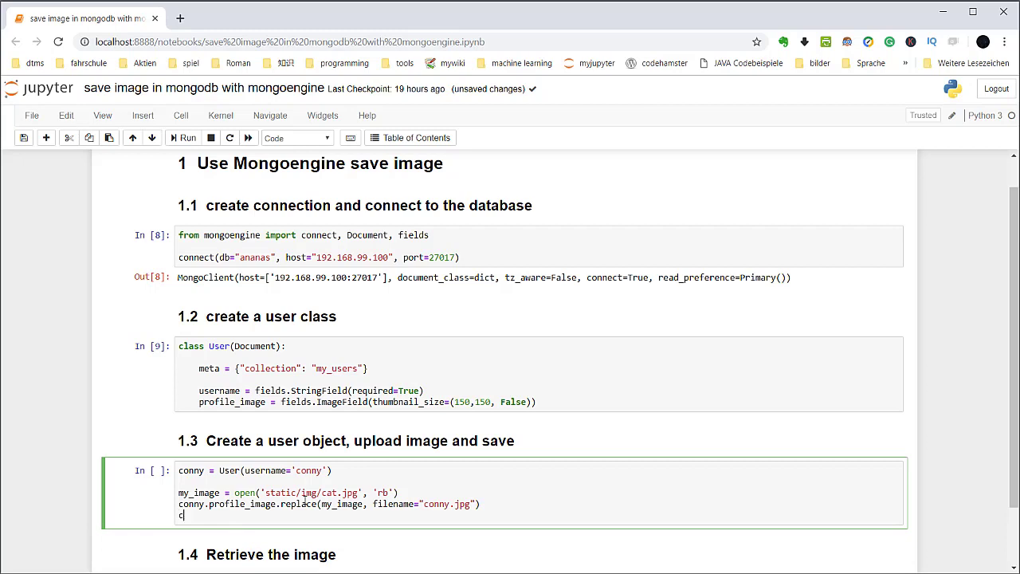
pyautogui.write('onny.save')
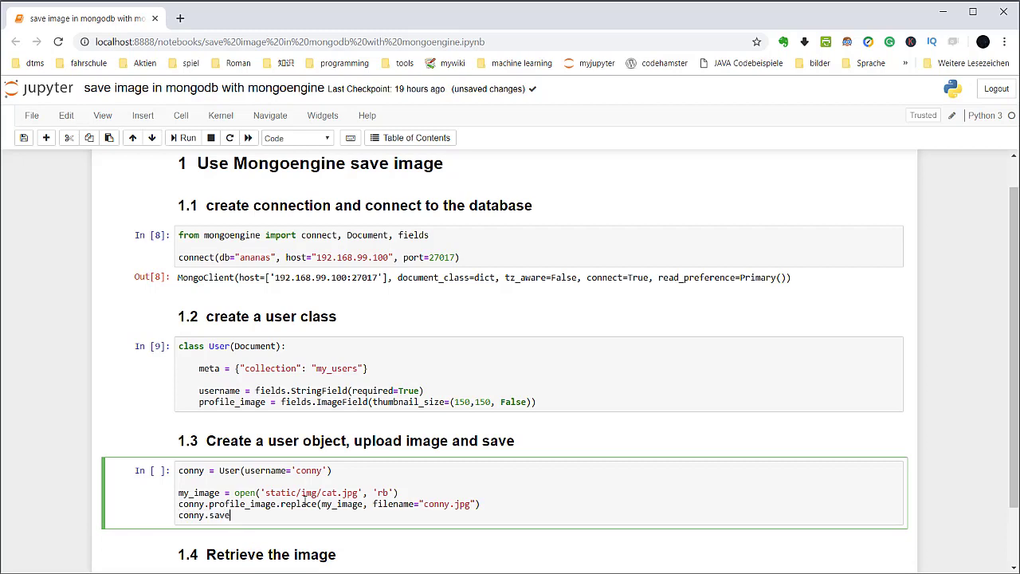
pyautogui.write('()')
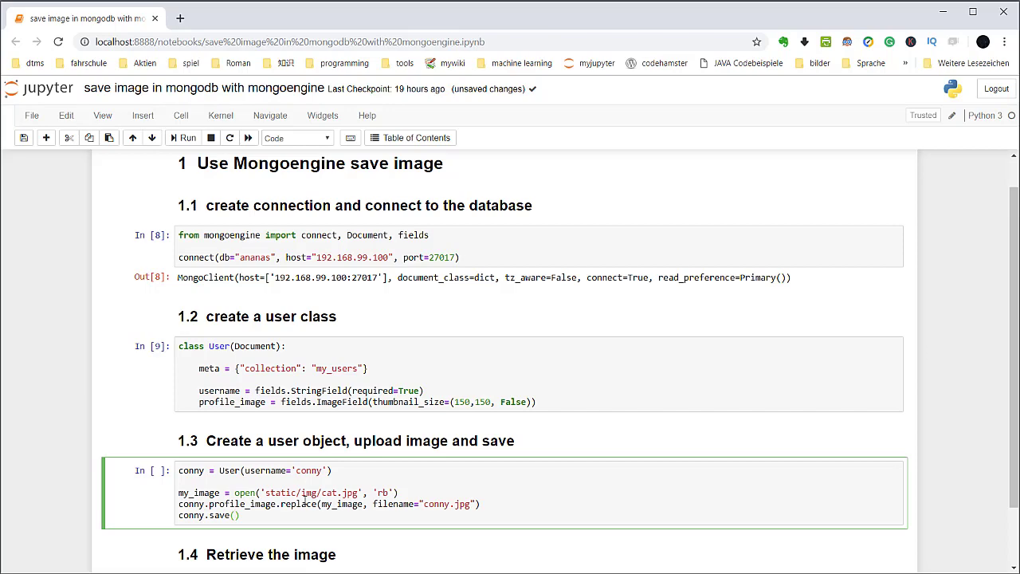
pyautogui.click(182, 137)
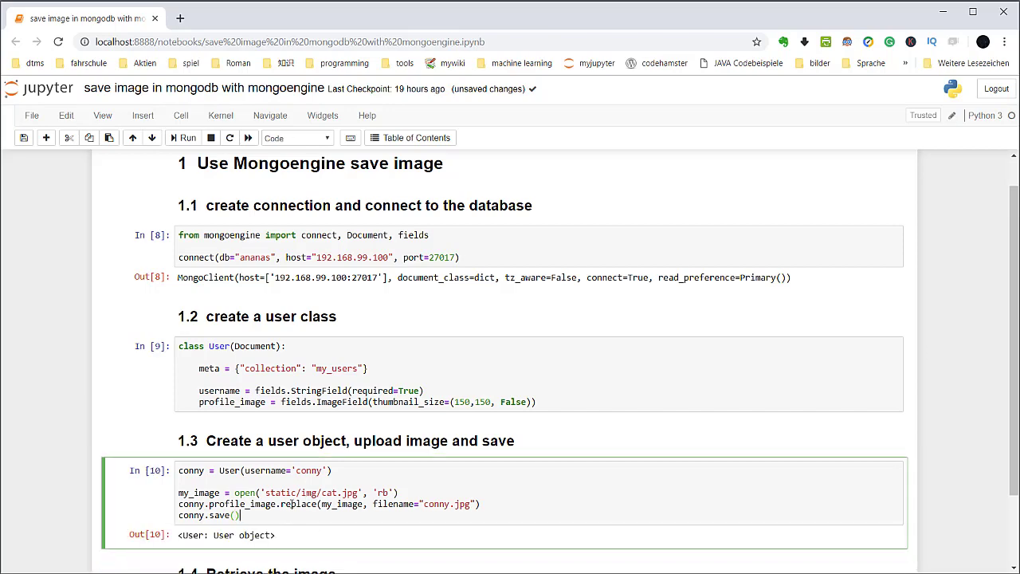
pyautogui.scroll(-3)
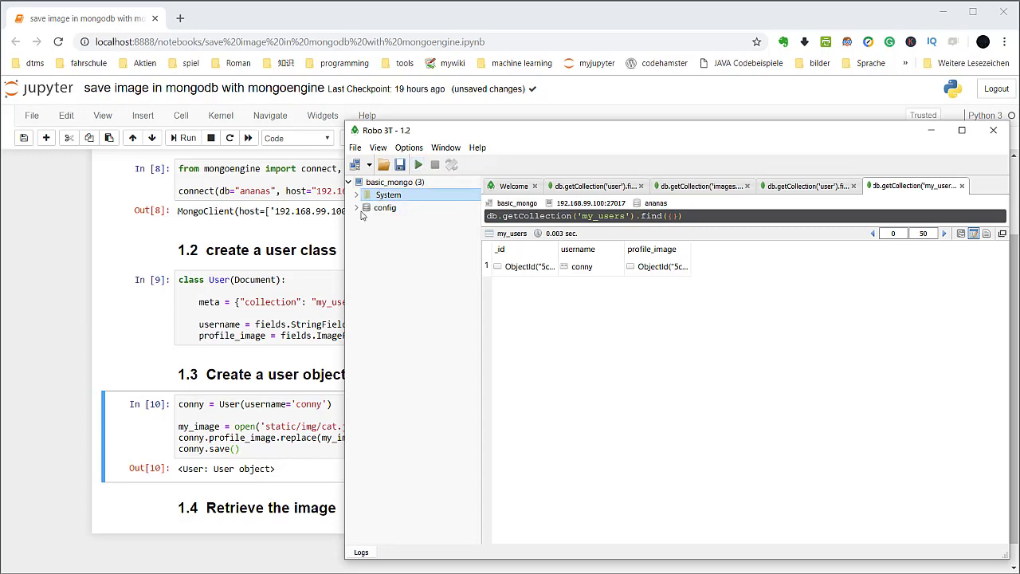
# - Refresh the connection and view the conny document in ananas my_users
pyautogui.click(389, 194)
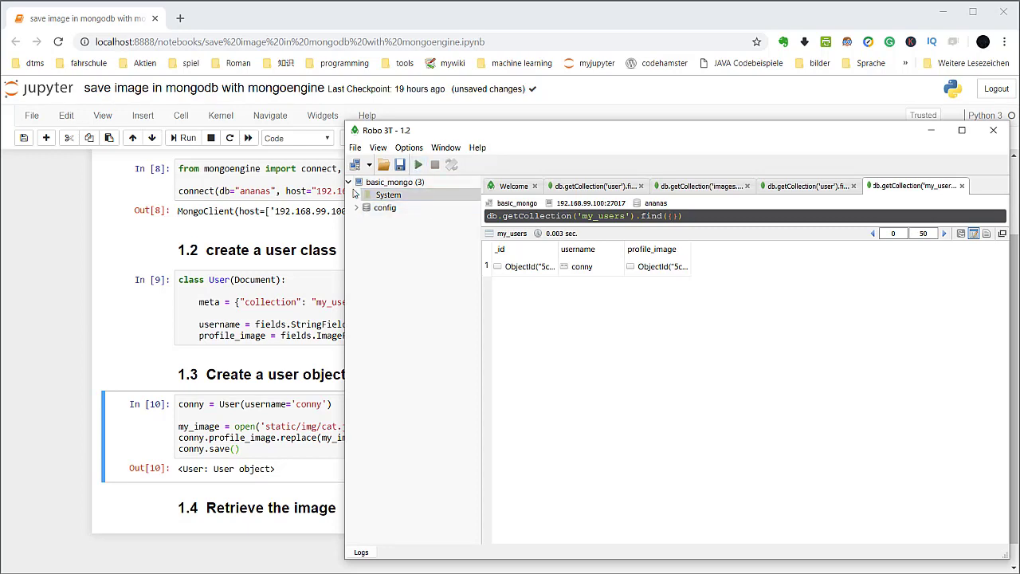
pyautogui.click(347, 181)
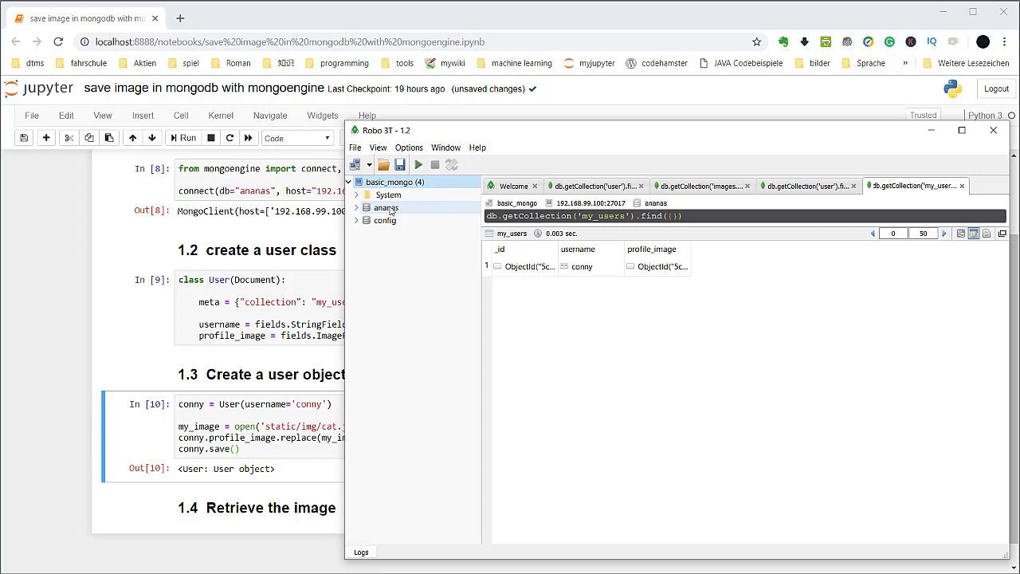
pyautogui.click(357, 207)
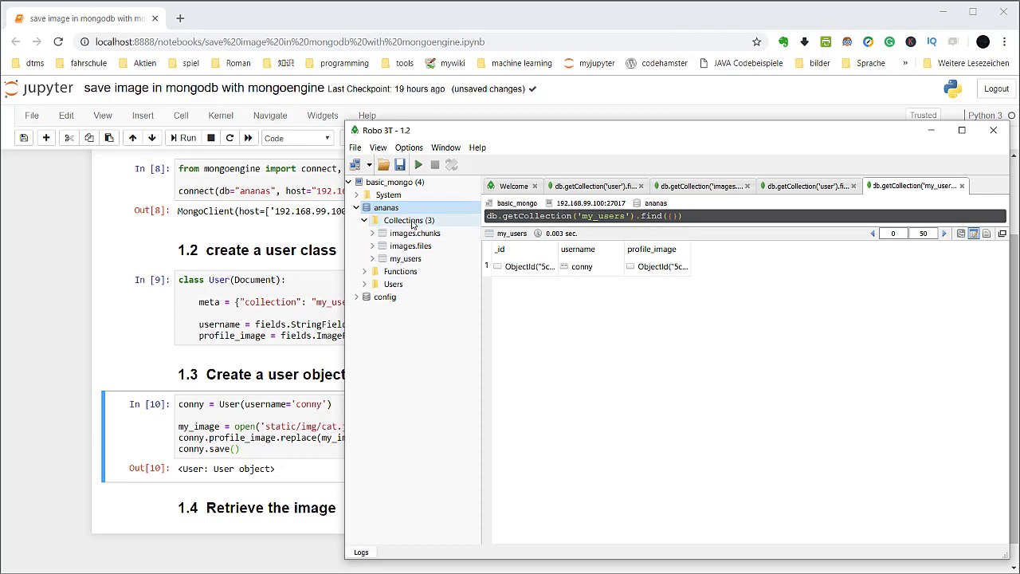
pyautogui.click(405, 258)
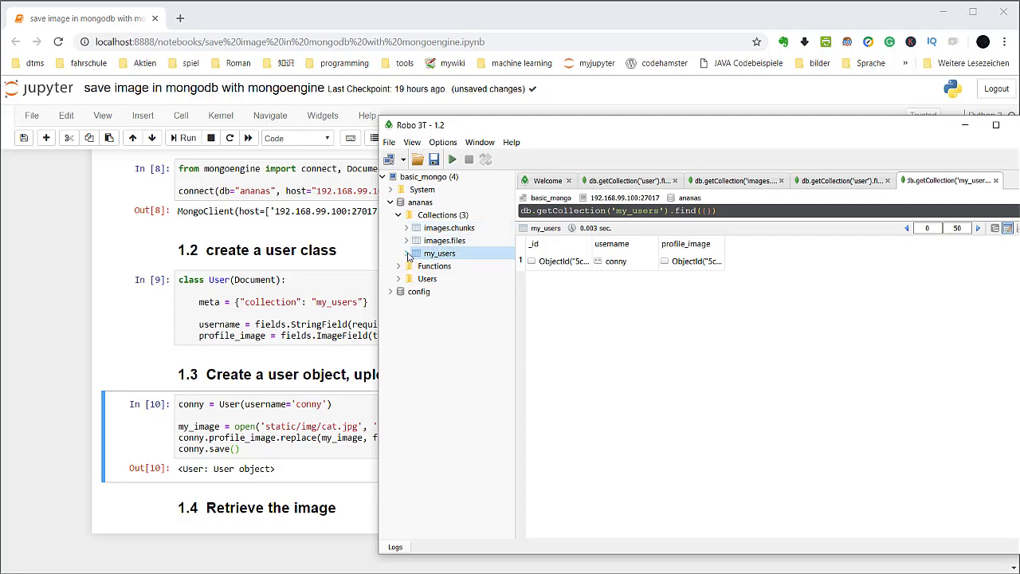
pyautogui.click(406, 252)
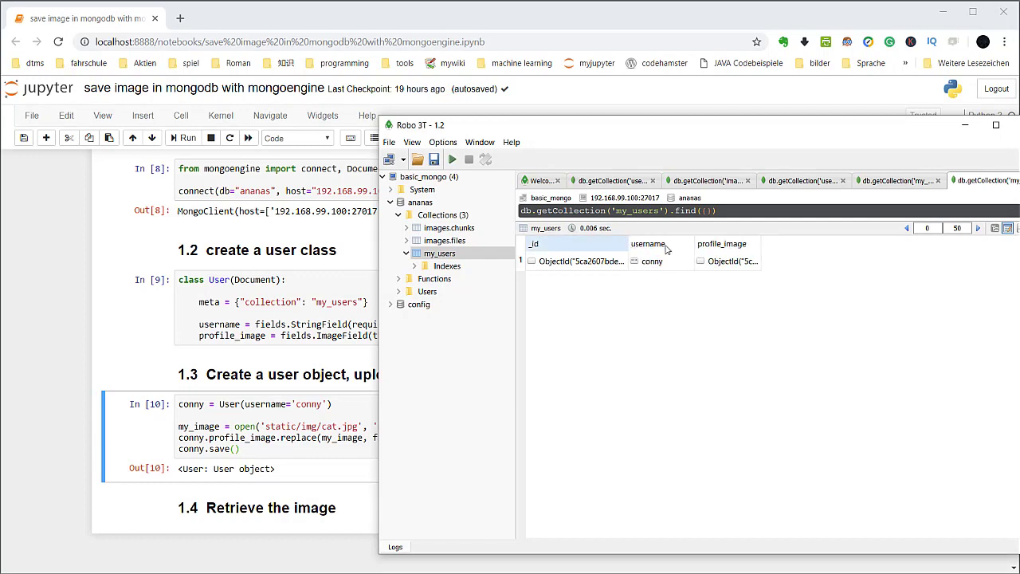
pyautogui.click(652, 262)
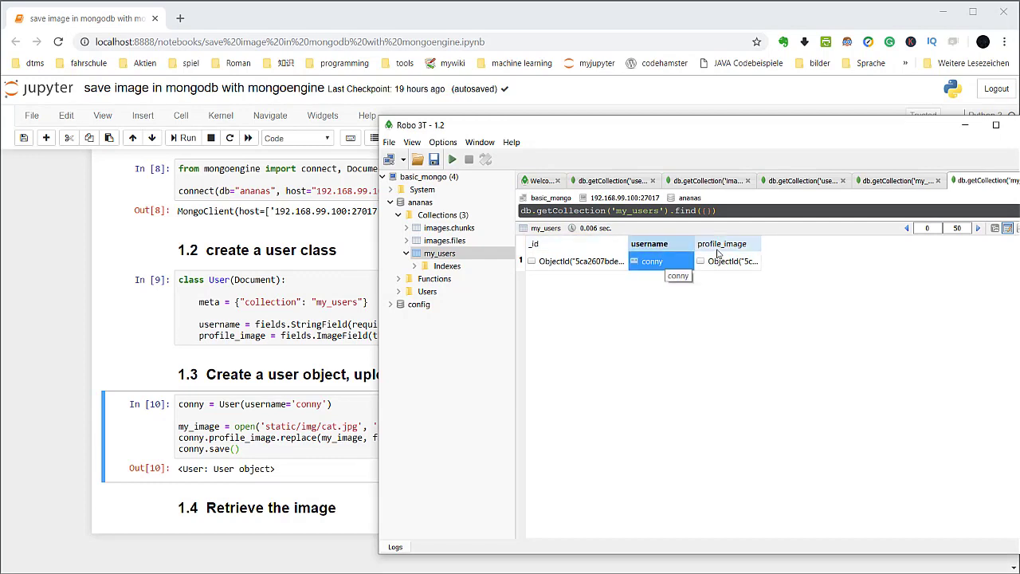
# - View the documents in images.chunks and images.files collections
pyautogui.click(727, 261)
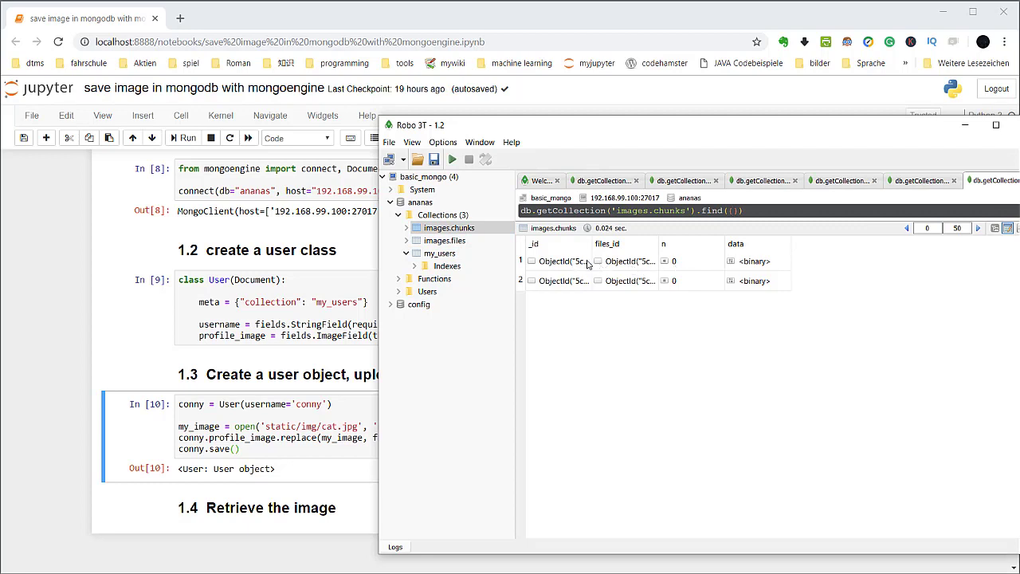
pyautogui.click(730, 210)
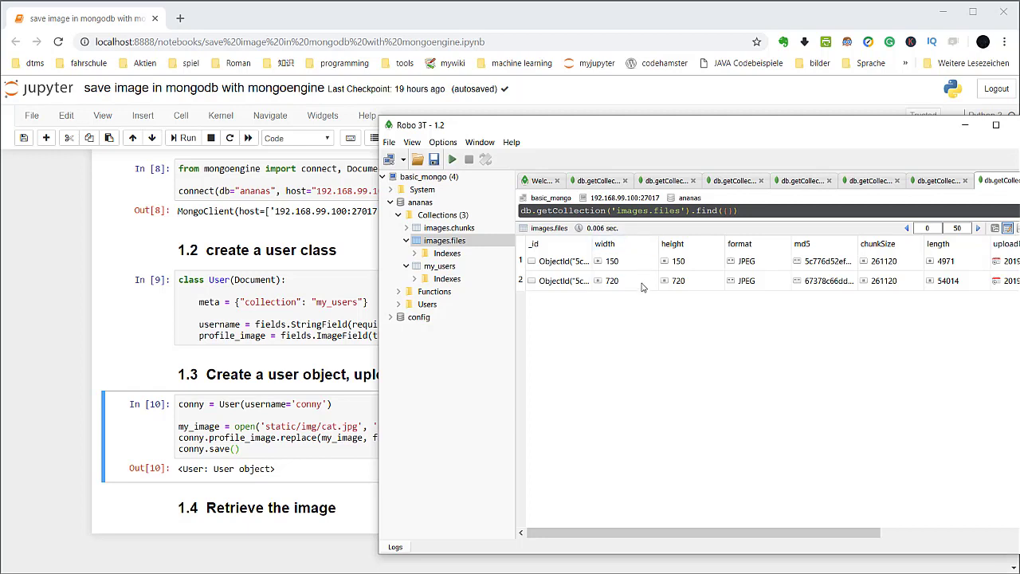
pyautogui.moveTo(728, 382)
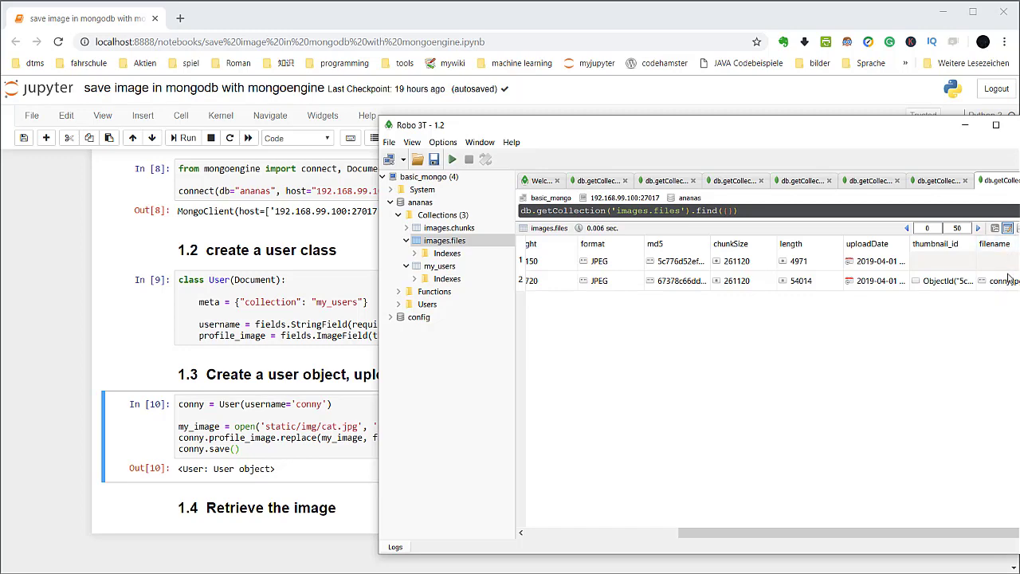
pyautogui.click(1003, 280)
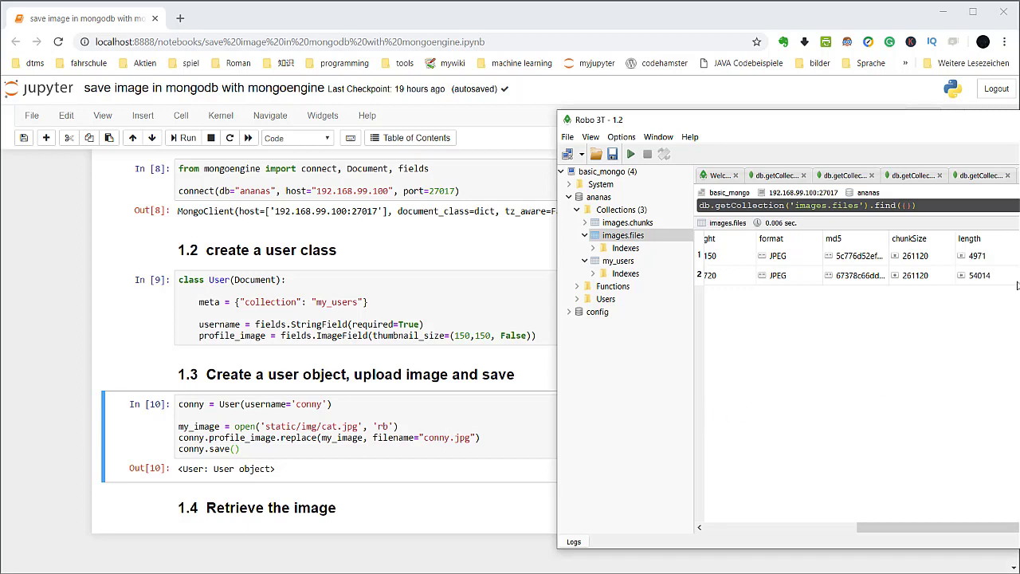
pyautogui.moveTo(579, 465)
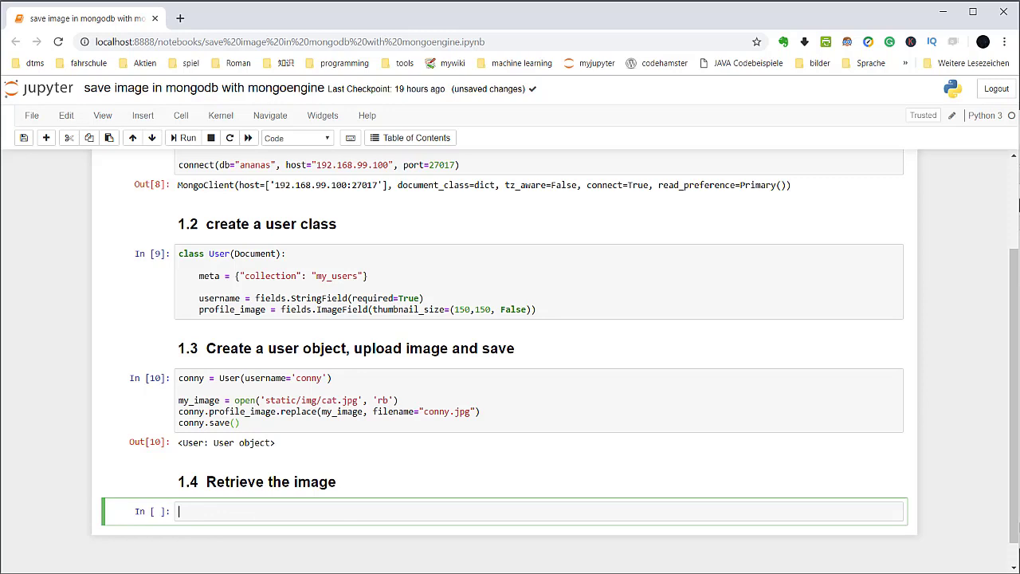
pyautogui.moveTo(797, 517)
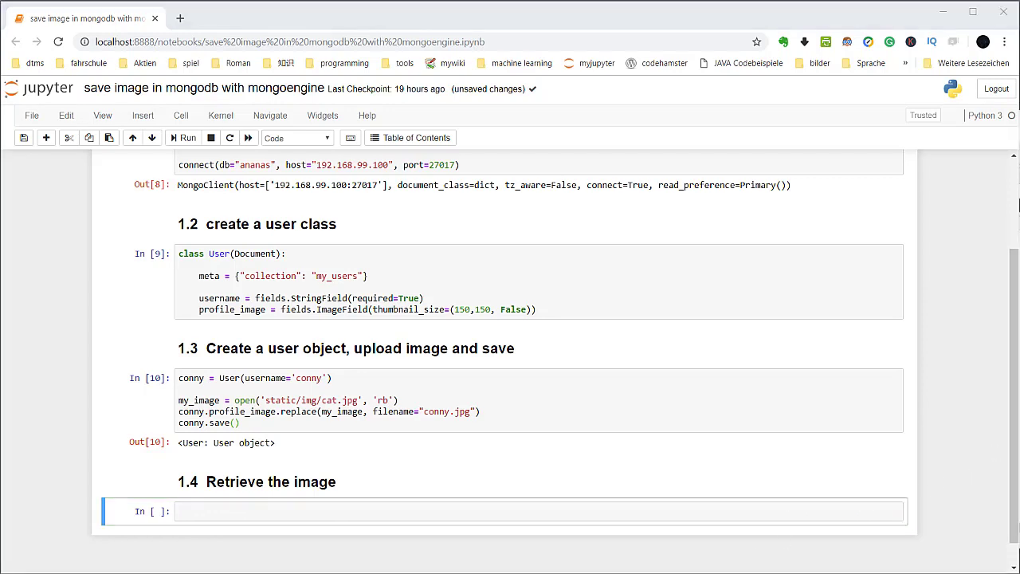
pyautogui.moveTo(274, 370)
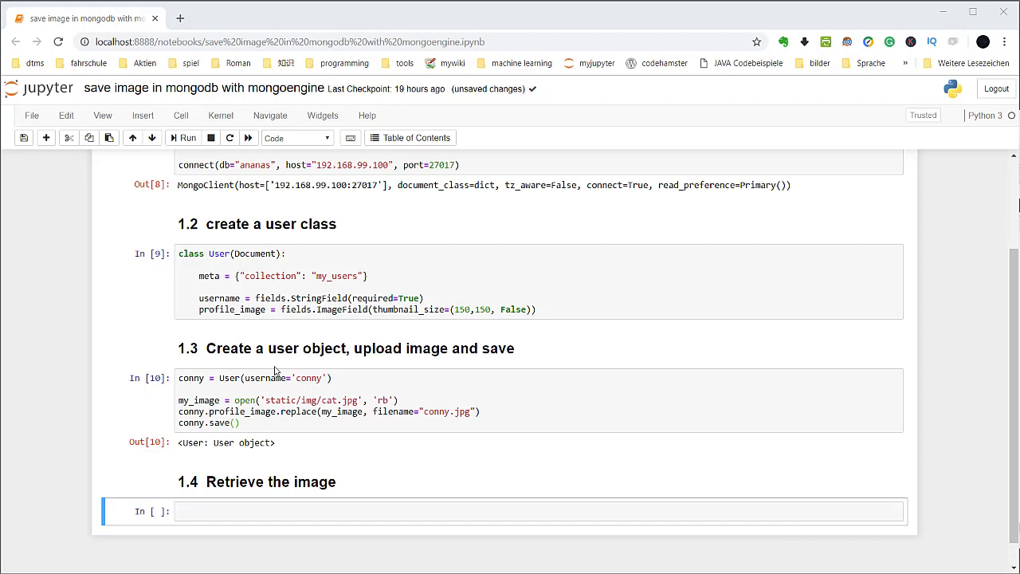
# - Query user = User.objects(username="conny").first()
pyautogui.click(319, 510)
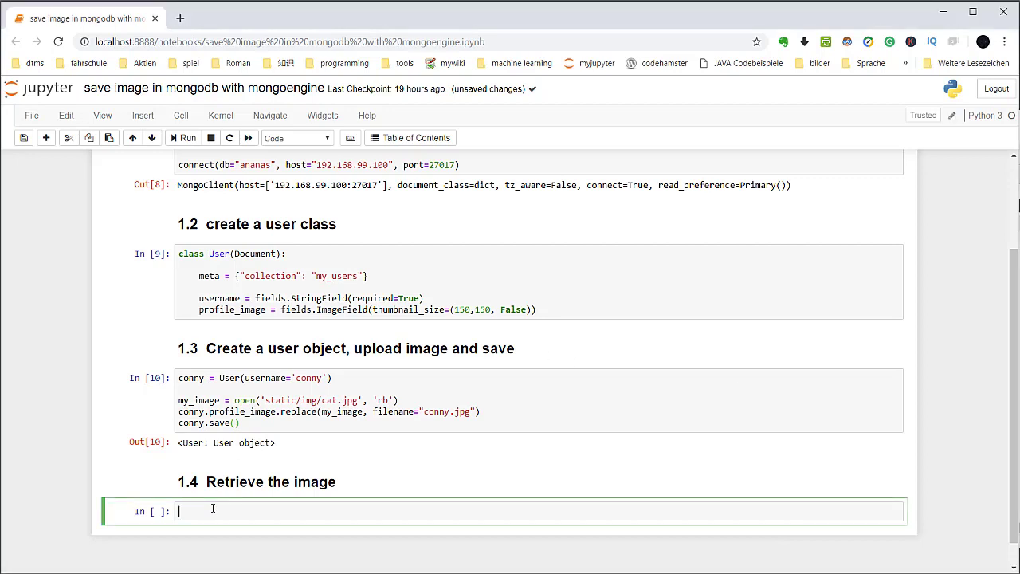
pyautogui.write('user =')
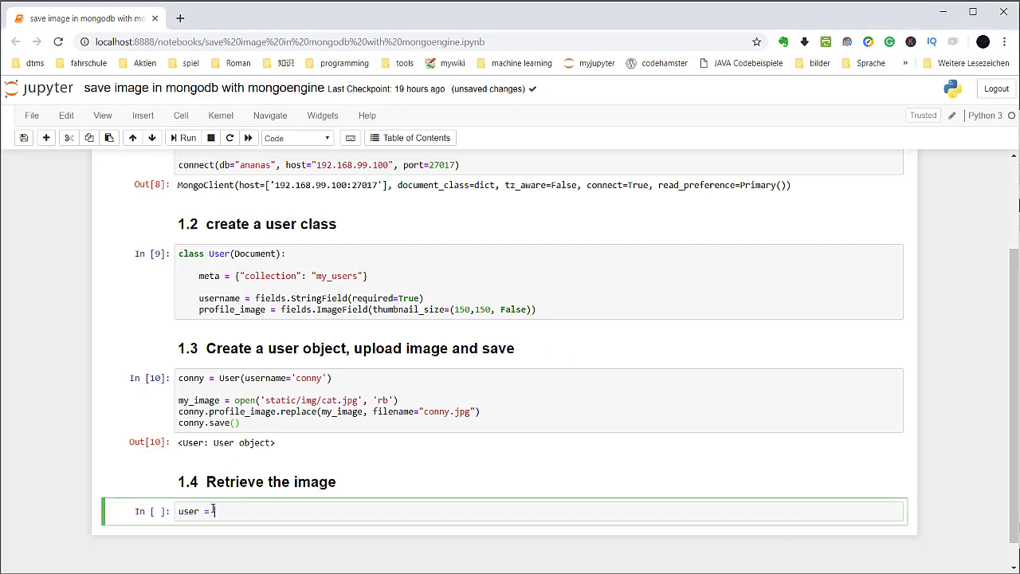
pyautogui.write('User')
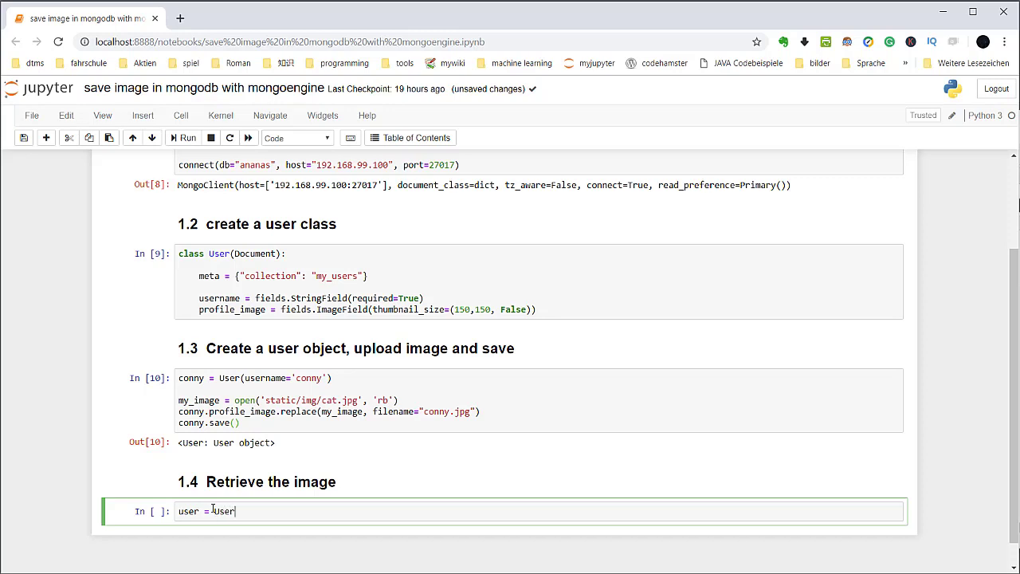
pyautogui.write('.objects')
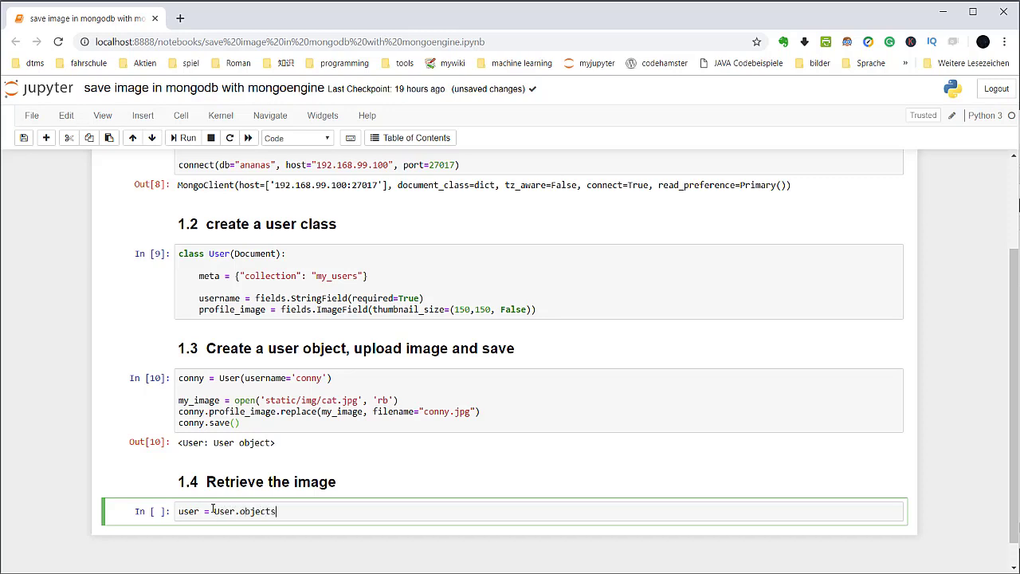
pyautogui.write('(usernmae=')
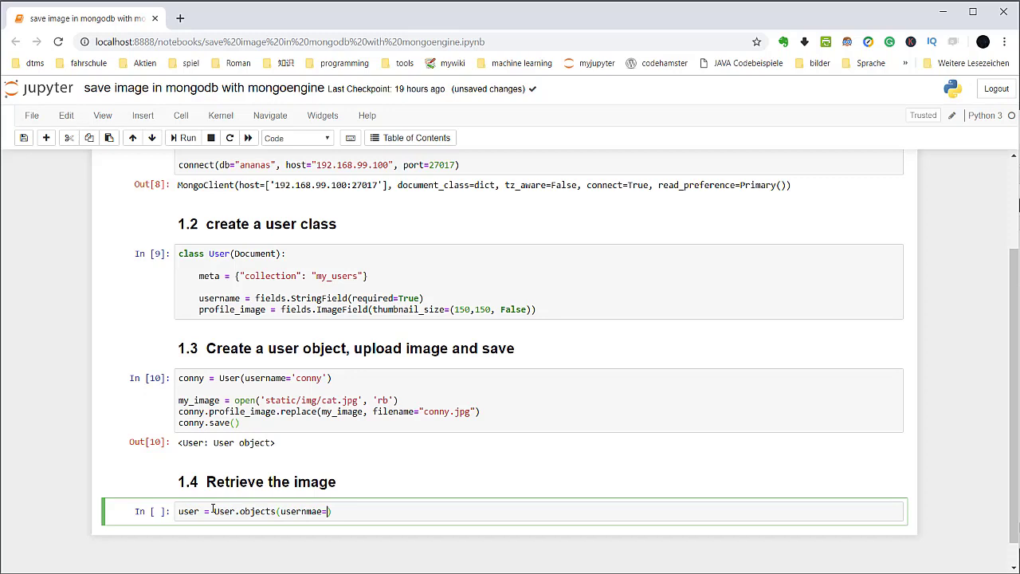
pyautogui.write('username=')
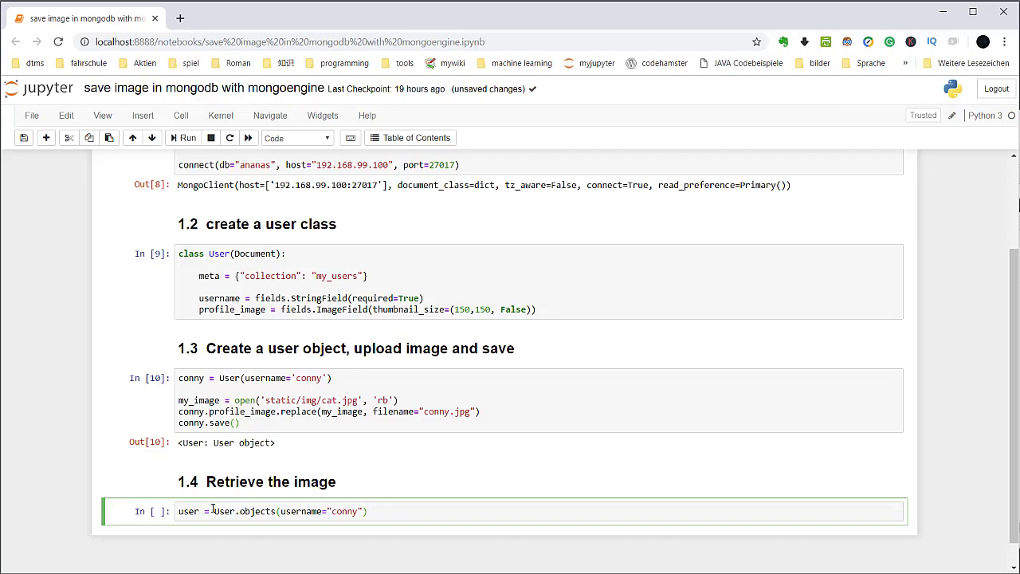
pyautogui.write('.fir')
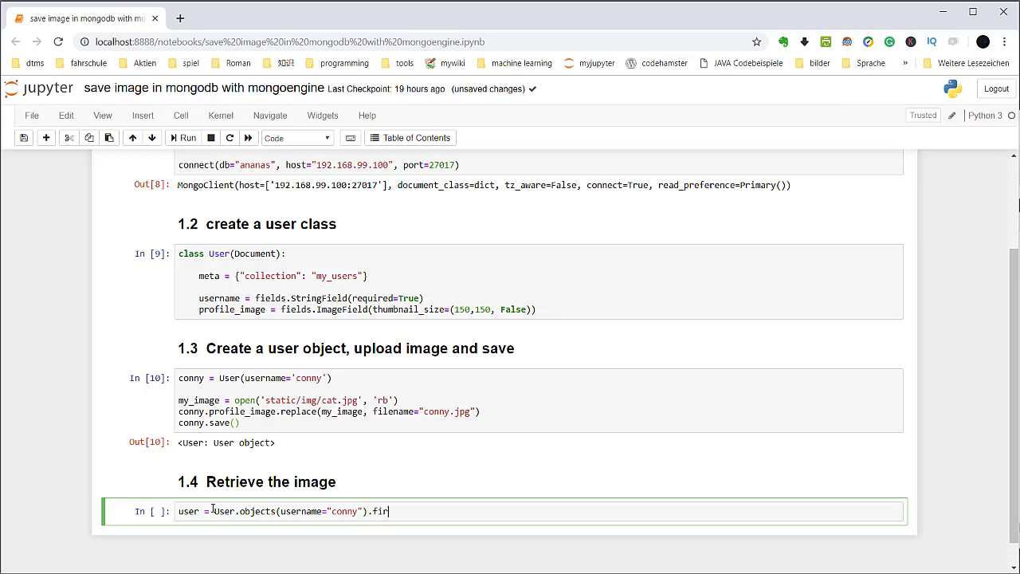
pyautogui.write('st()')
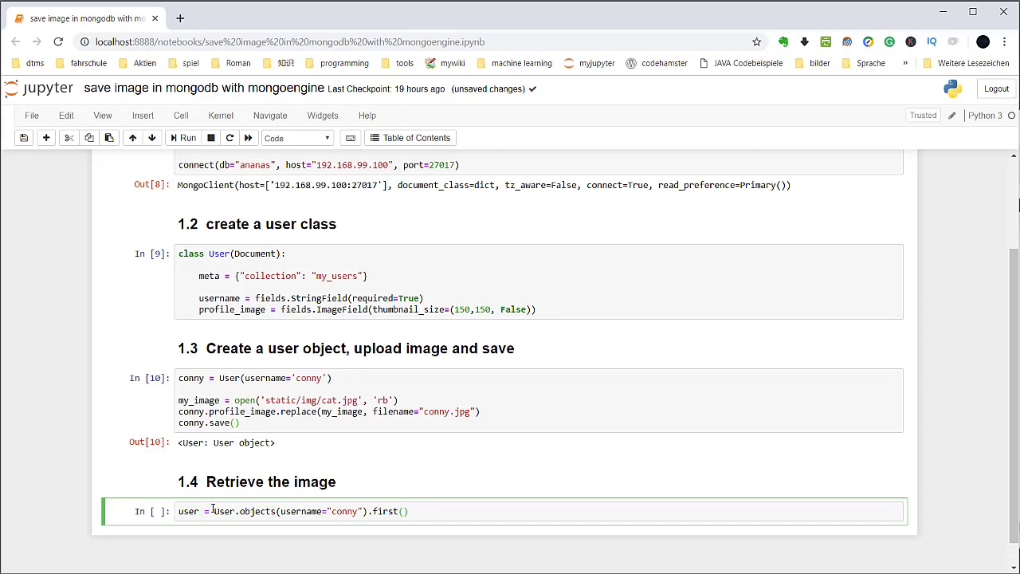
pyautogui.moveTo(207, 517)
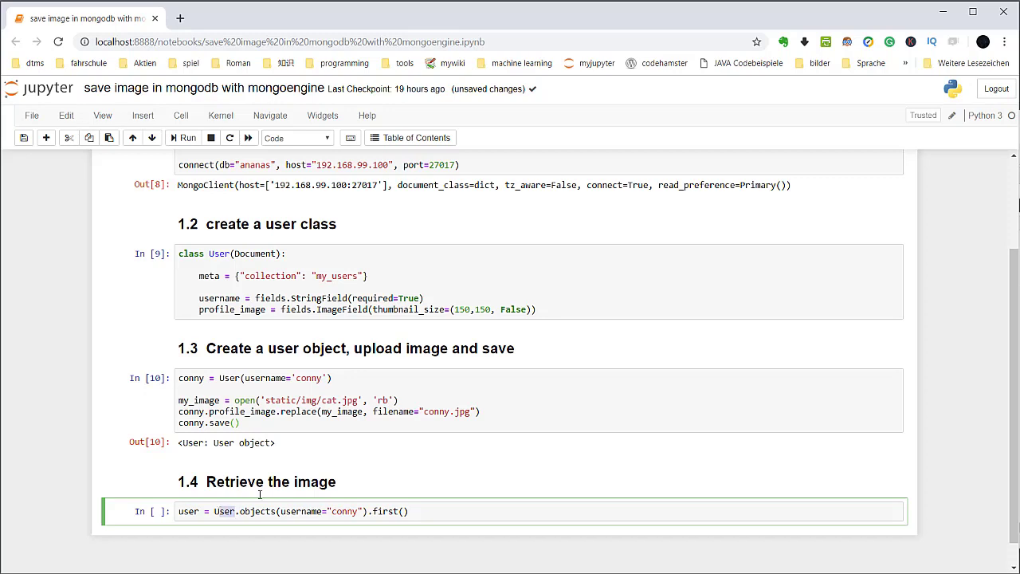
pyautogui.moveTo(315, 516)
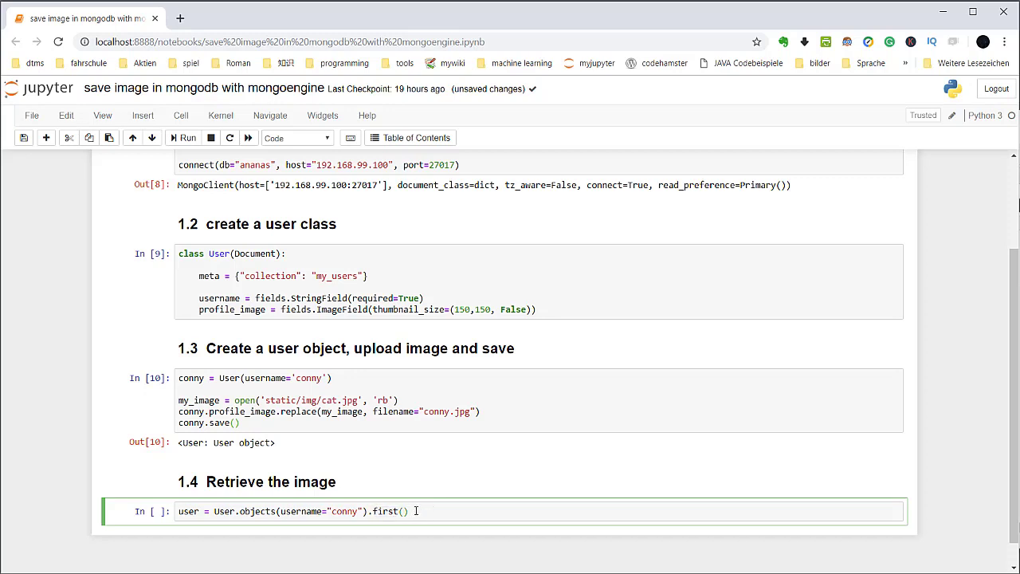
# - Import IPython's Image, wrap user.profile_image.read() in Image() and run to show the picture
pyautogui.press('enter')
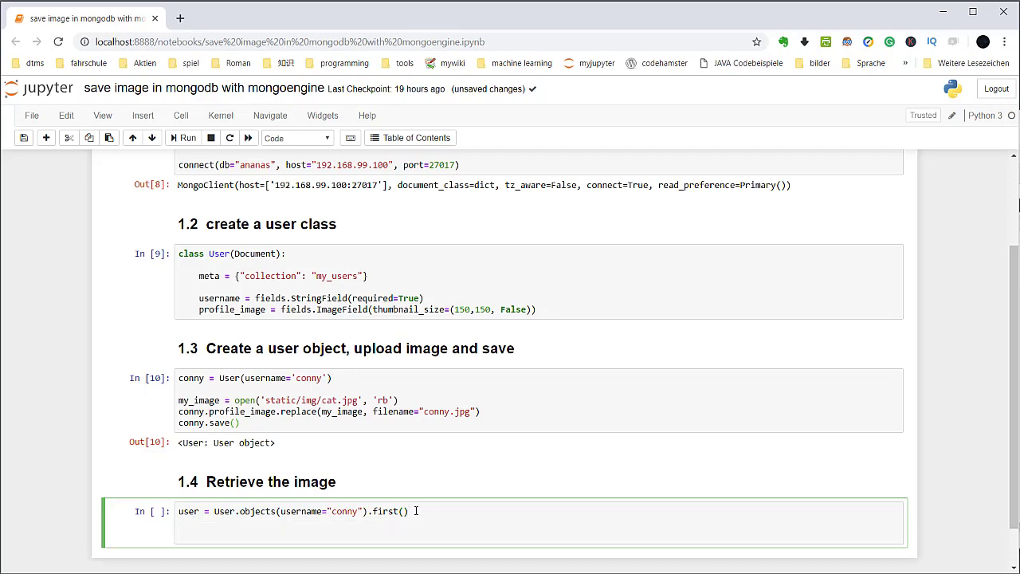
pyautogui.press('enter')
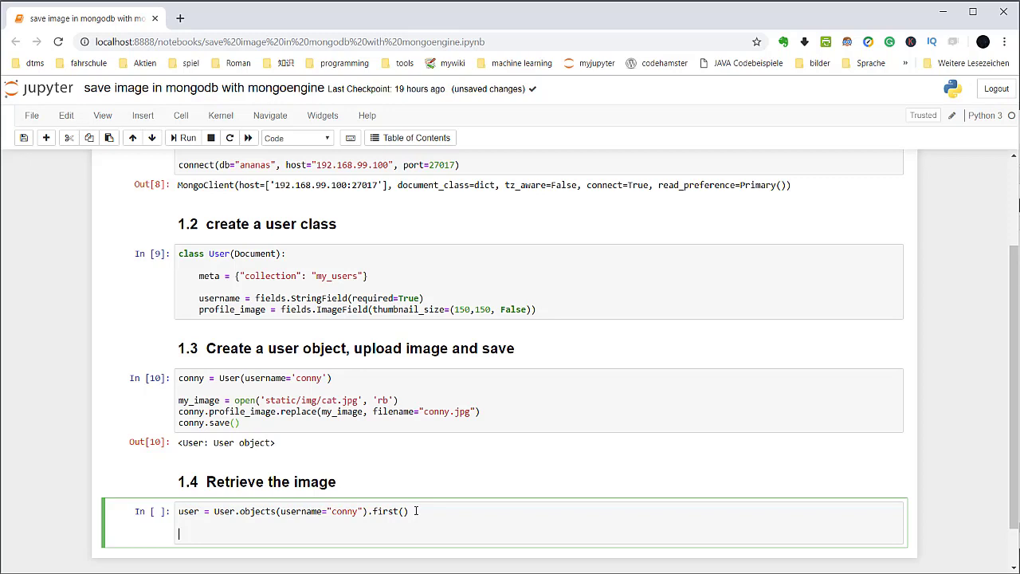
pyautogui.write('Im')
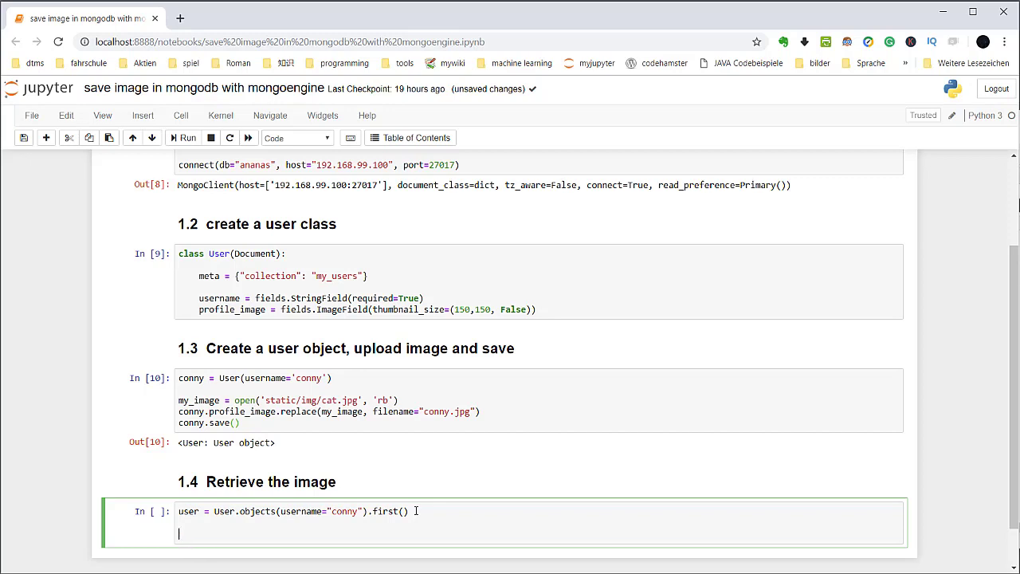
pyautogui.write('user.')
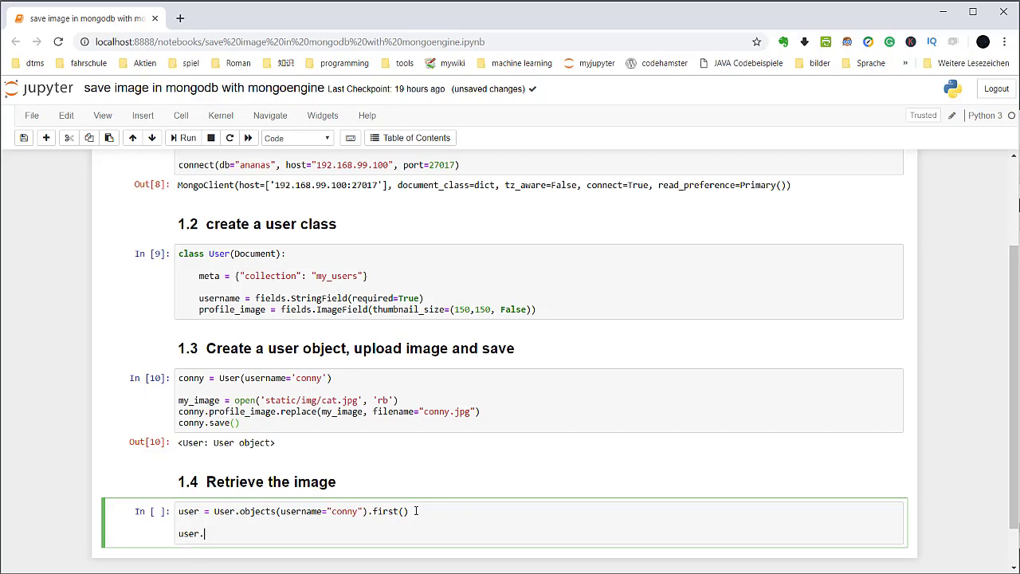
pyautogui.write('profile_image.read(')
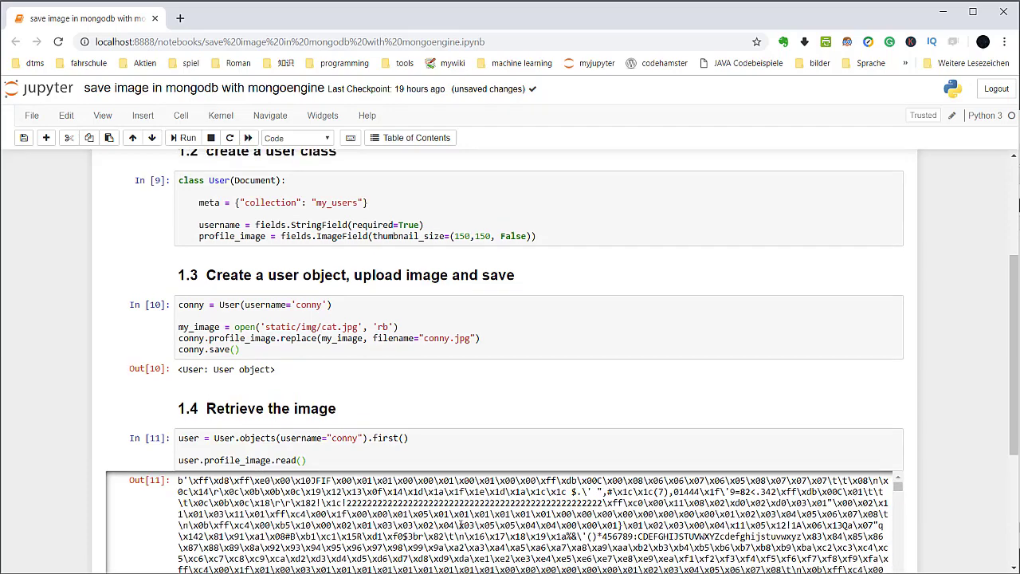
pyautogui.scroll(-3)
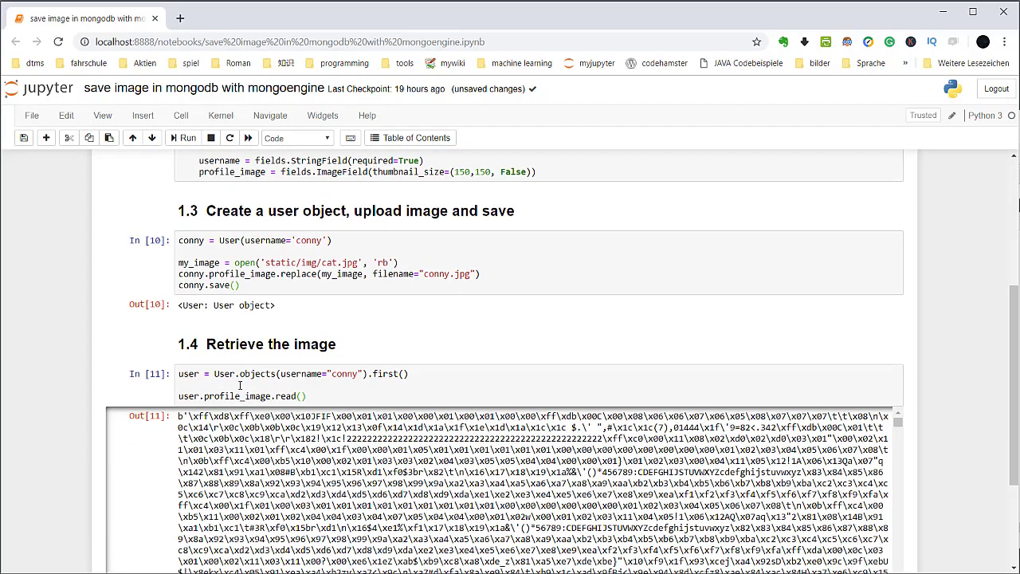
pyautogui.click(239, 375)
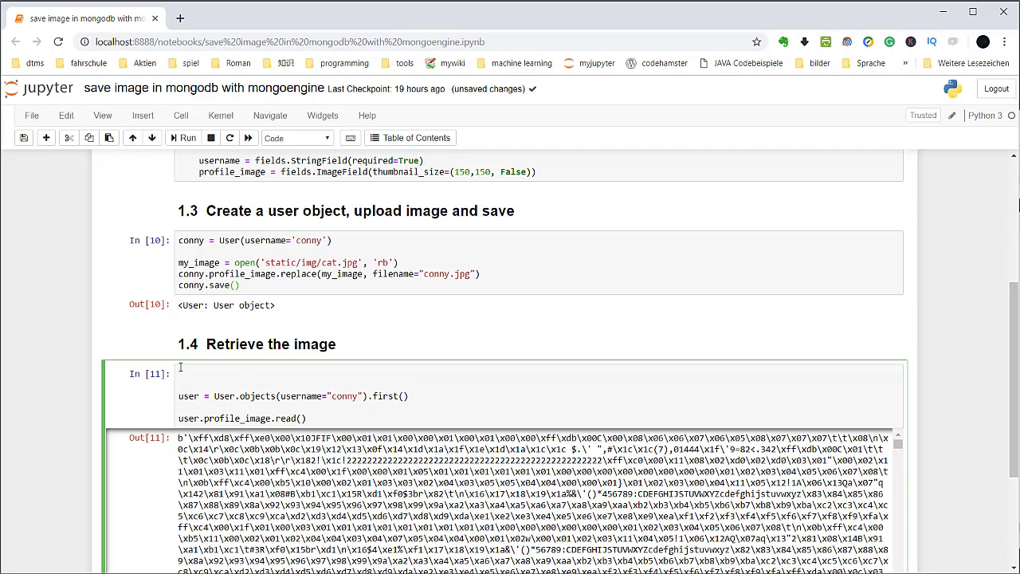
pyautogui.write('from')
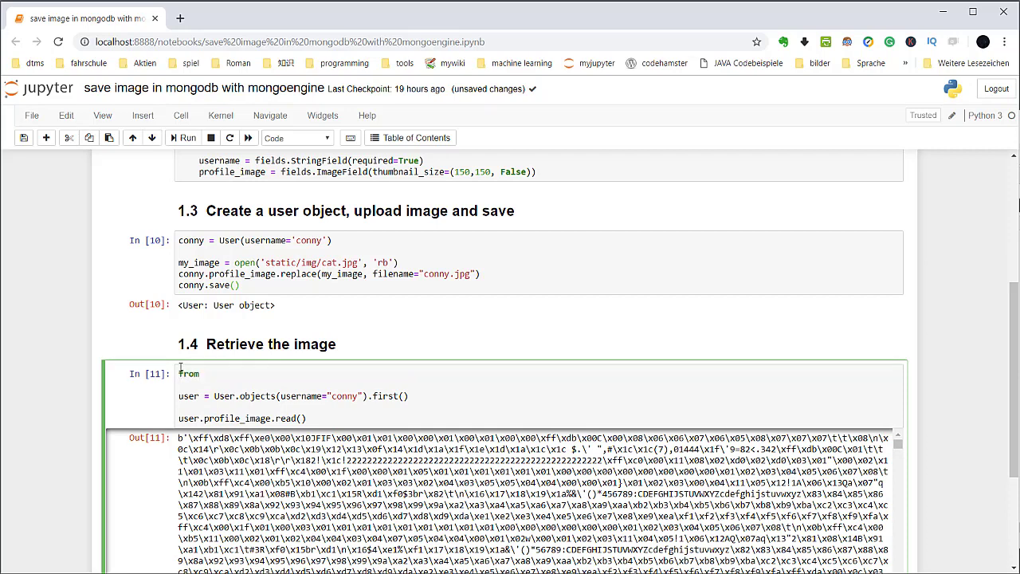
pyautogui.write('IPython.display import Image')
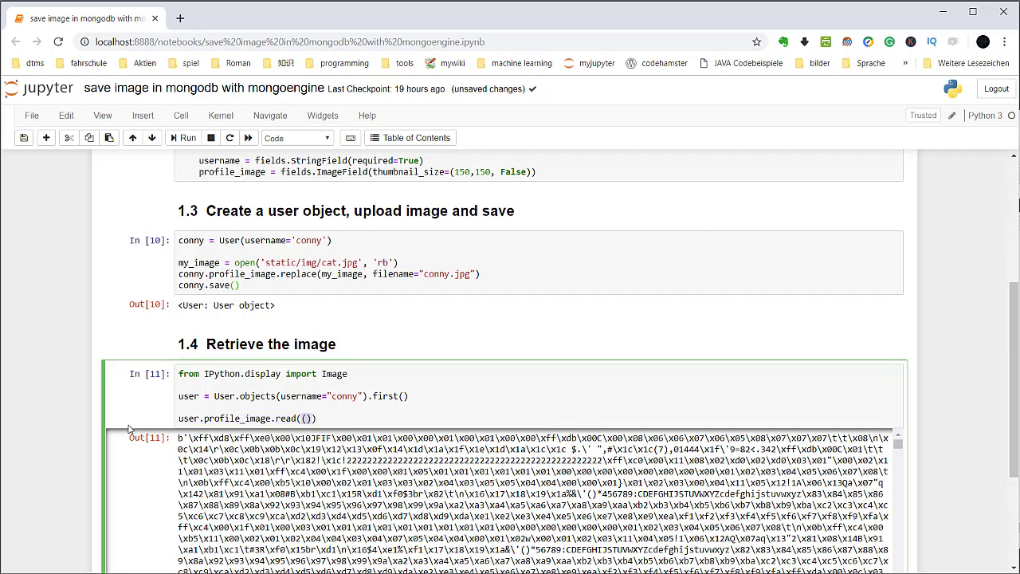
pyautogui.click(310, 418)
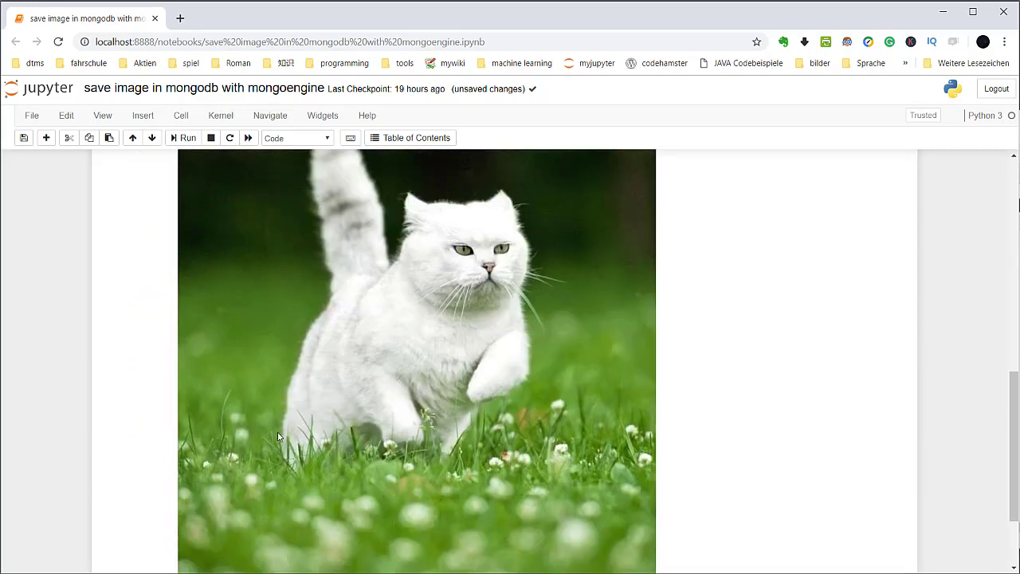
# - Change the call to user.profile_image.thumbnail.read() to show the small thumbnail
pyautogui.scroll(-3)
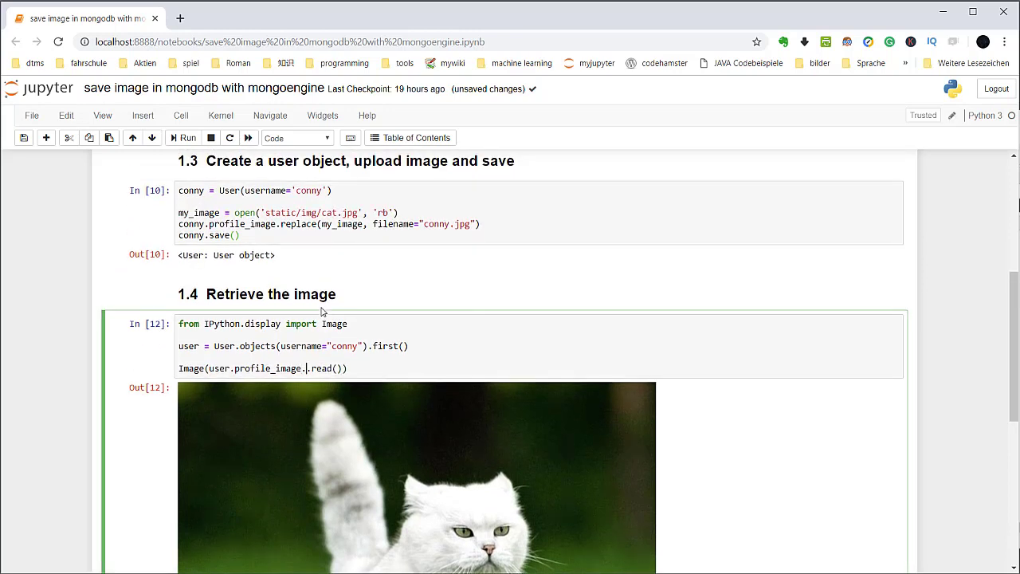
pyautogui.write('thumbnail.')
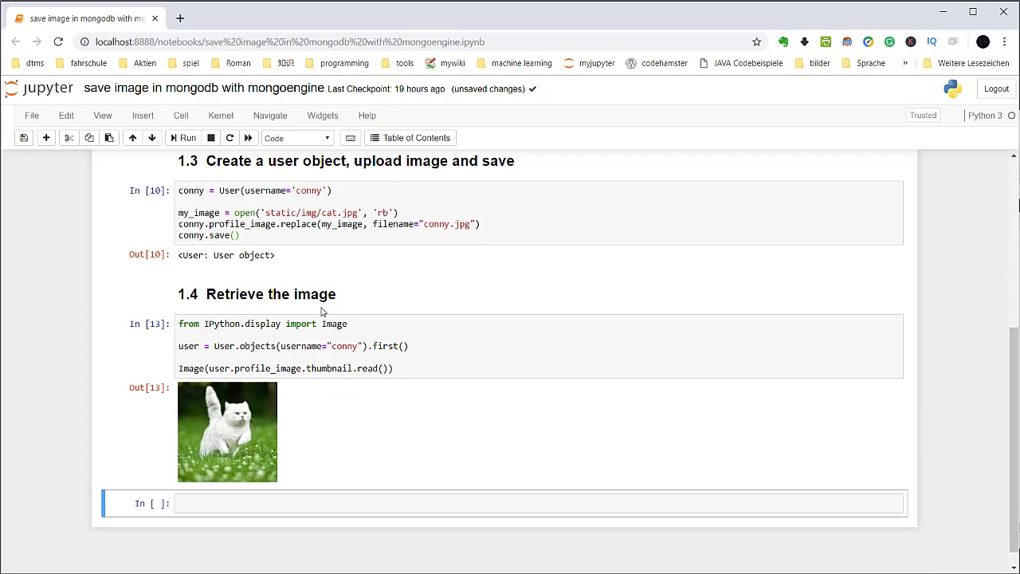
pyautogui.moveTo(248, 417)
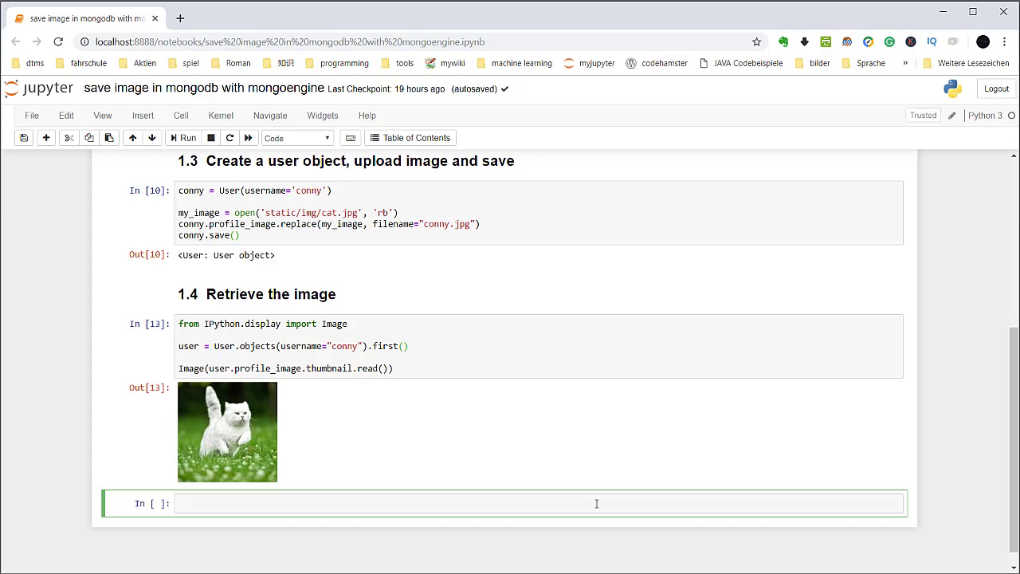
# - Start the replace cell with my_image = open('static/img/cat2.jpg', 'rb')
pyautogui.click(319, 504)
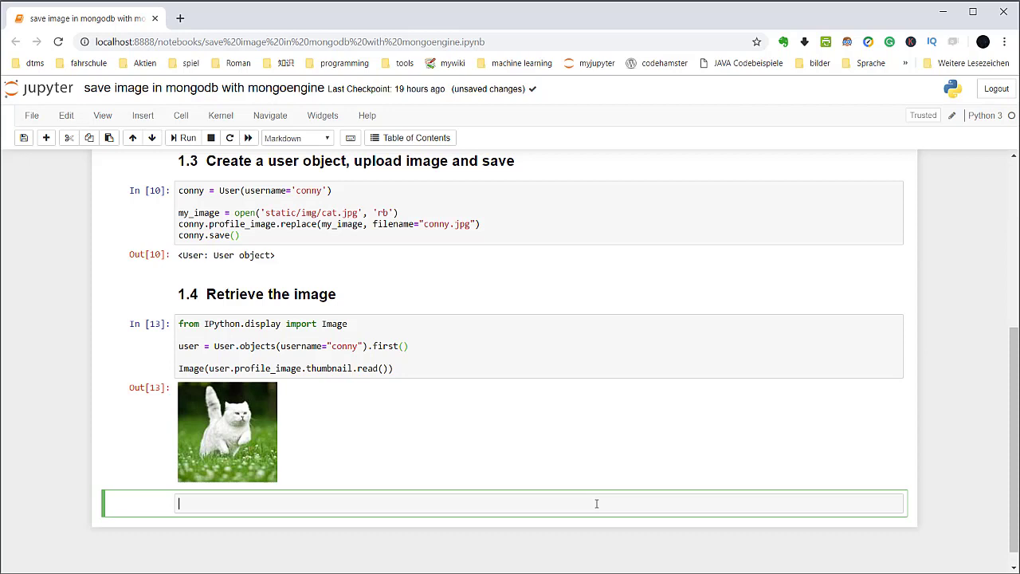
pyautogui.write('## Re')
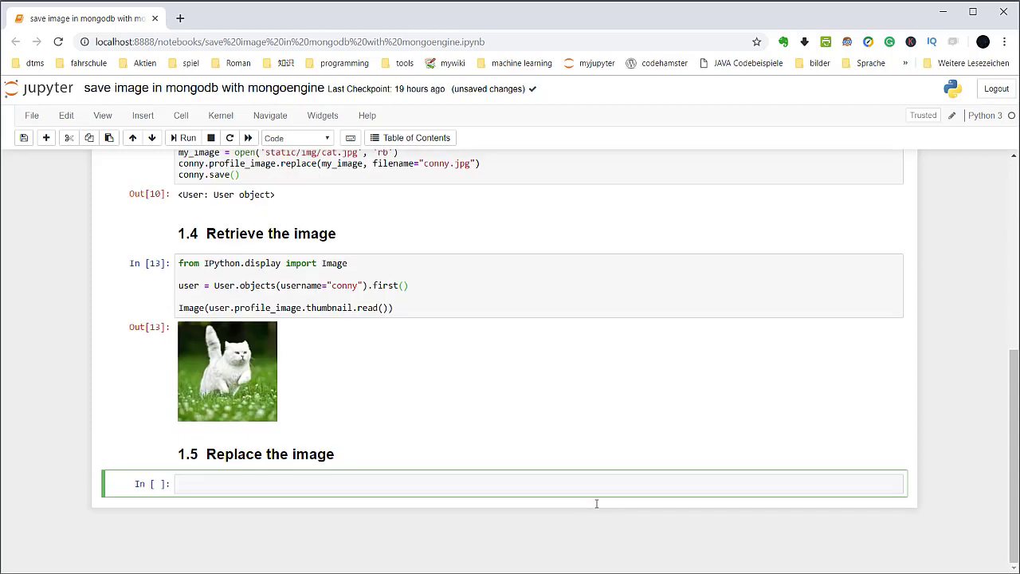
pyautogui.write('u')
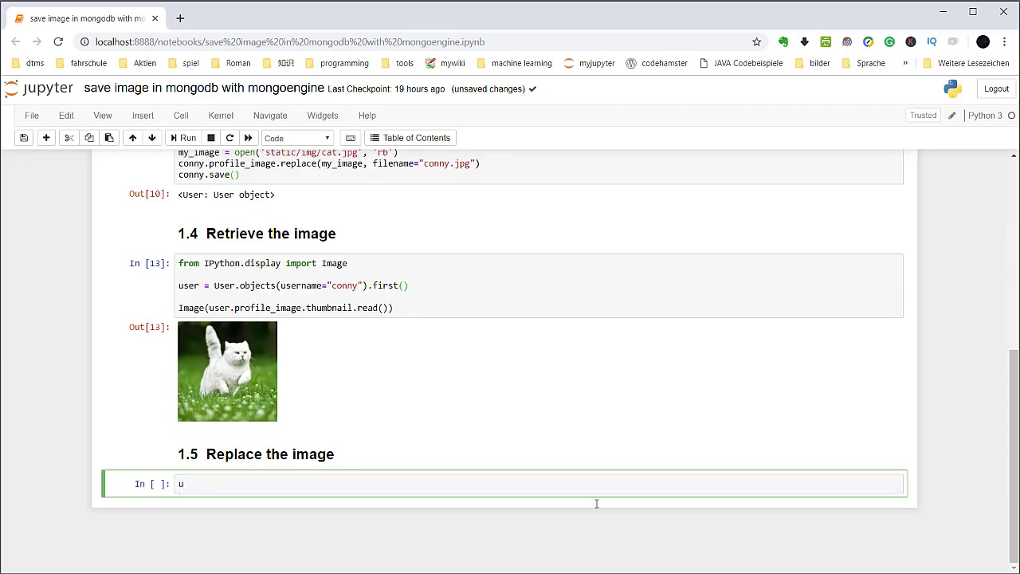
pyautogui.write('ser.')
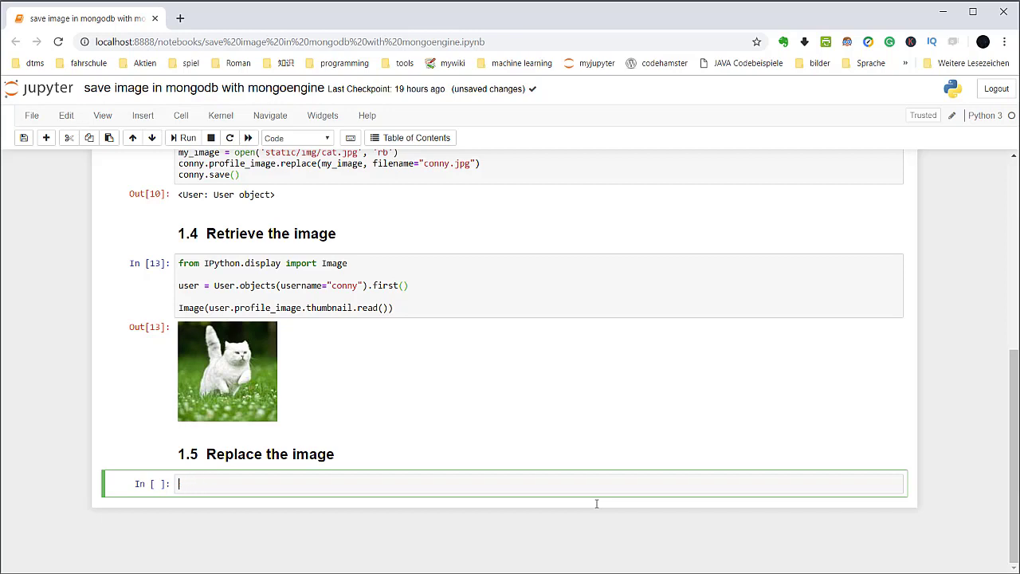
pyautogui.write('my')
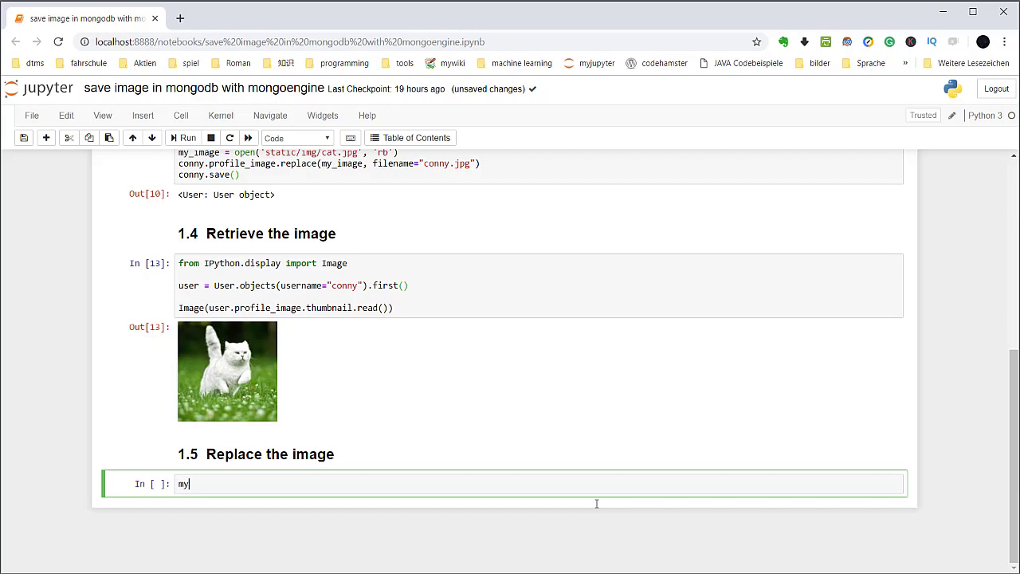
pyautogui.write('_image')
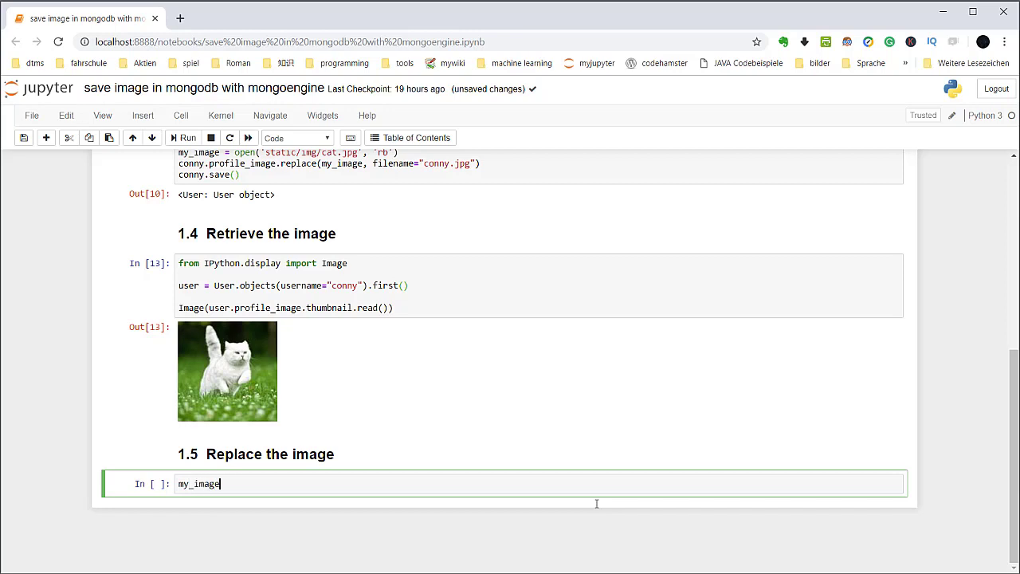
pyautogui.write('= open()')
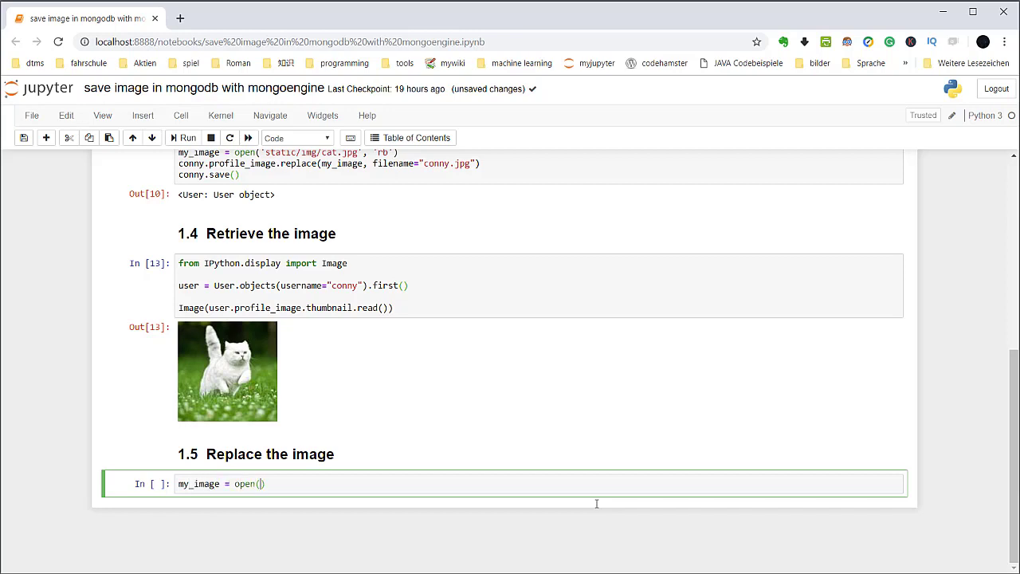
pyautogui.write("'")
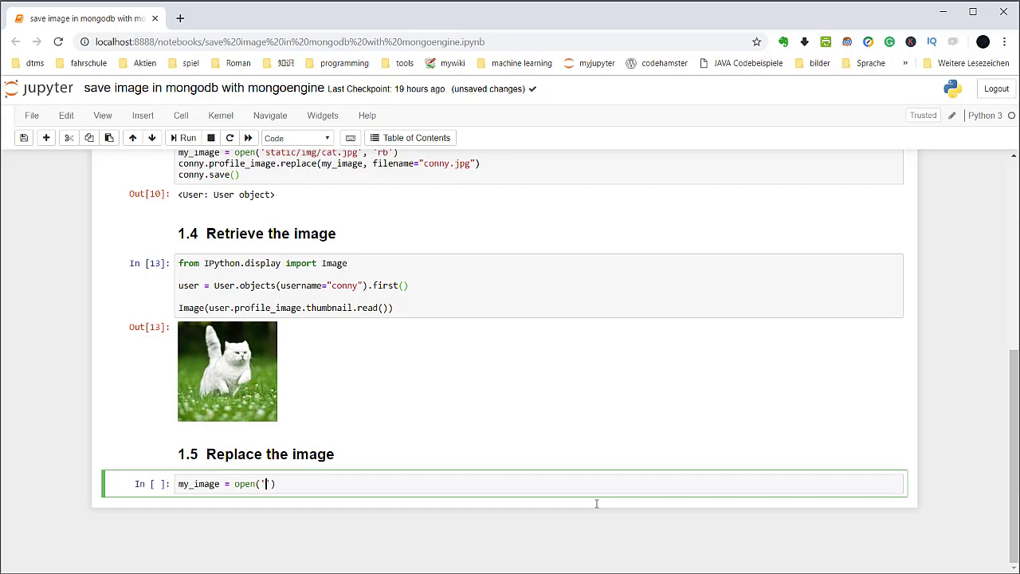
pyautogui.write('static/image/c')
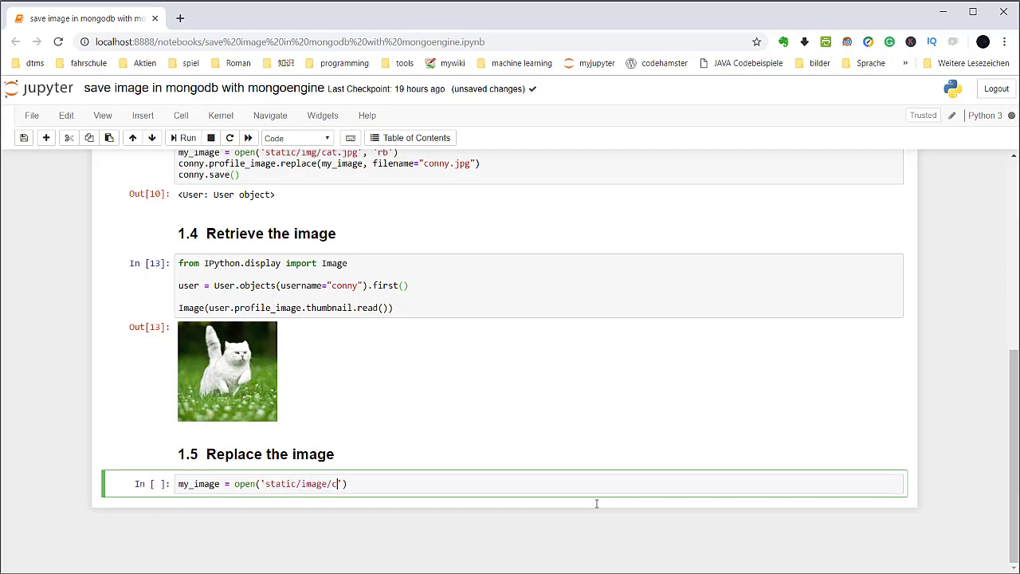
pyautogui.write('at')
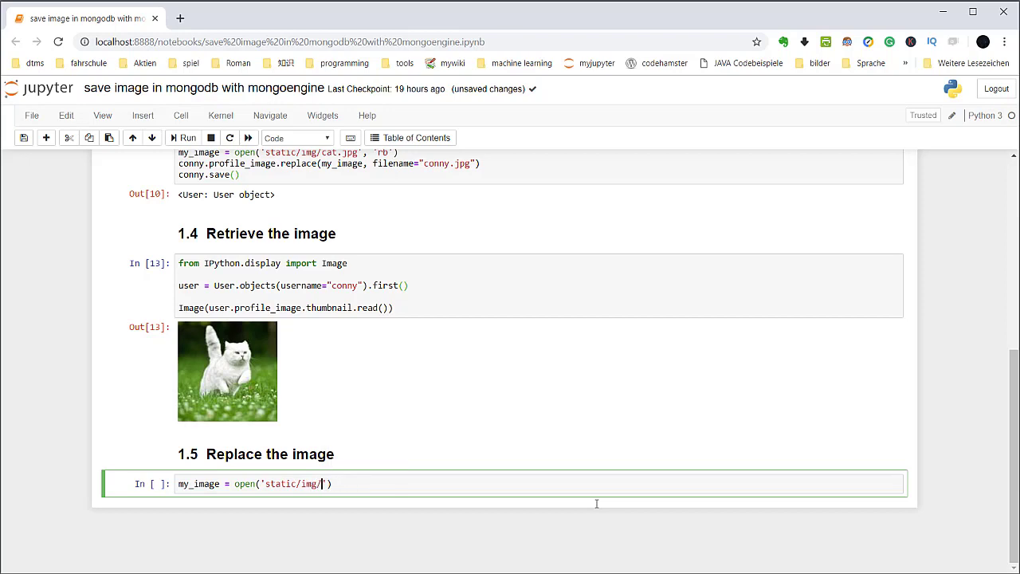
pyautogui.write('ca')
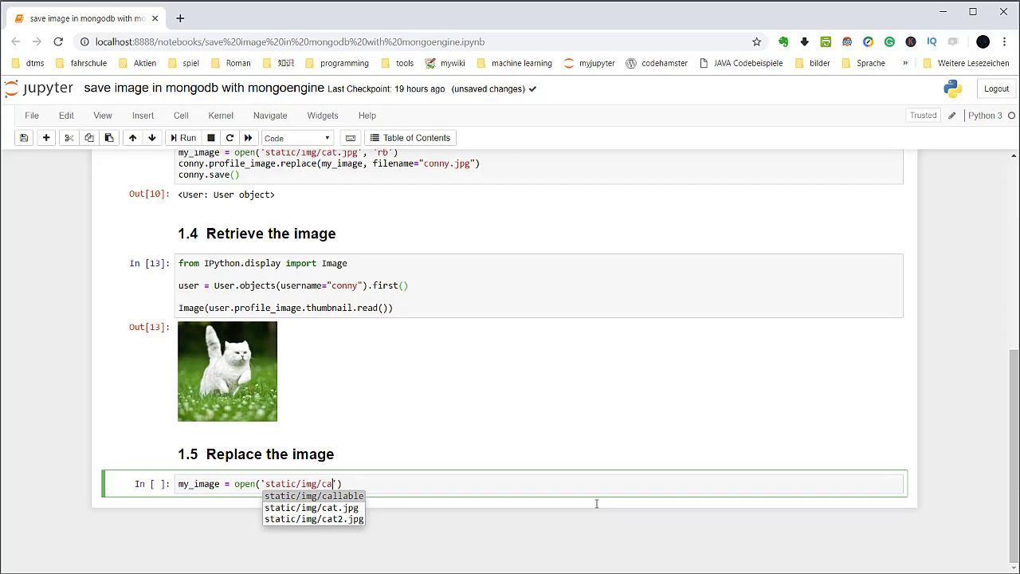
pyautogui.click(312, 518)
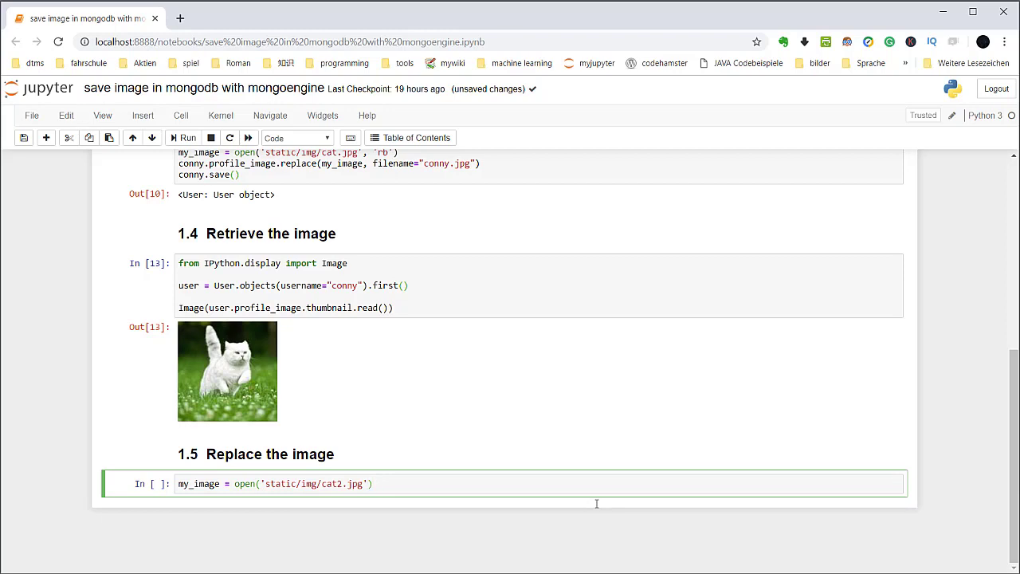
pyautogui.write(", 'rb'")
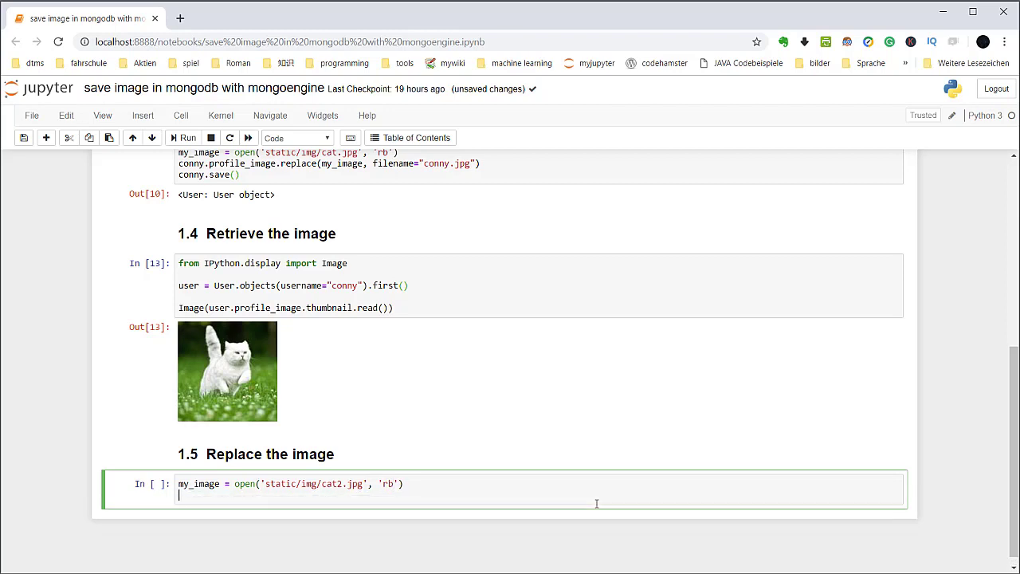
# - Add user.profile_image.replace(my_image) and user.save()
pyautogui.write('user.p')
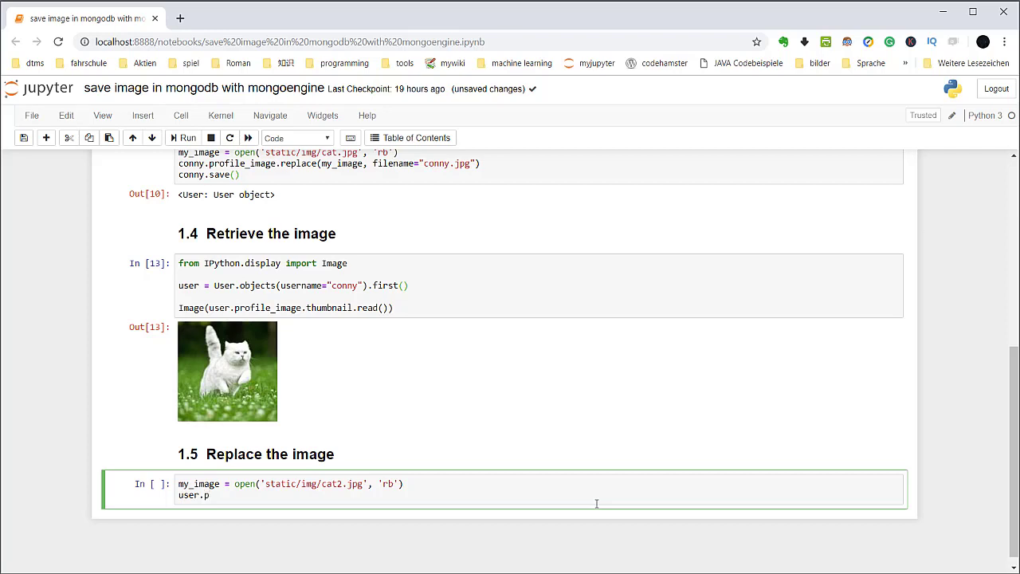
pyautogui.write('rofile_')
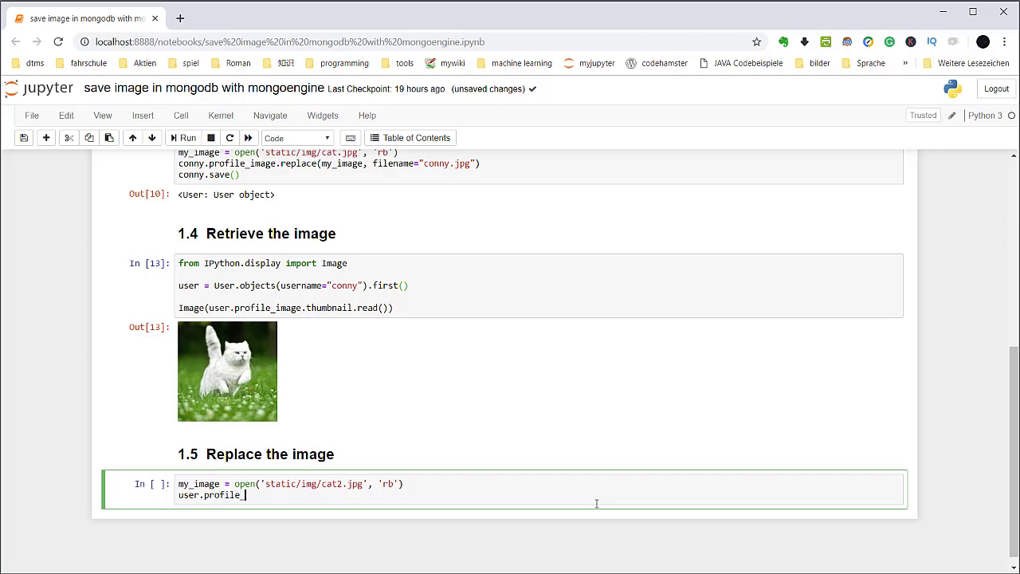
pyautogui.write('image')
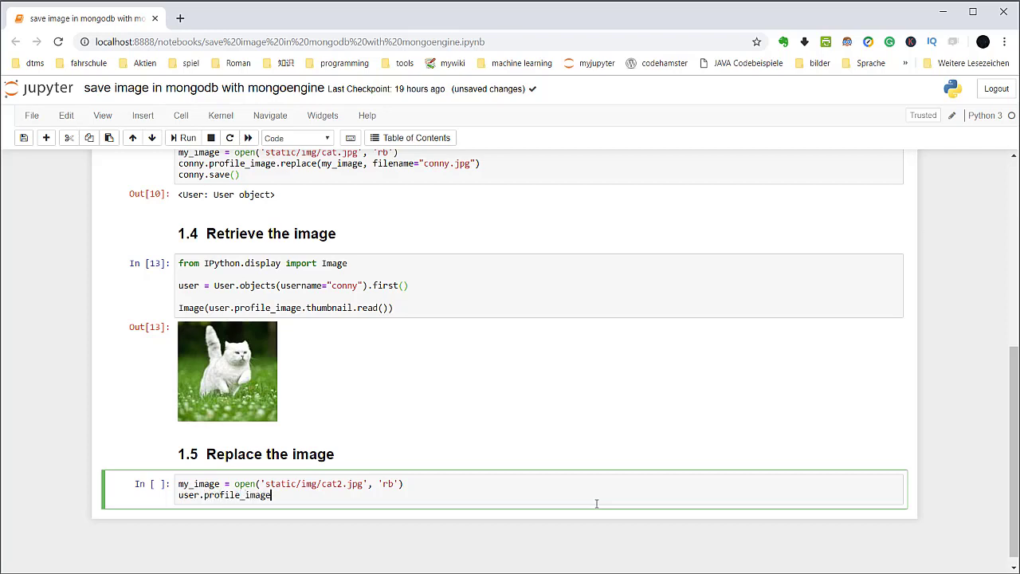
pyautogui.write('.re')
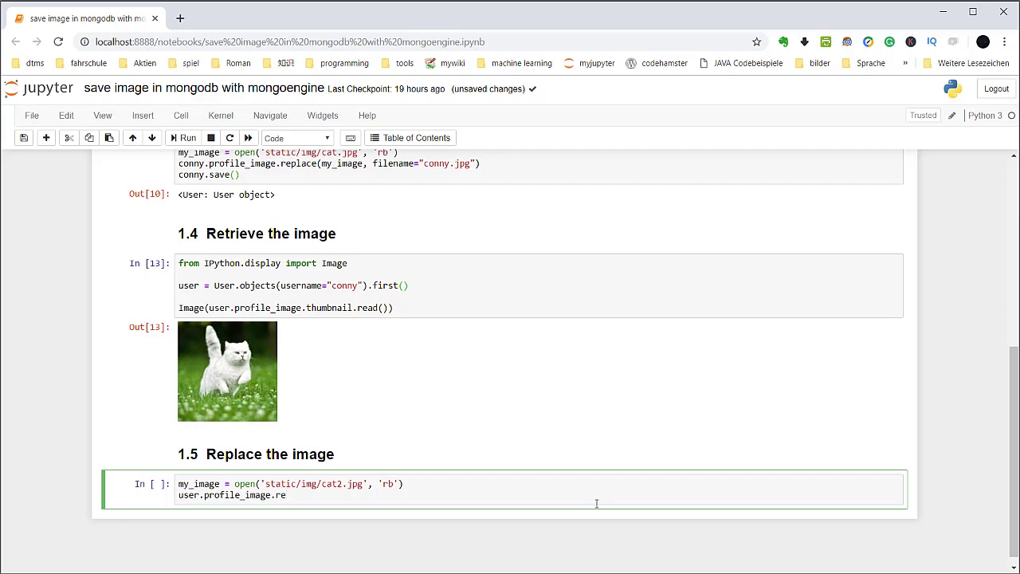
pyautogui.write('place()')
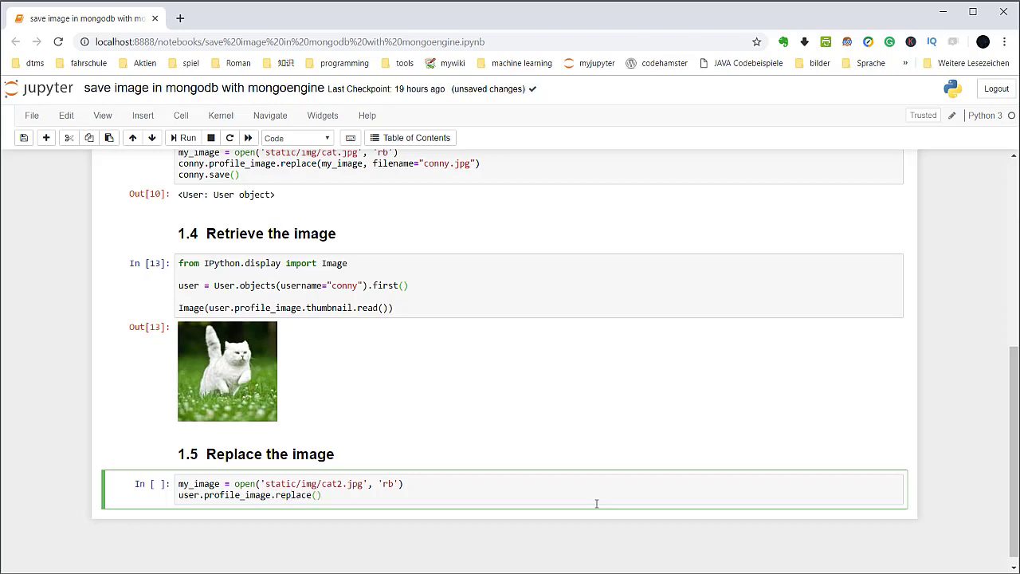
pyautogui.write('my_image')
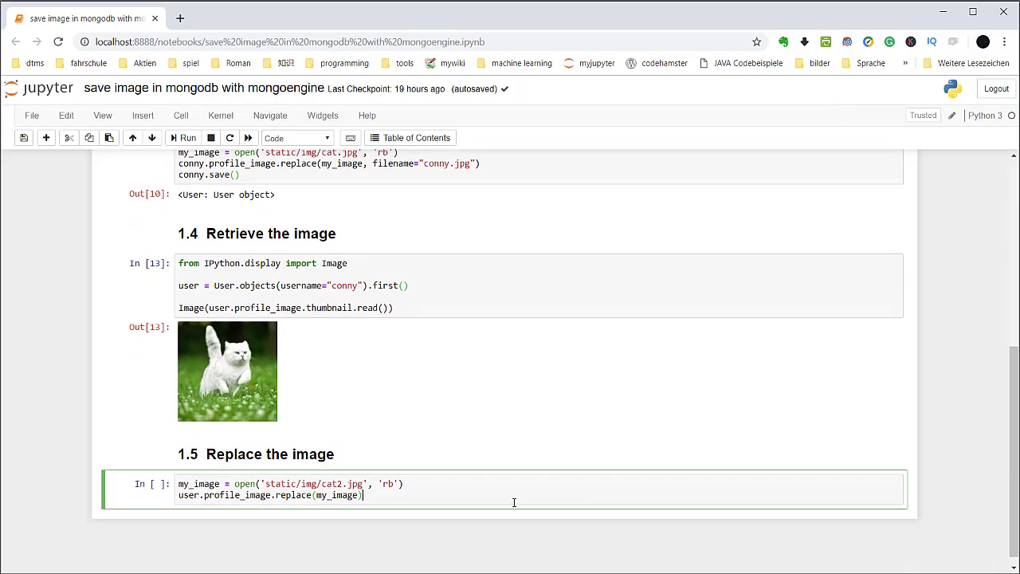
pyautogui.press('enter')
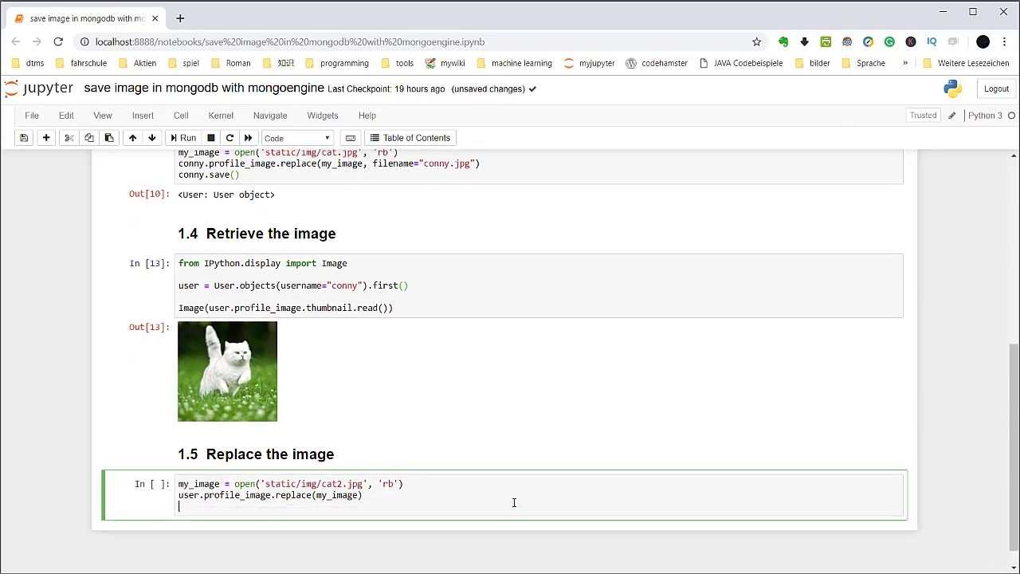
pyautogui.write('user')
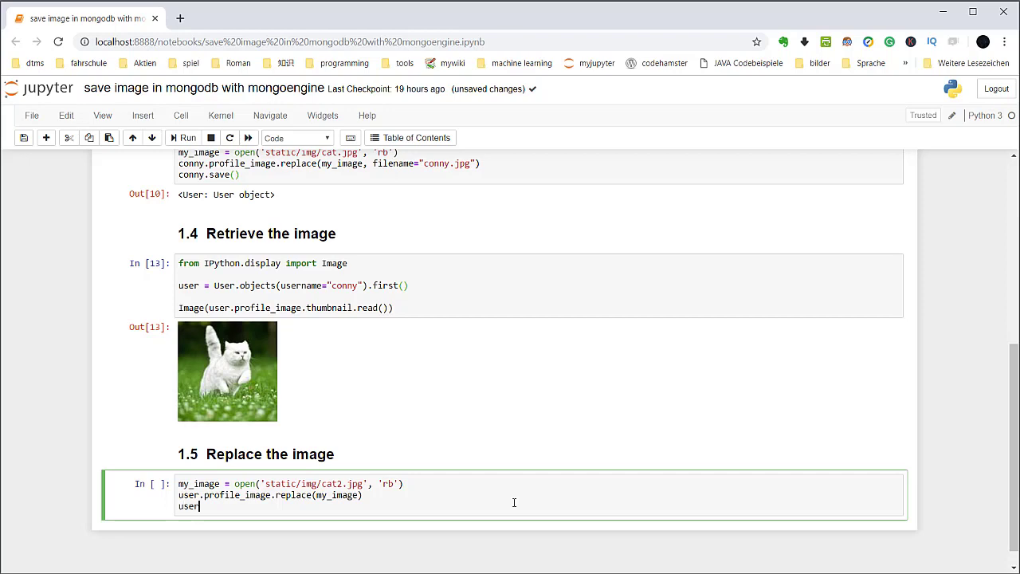
pyautogui.write('.save()')
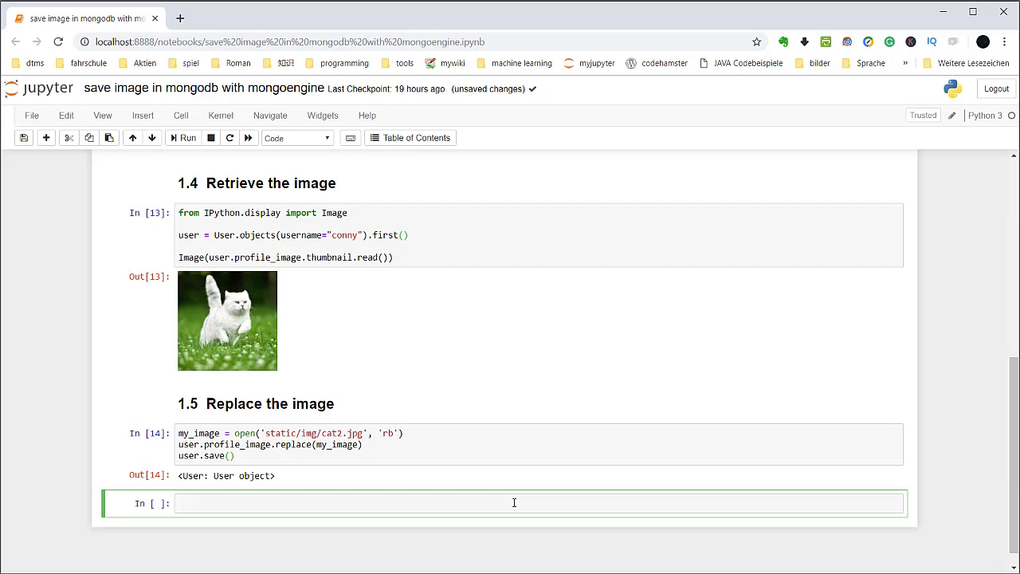
# - Display the replaced profile image with Image(user.profile_image.read()), showing the tabby cat from cat2.jpg
pyautogui.write('Image(')
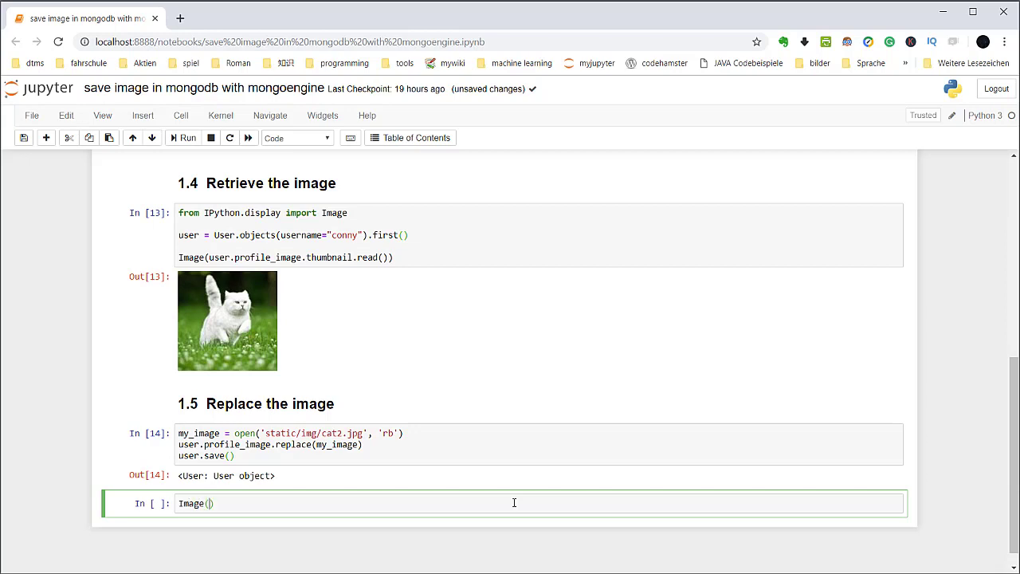
pyautogui.write('user.profiel_')
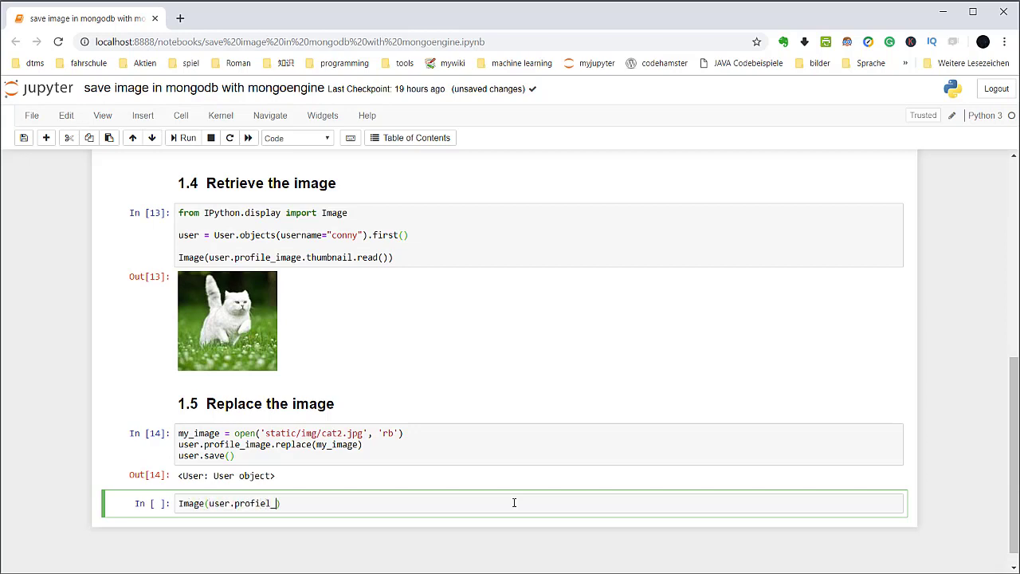
pyautogui.write('image.thu')
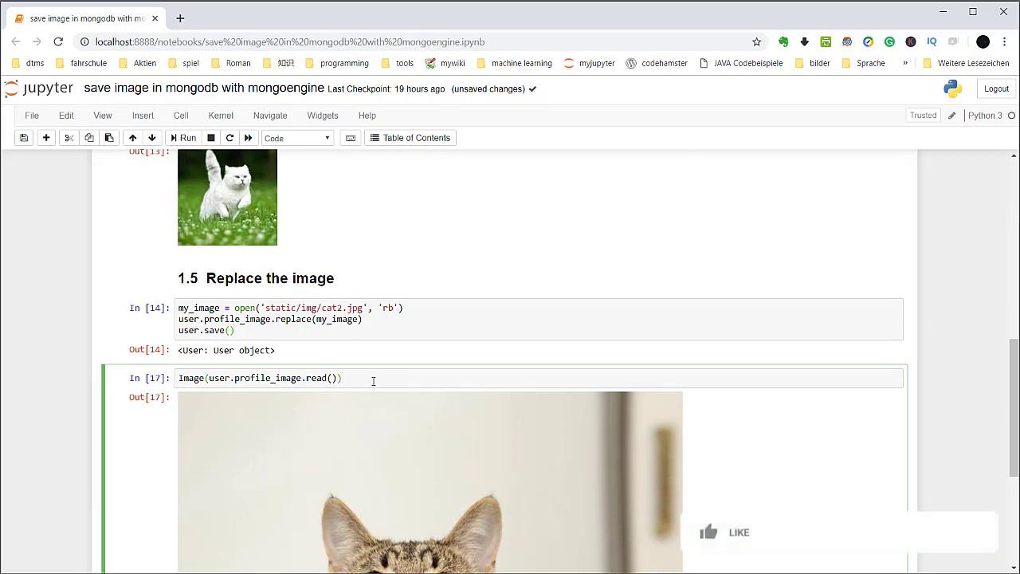
pyautogui.click(708, 533)
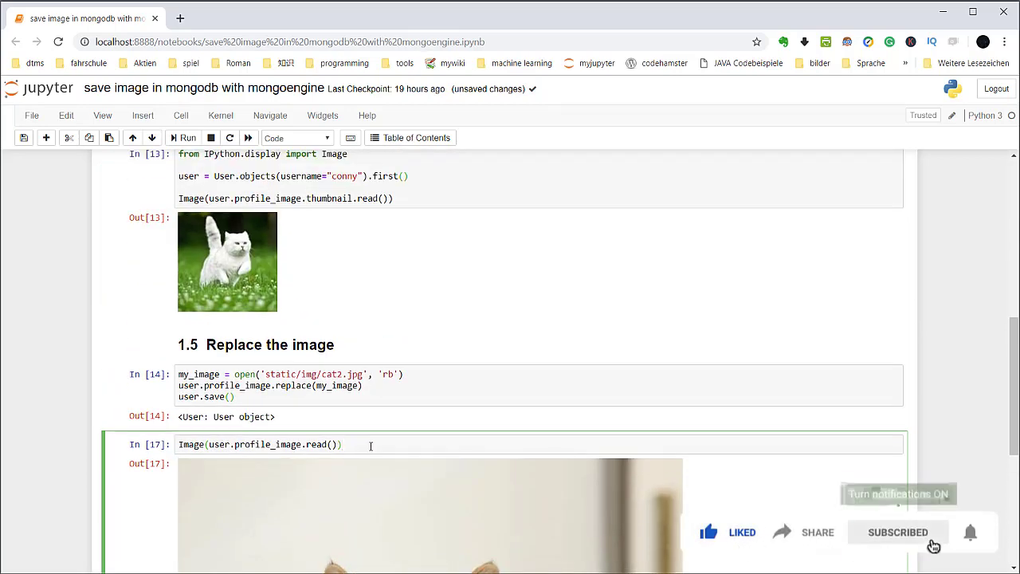
pyautogui.scroll(-3)
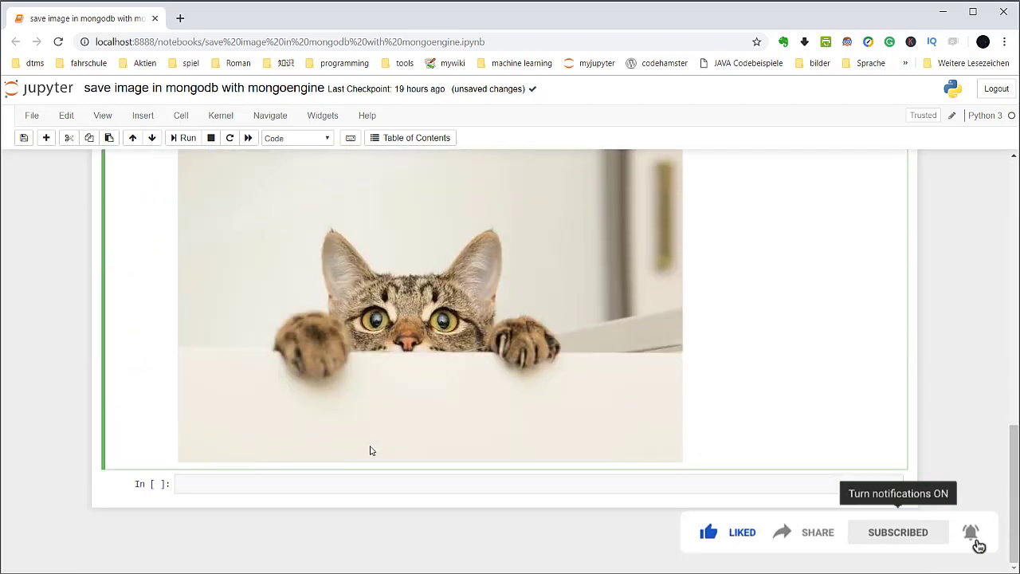